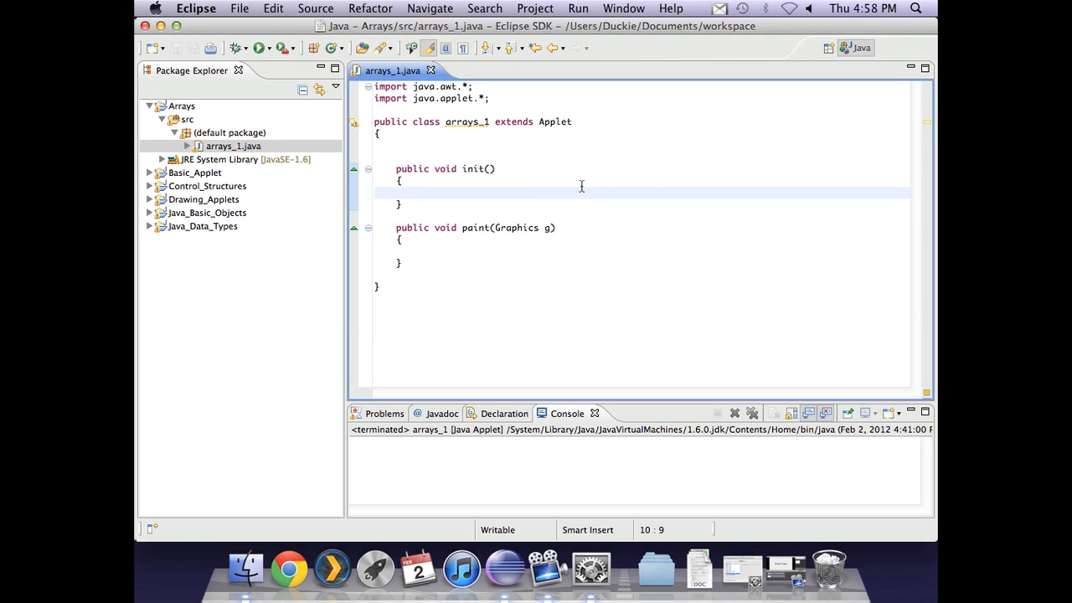
- Select the Arrays project and declare the field String[] shoppingList in arrays_1
click(171, 106)
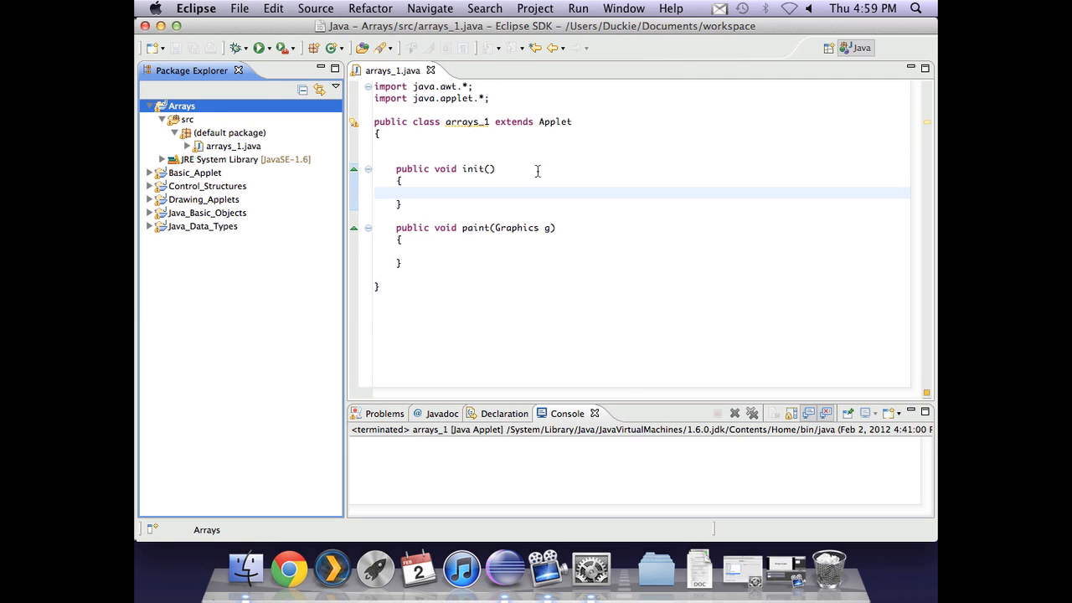
mouse_move(538, 133)
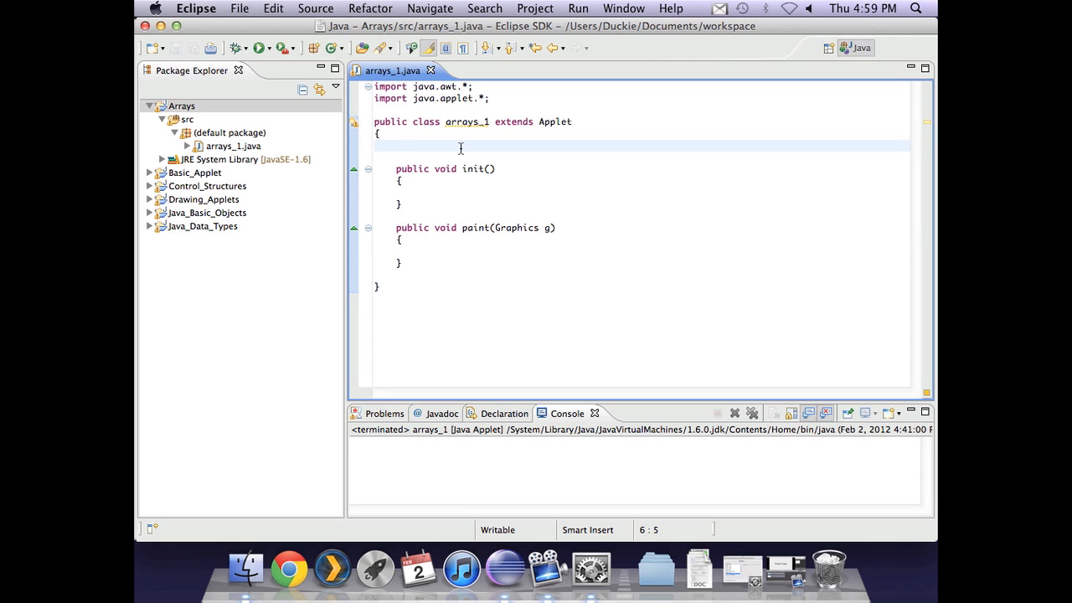
text(S)
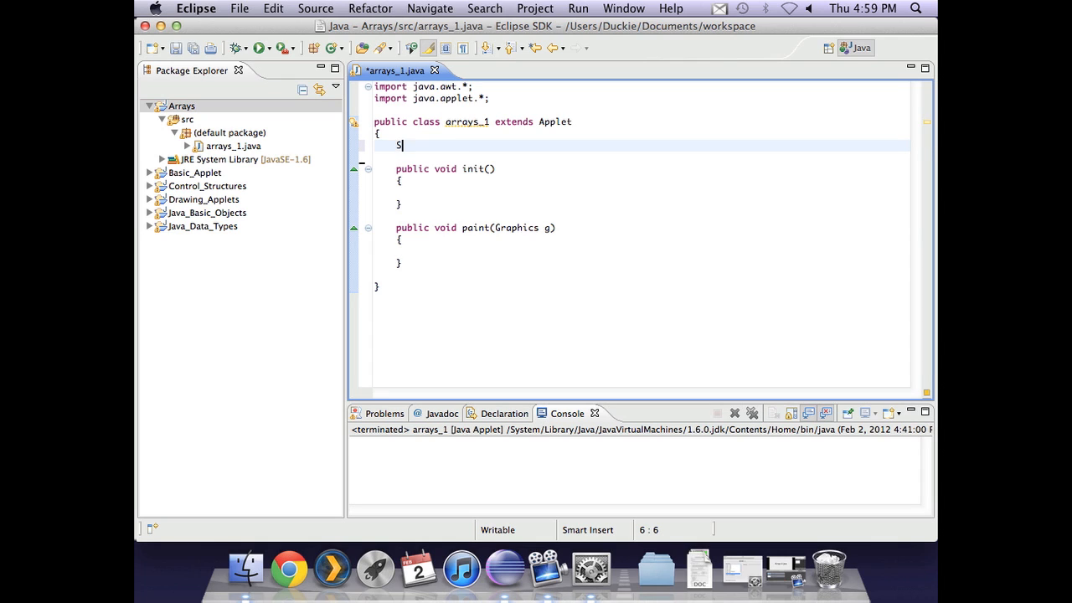
text(tring)
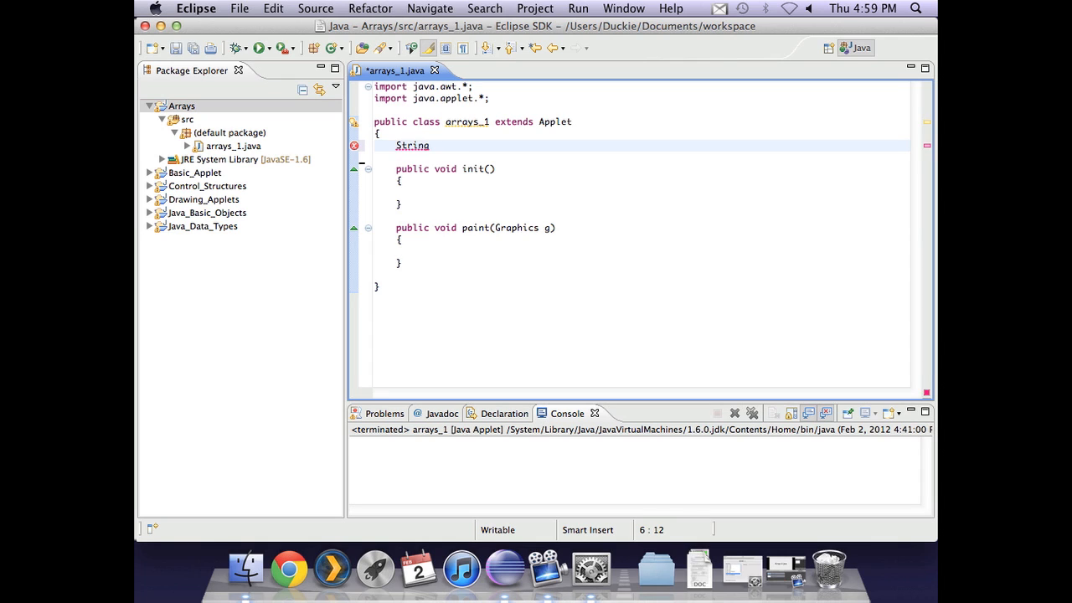
text([])
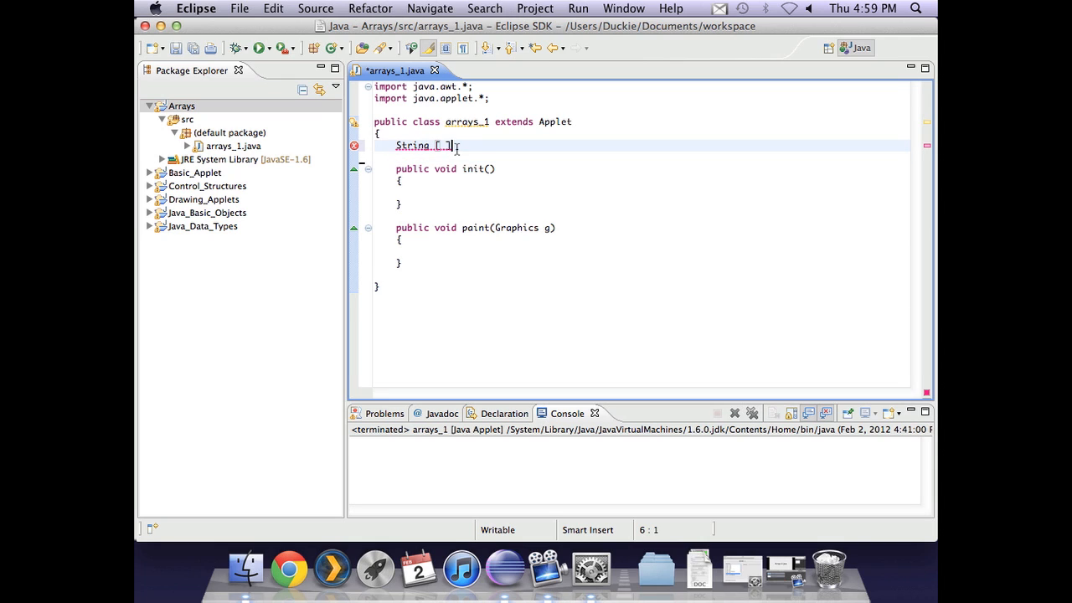
key(Backspace)
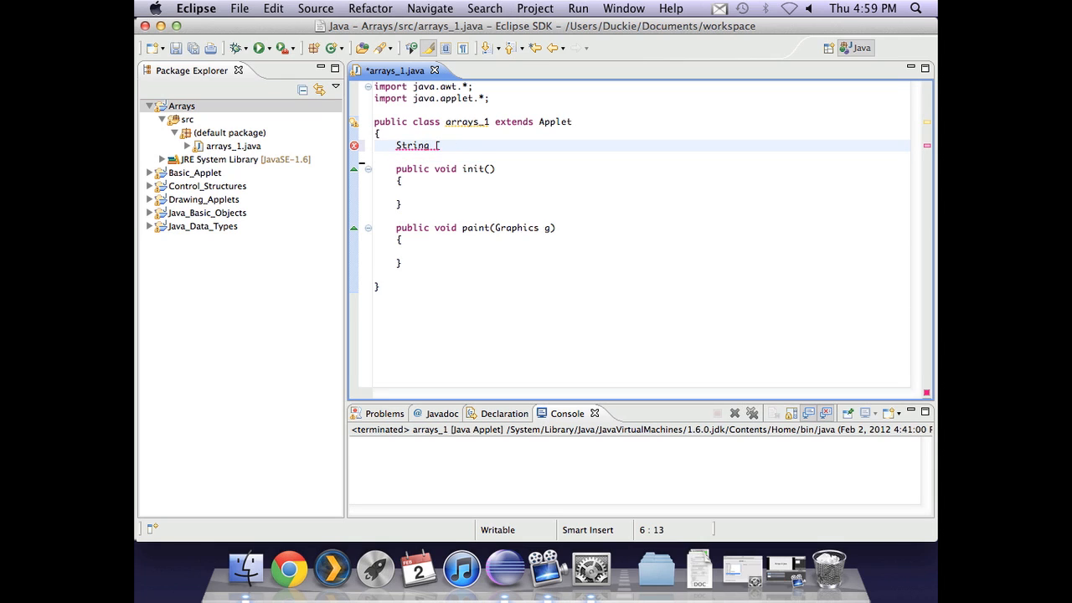
text(])
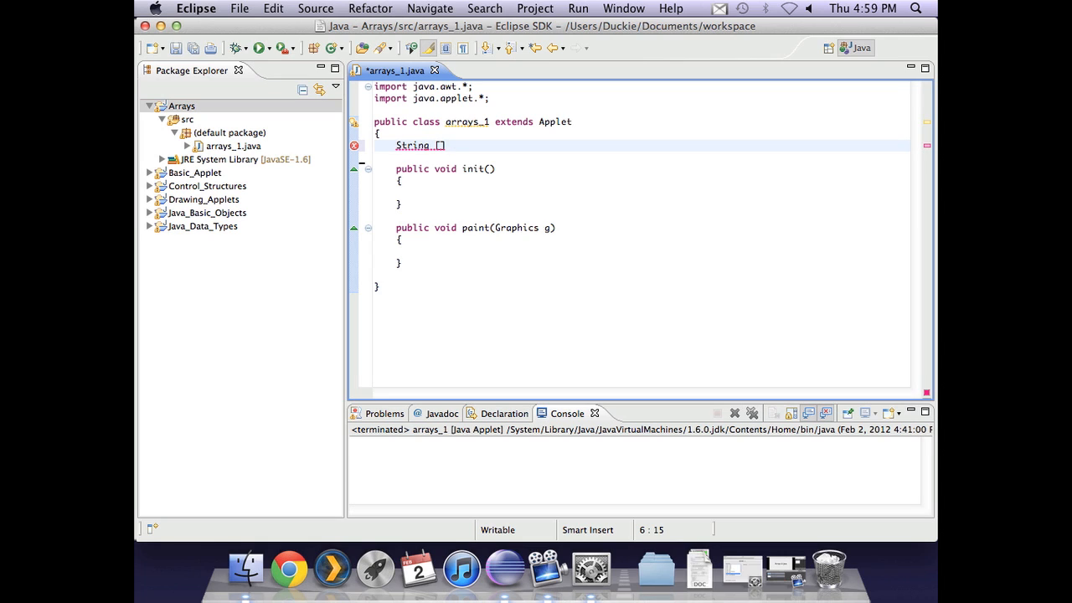
text(shoppingList;)
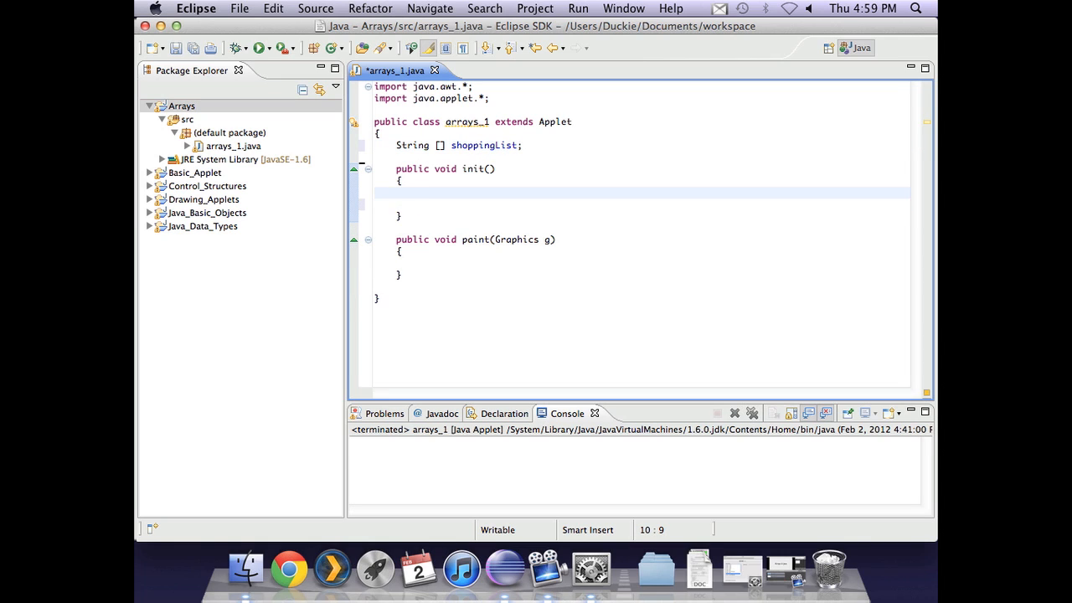
- Write shoppingList=new String[6]; inside init, fixing typos along the way
click(419, 193)
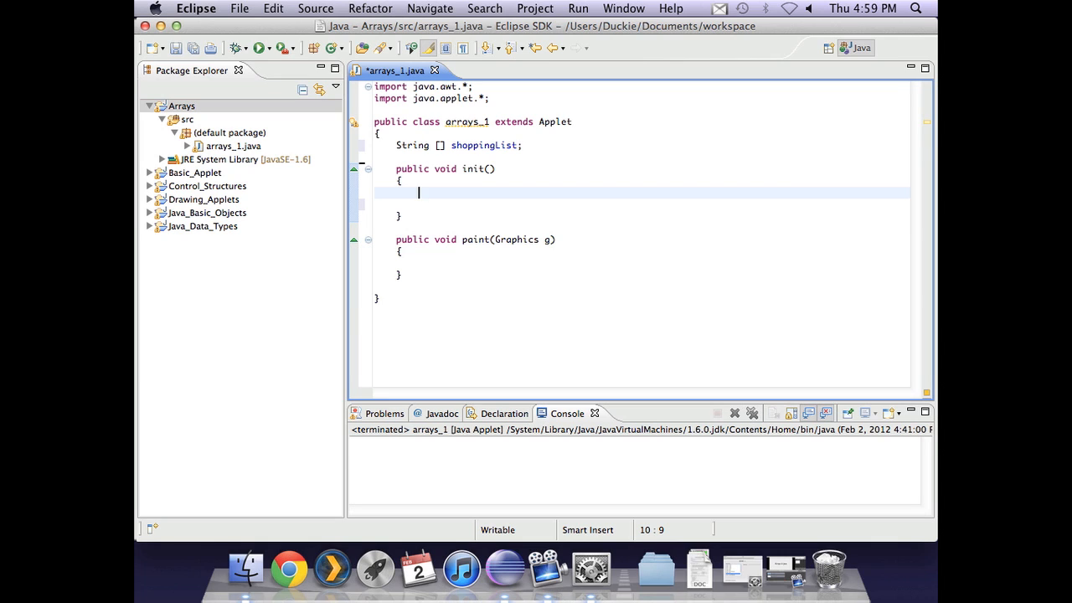
text(shoppingList=new)
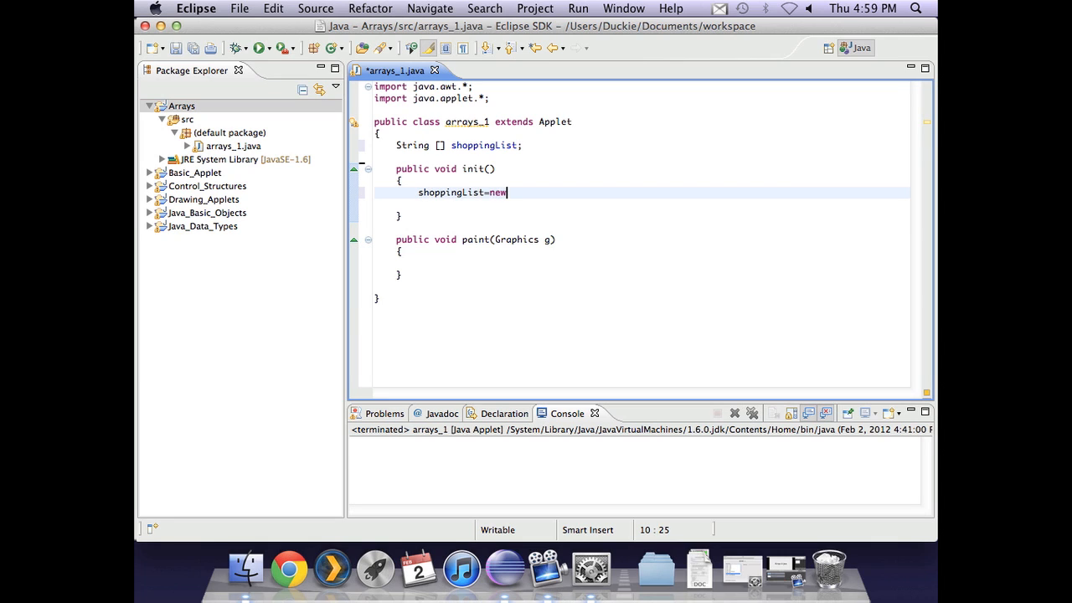
key(BackSpace)
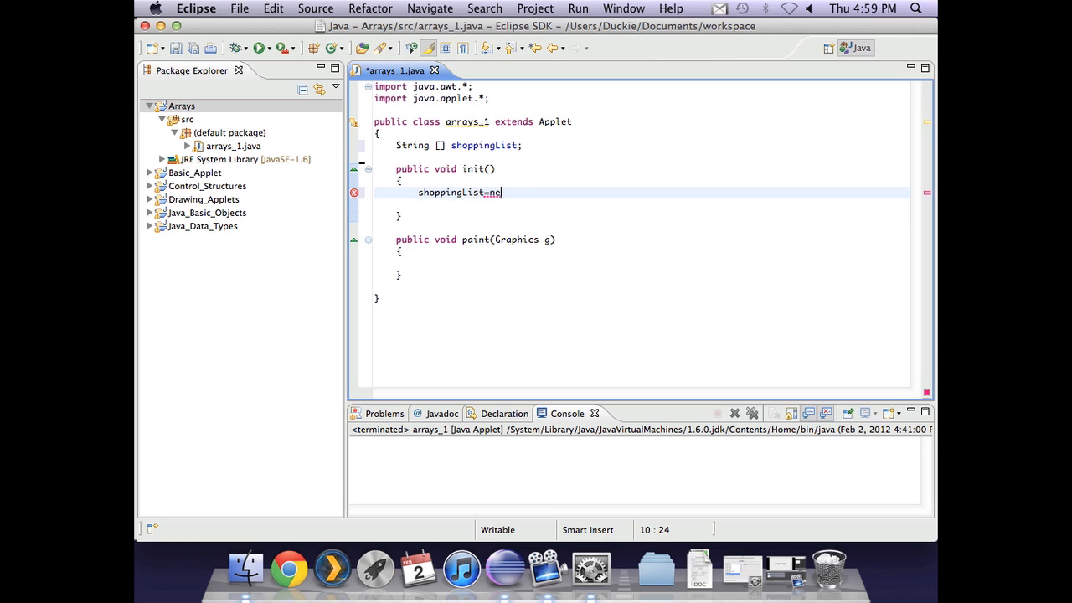
key(Backspace)
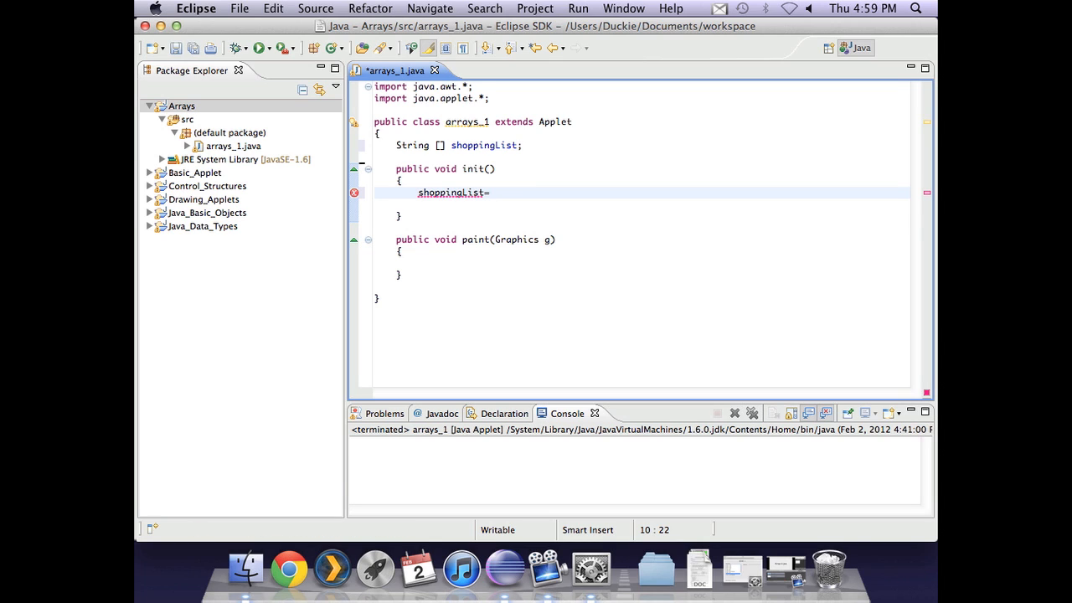
text(new String)
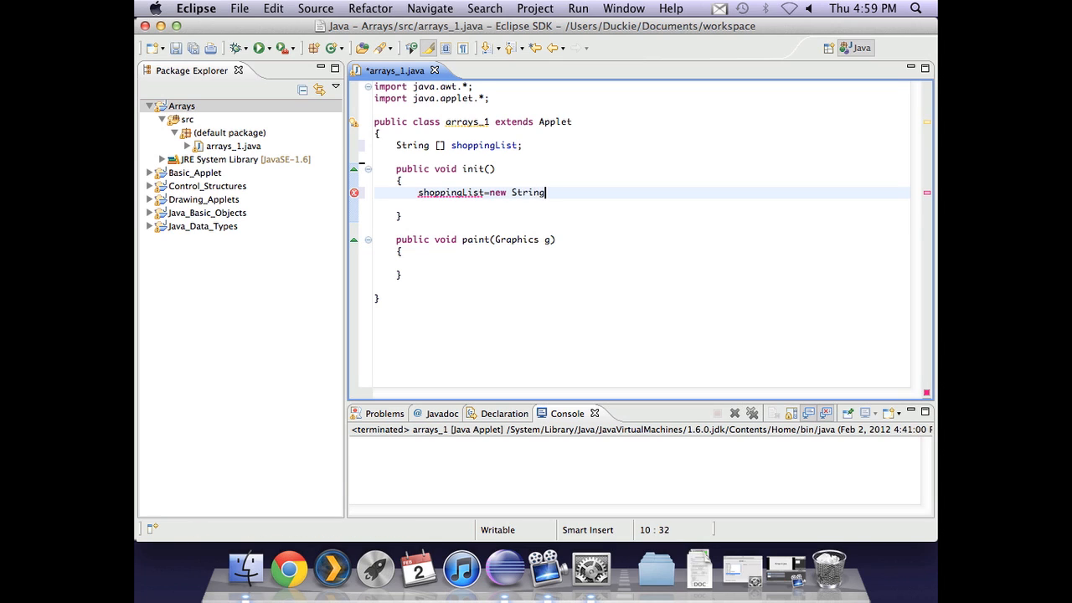
text([])
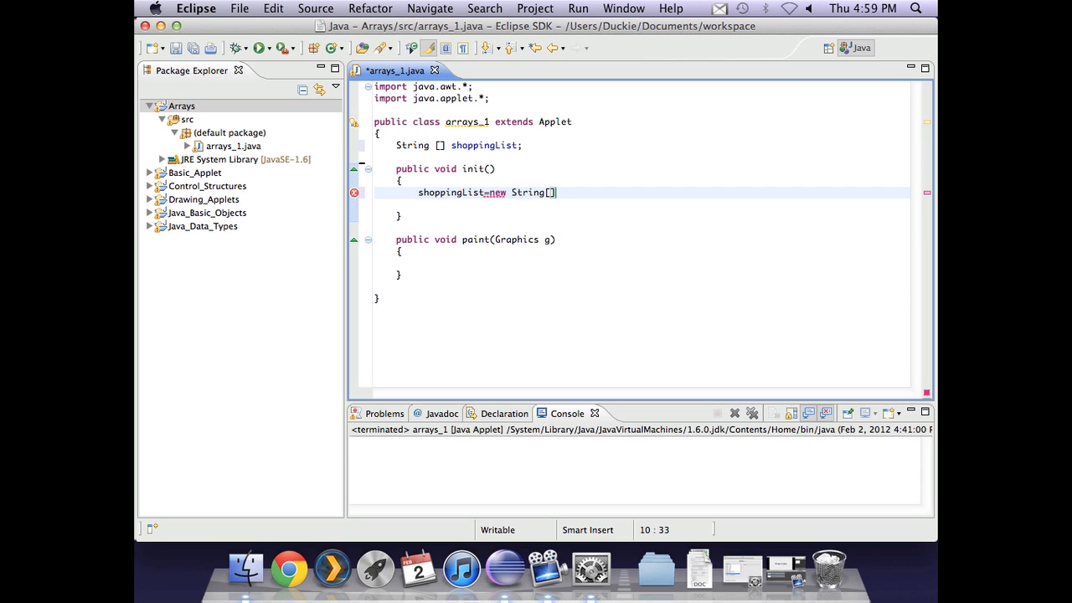
text(6)
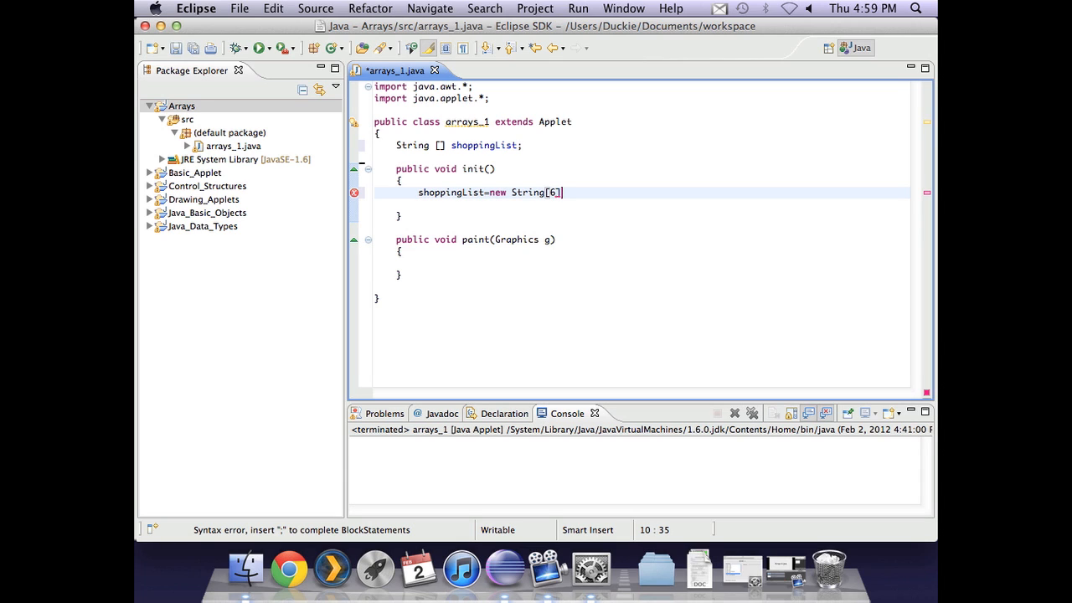
text(;)
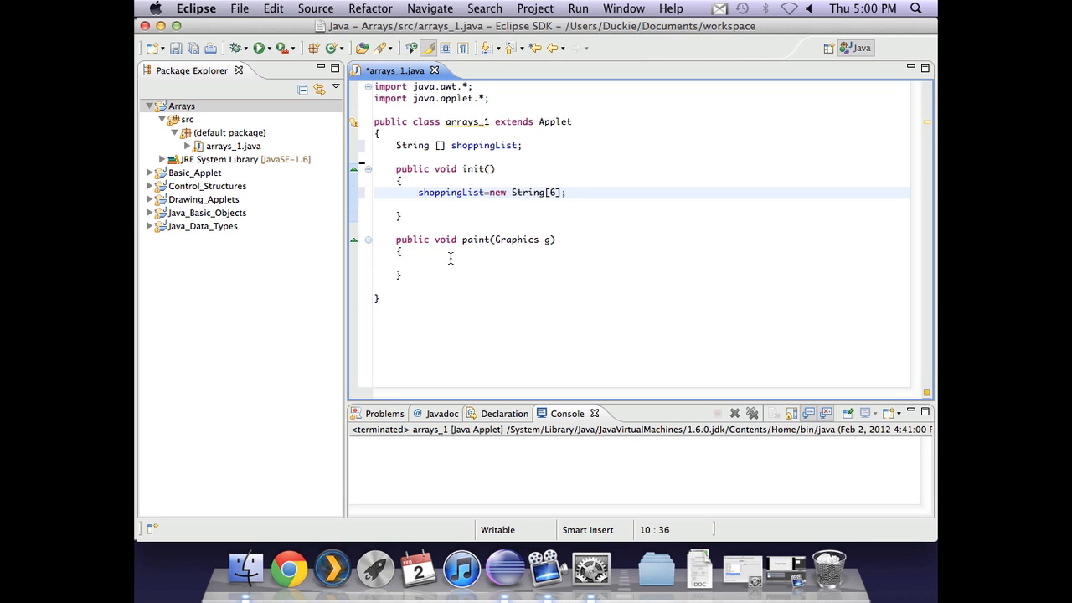
click(567, 192)
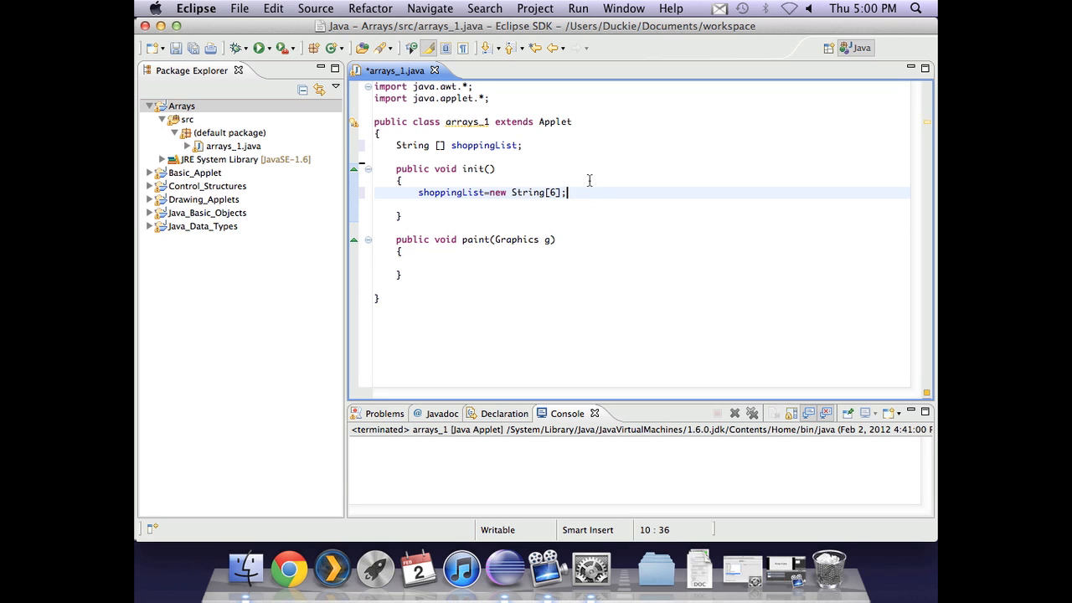
mouse_move(585, 192)
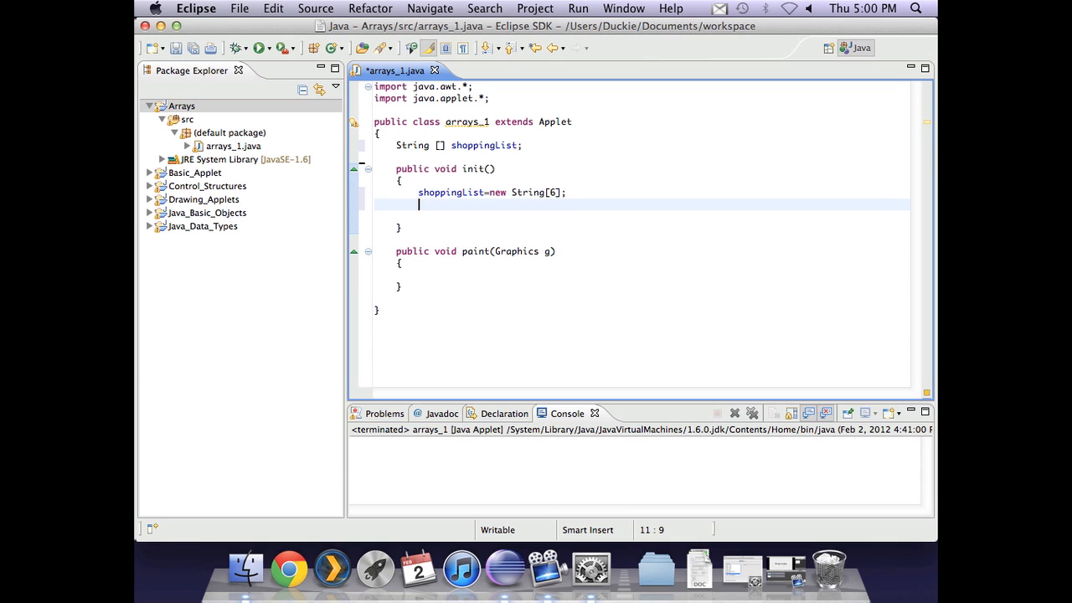
- Assign "Bread" to shoppingList[0] in init
text(shoppingList)
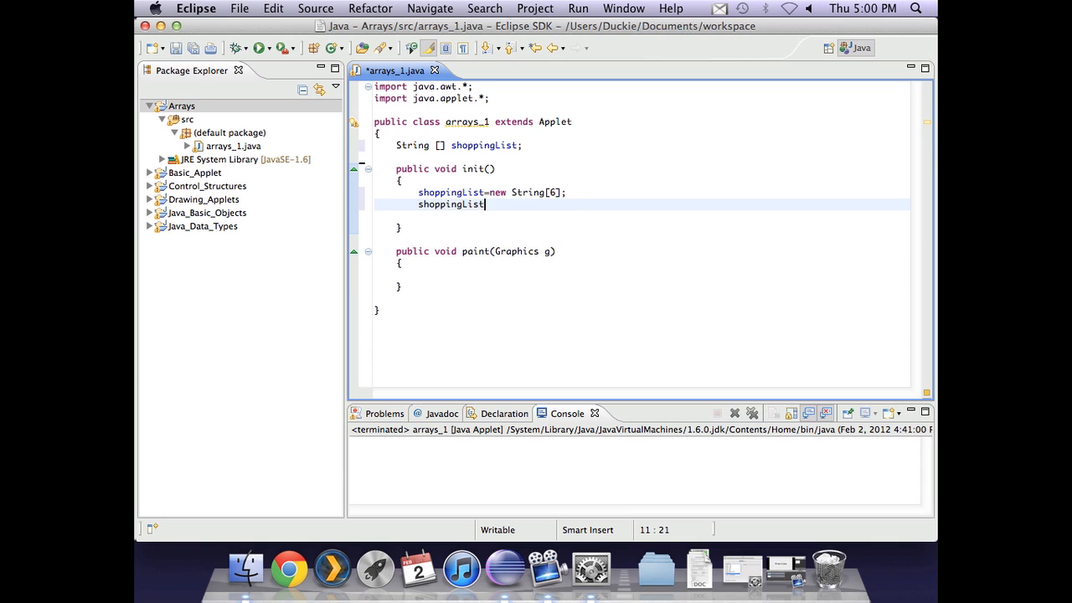
text([])
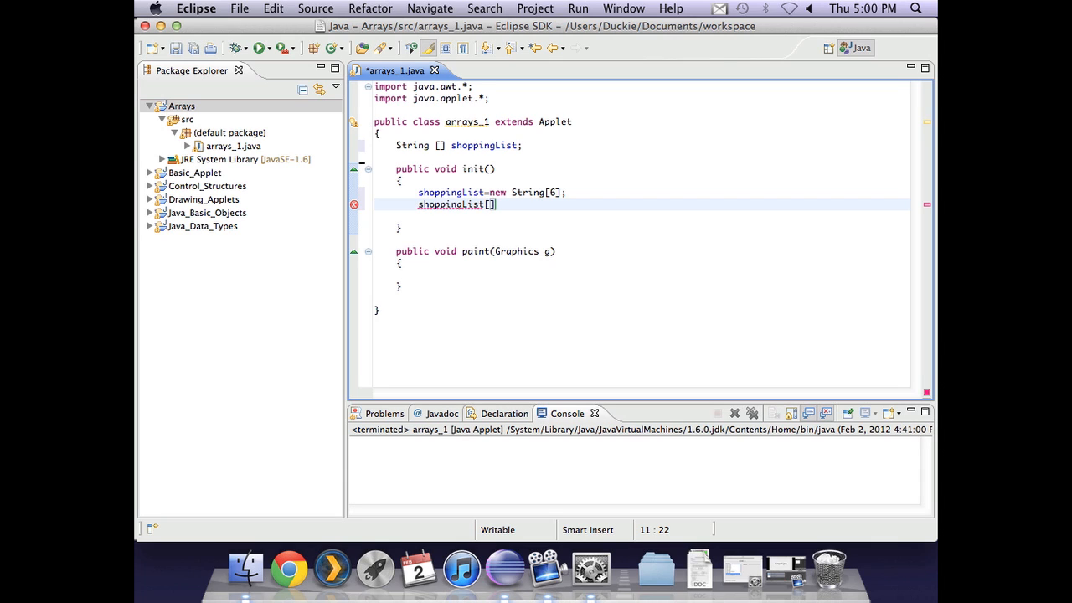
text(0)
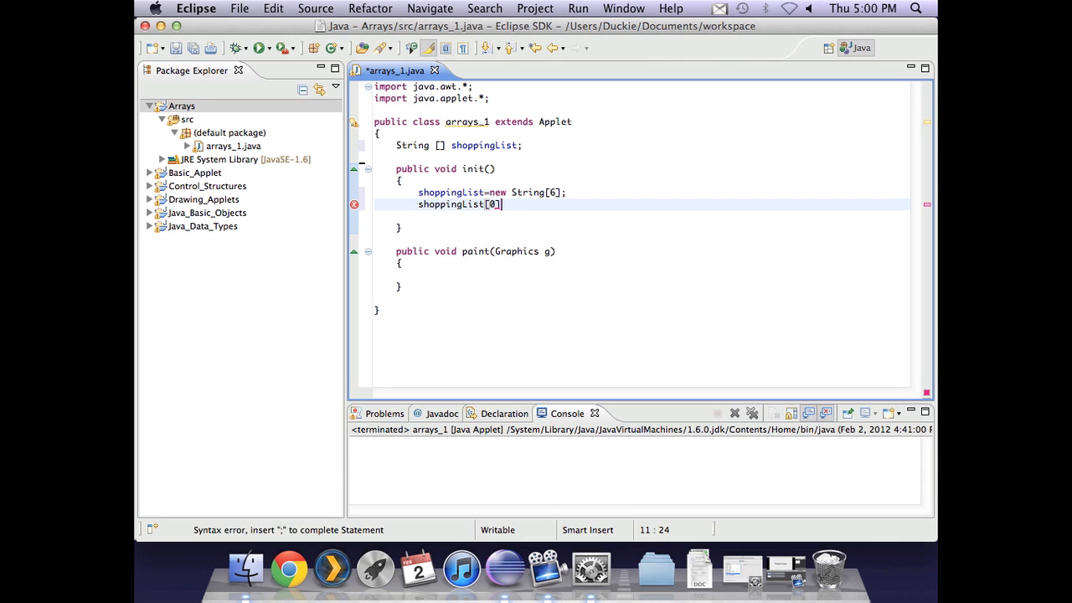
text(="Br")
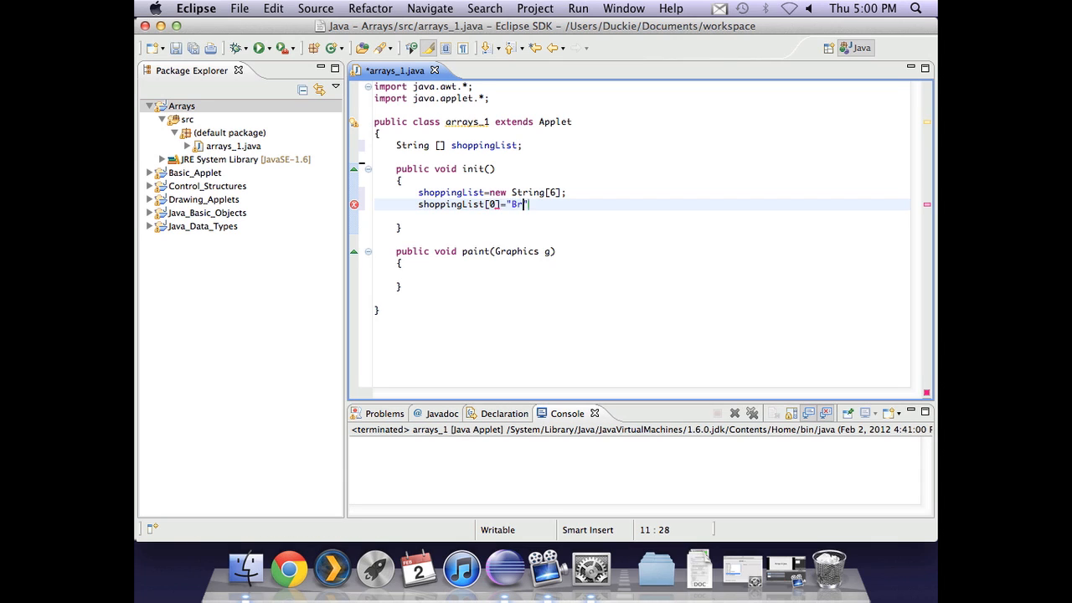
text(ead";)
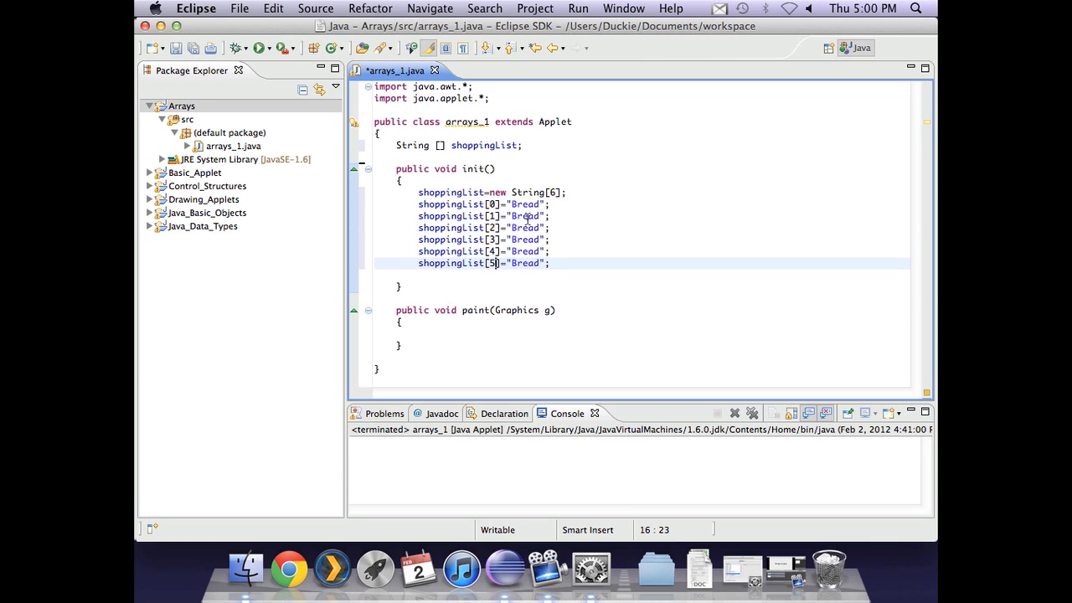
- Edit the copied lines to store Milk, Cheese, Eggs, Juice and Butter in elements 1–5
text(Milk)
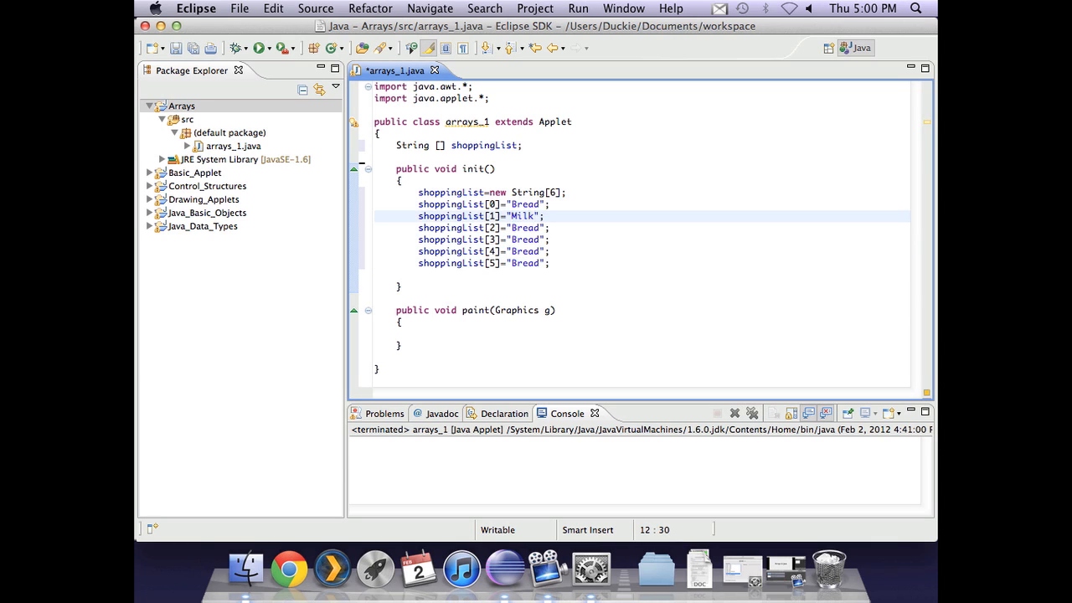
text(Cheese)
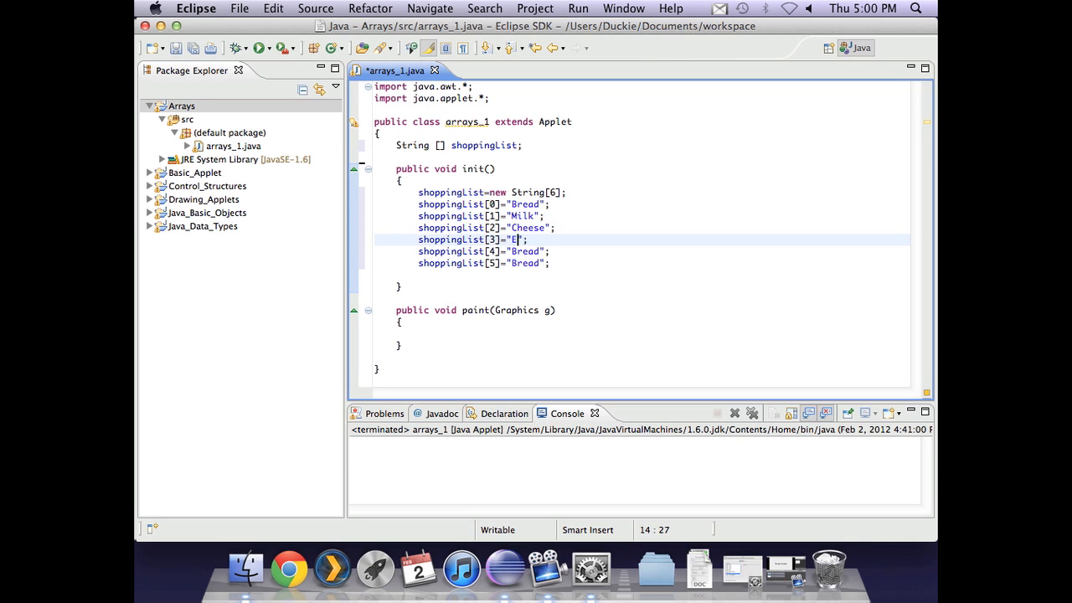
text(ggs)
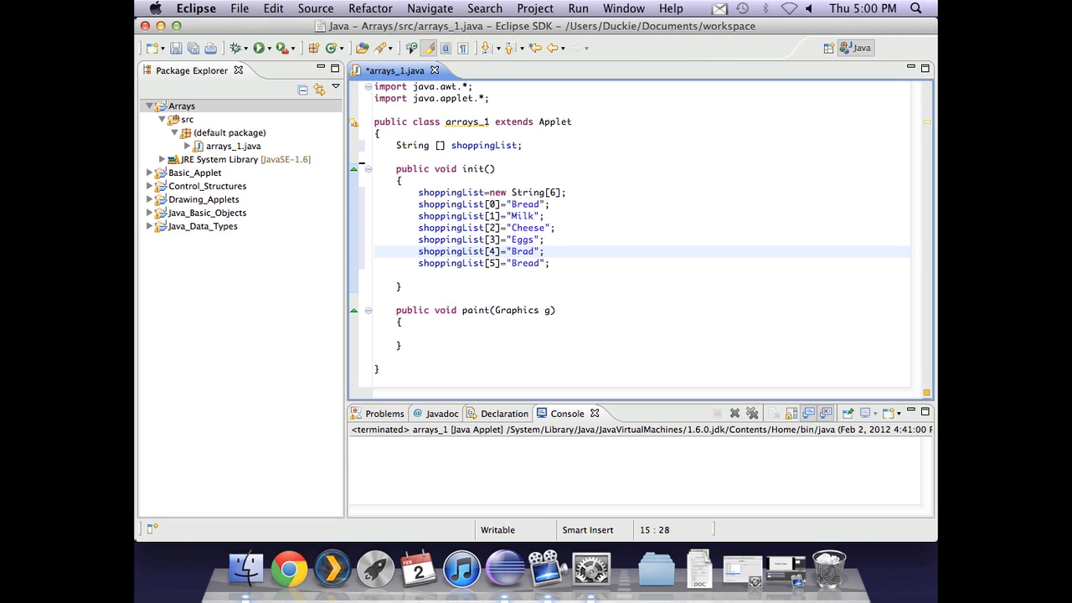
key(Backspace)
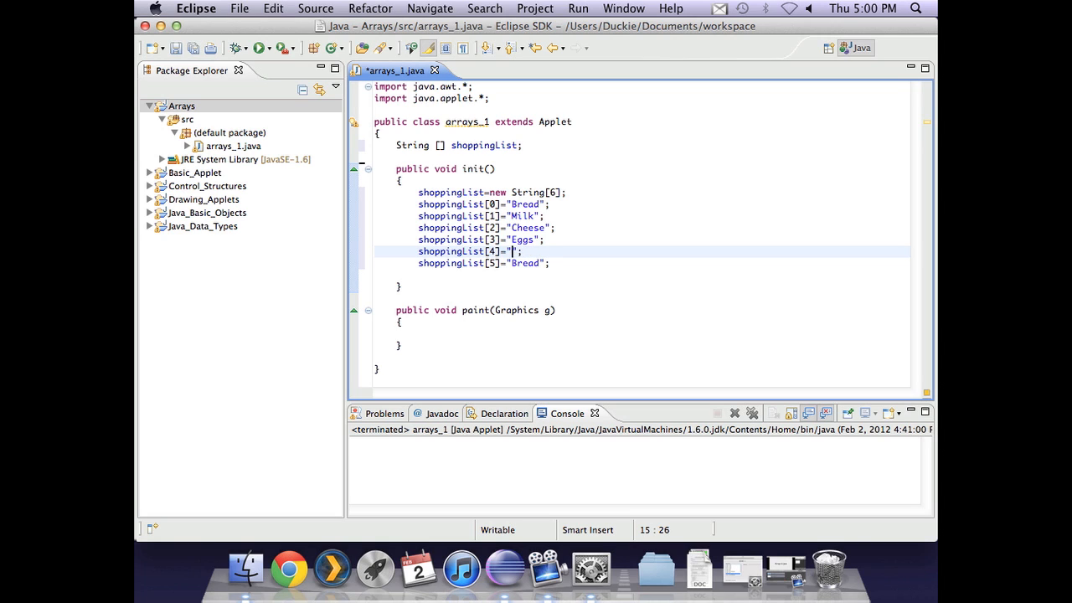
text(Juice)
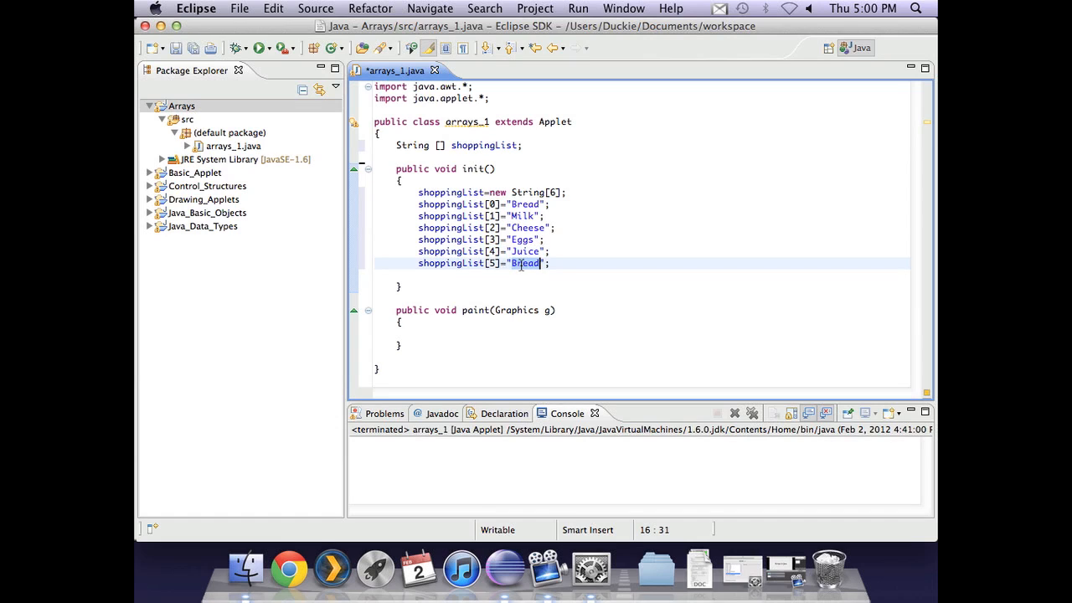
text(Bu)
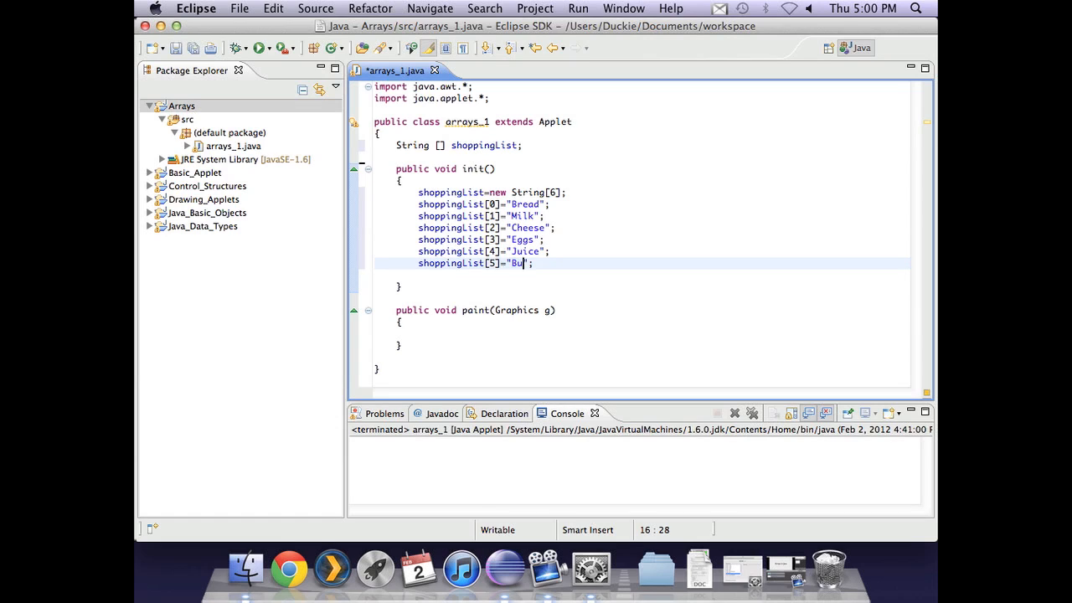
text(tter)
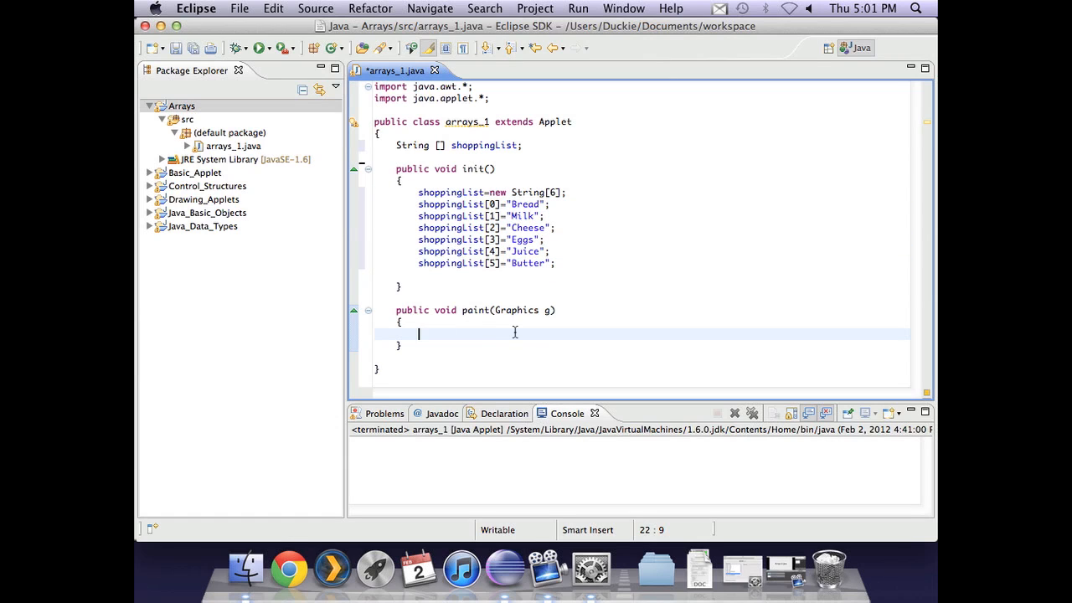
- Add g.drawString(shoppingList[0], 20, 20) to paint and save arrays_1.java
text(g.d)
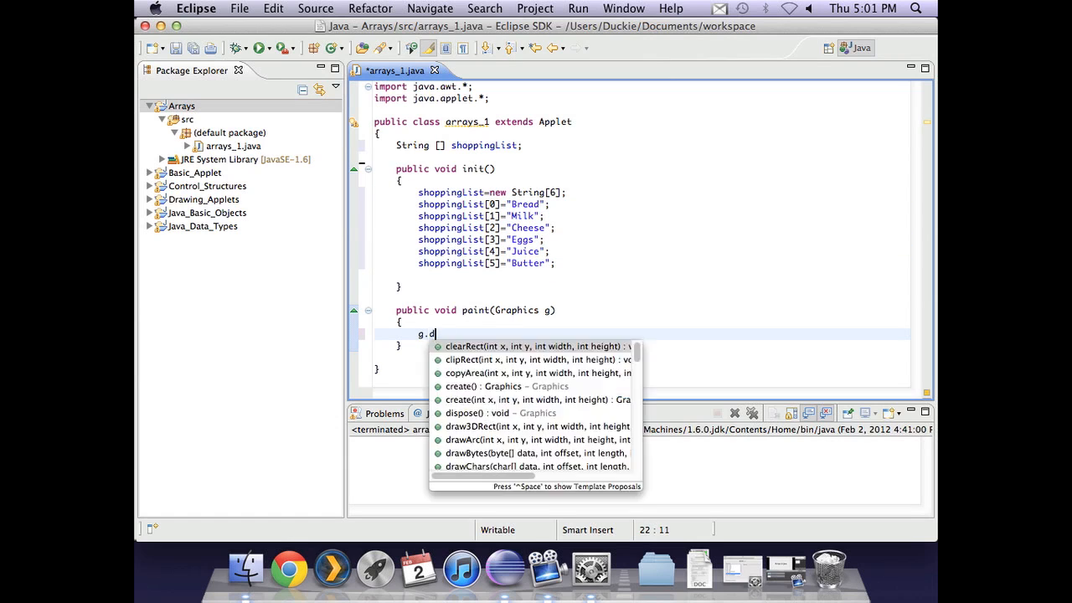
text(rawString(shoppingList, x, y)
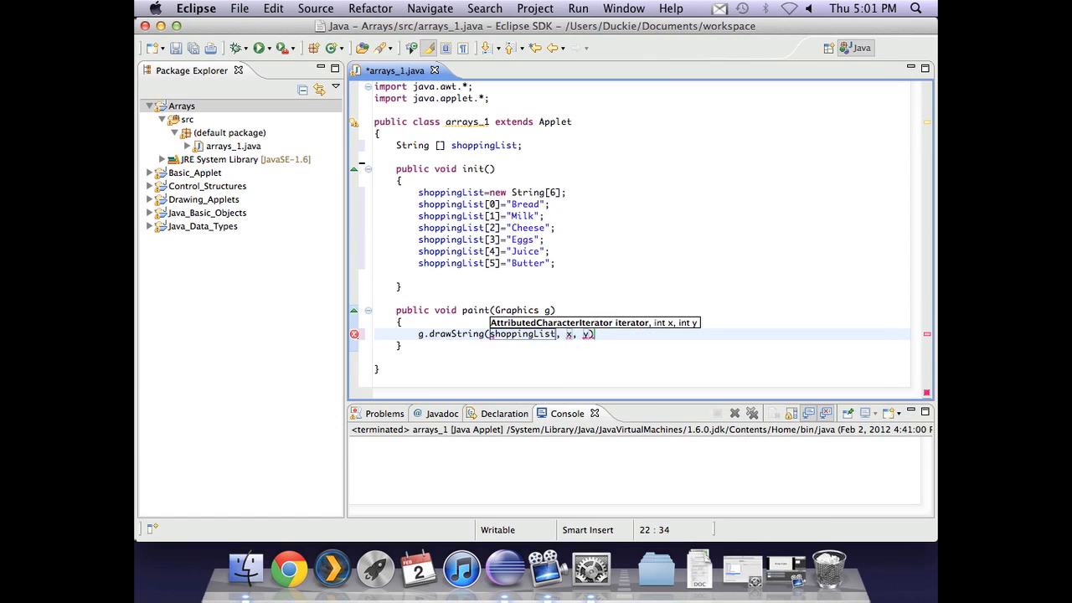
text([0])
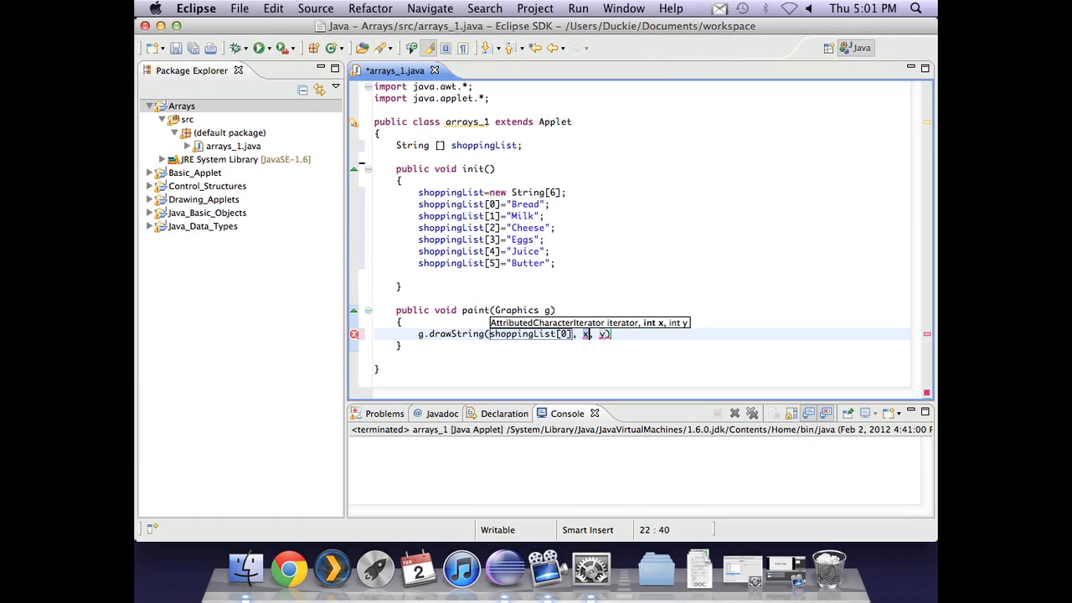
text(20)
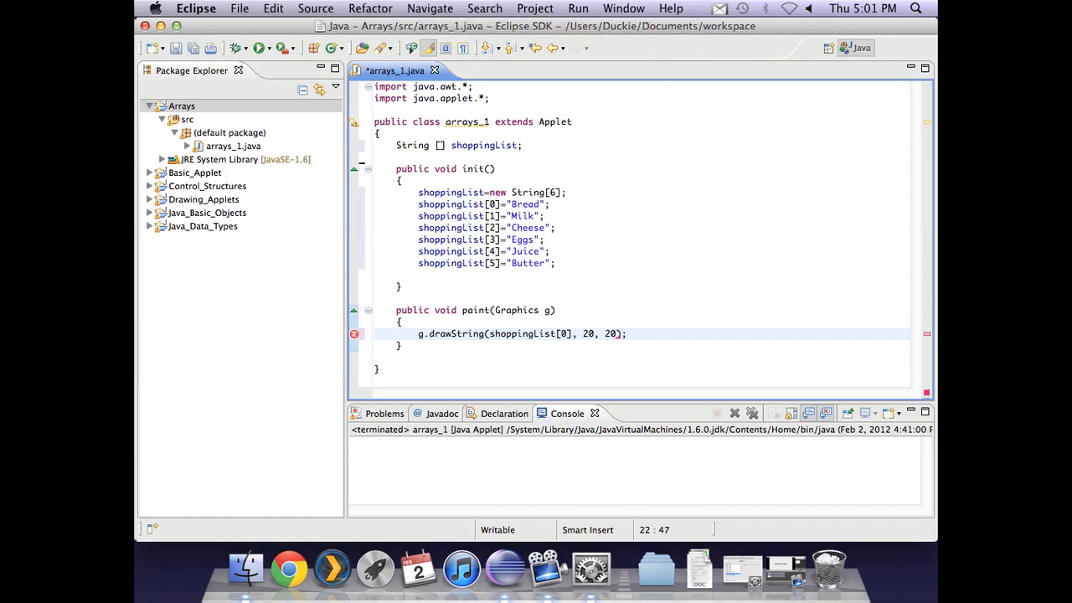
key(Cmd+s)
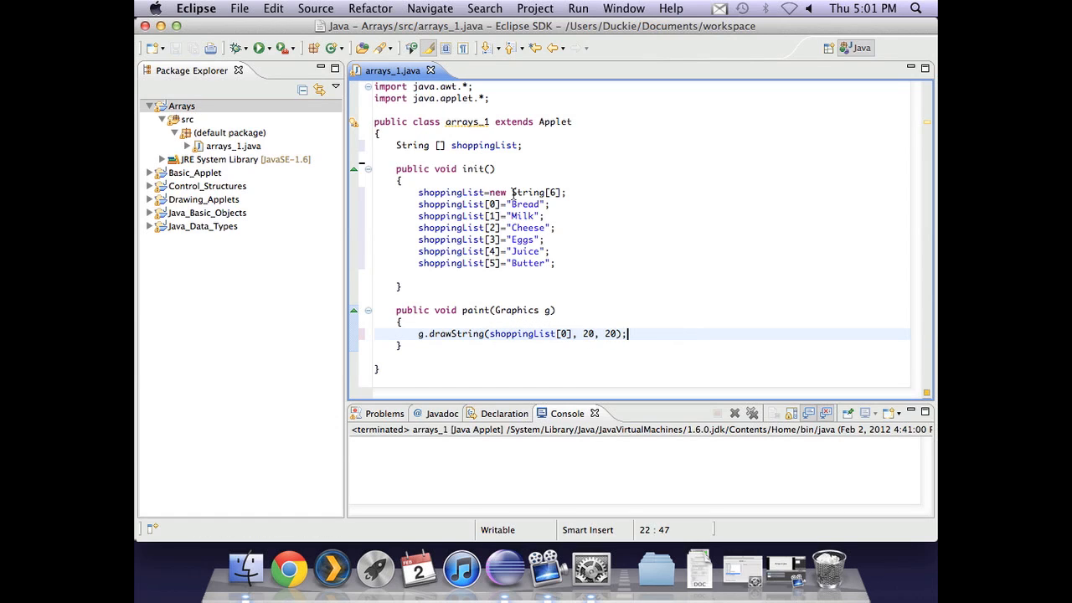
click(258, 48)
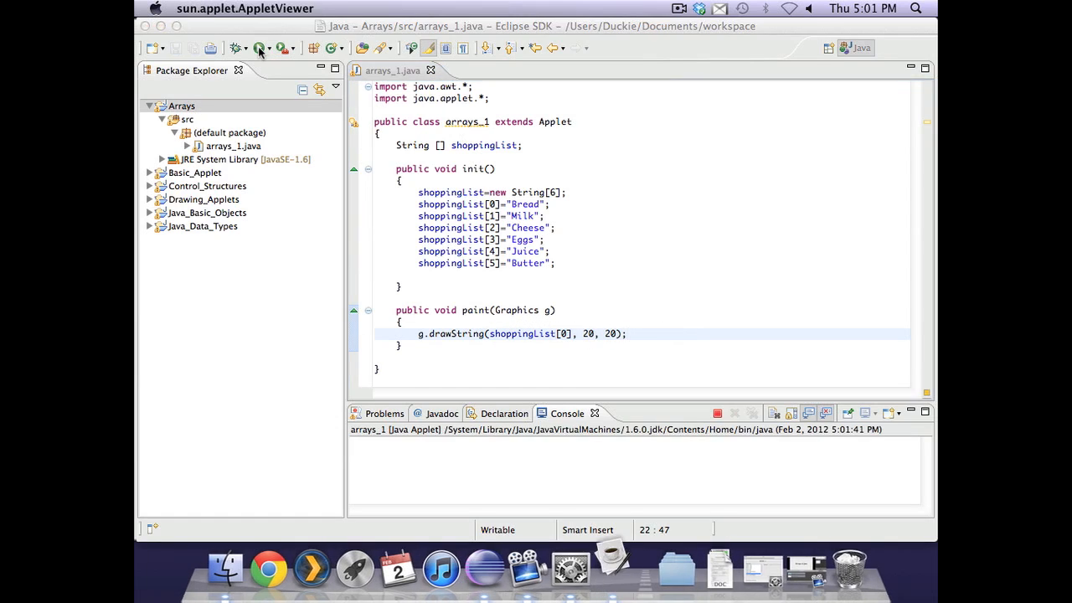
click(260, 47)
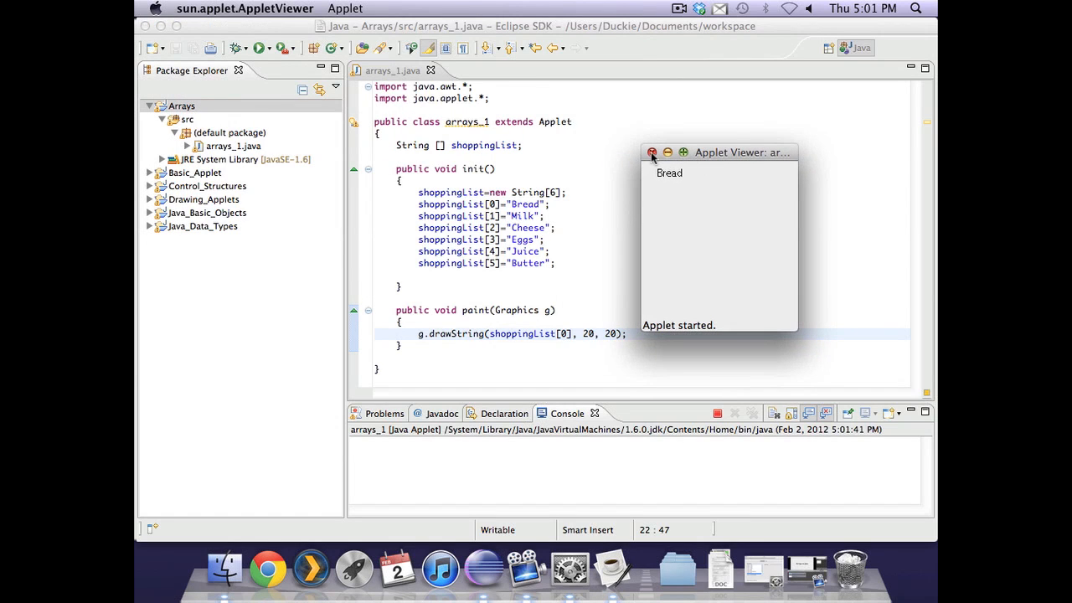
click(653, 152)
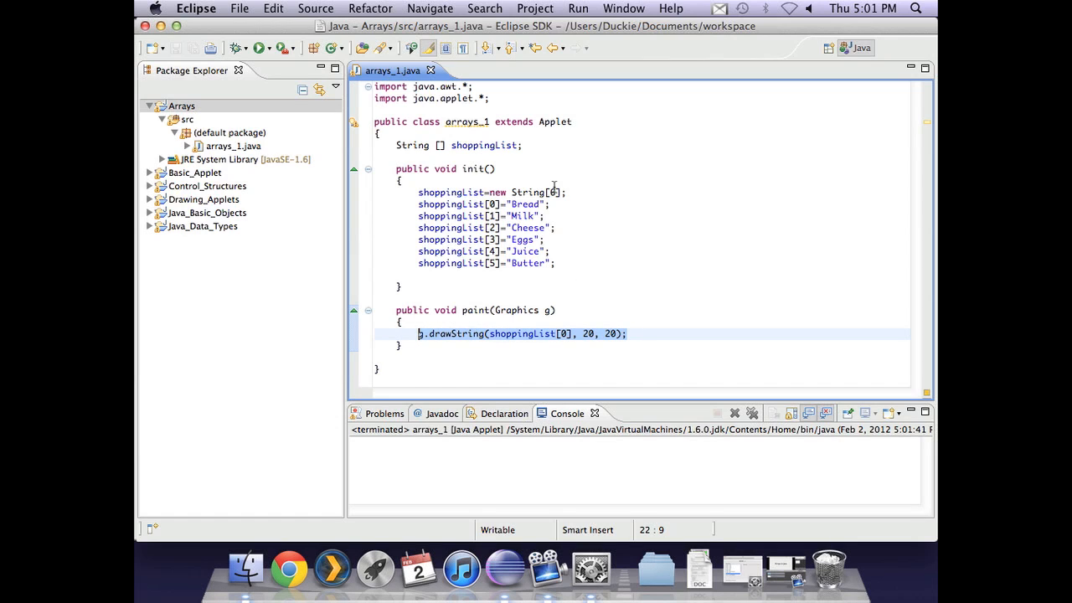
- Above drawString, start a for loop with int i=0 and i<shoppingList.length
click(628, 333)
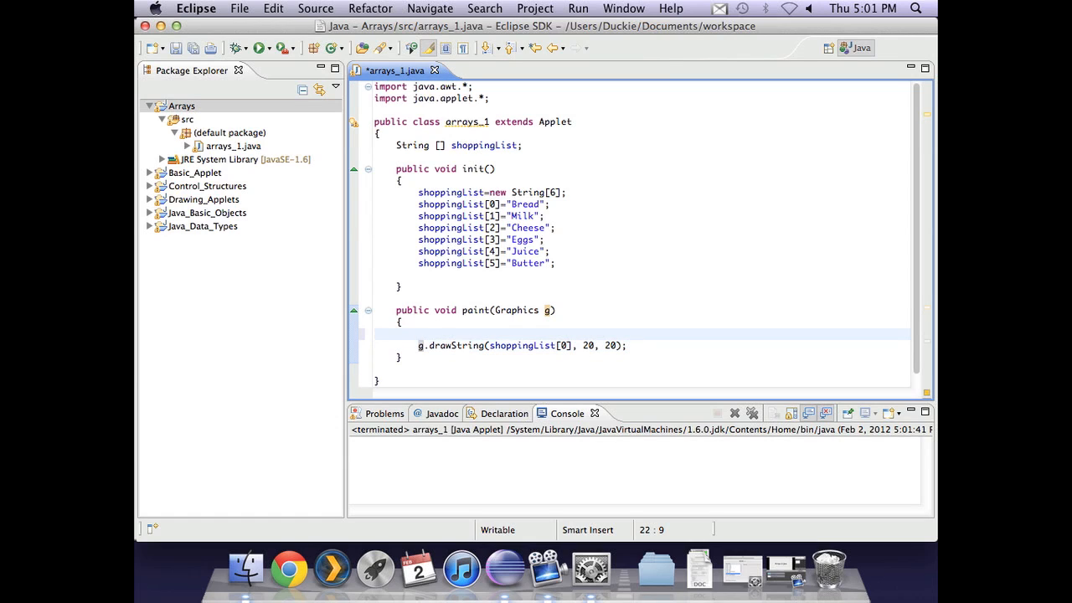
text(for())
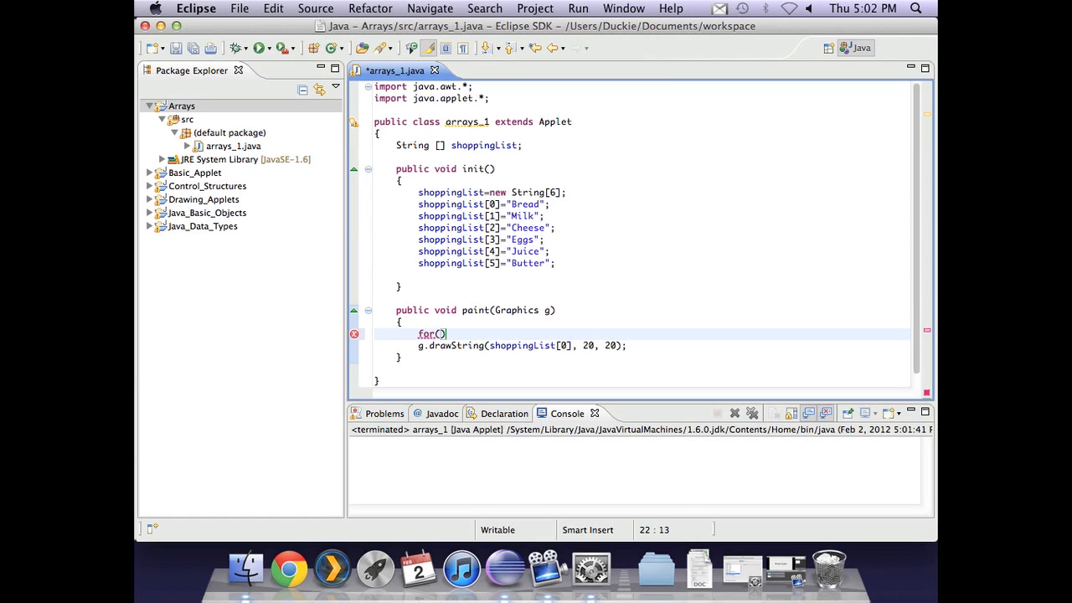
text(int i=)
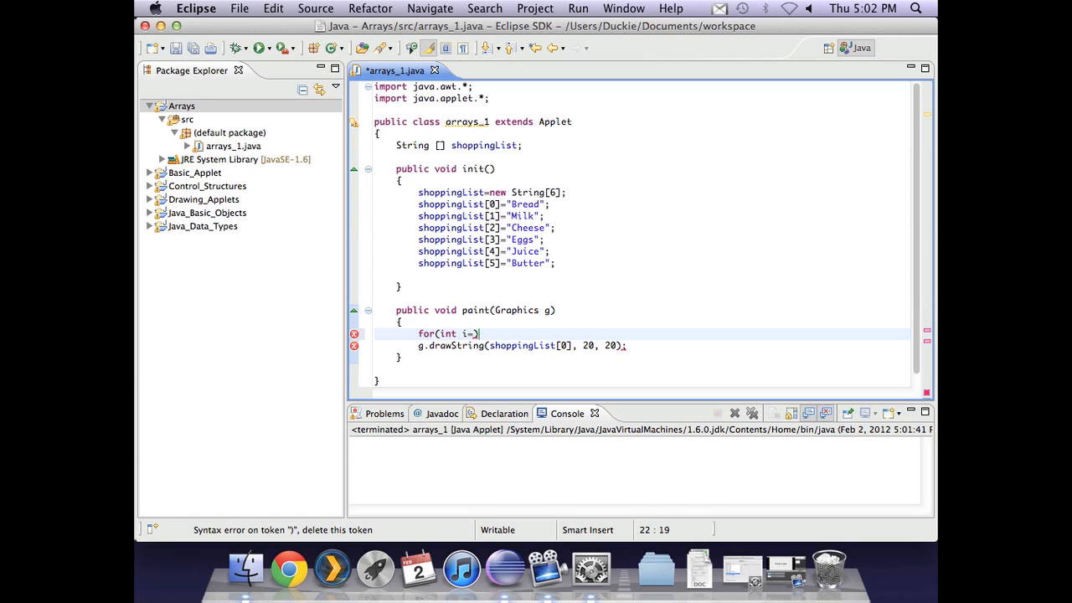
text(0;)
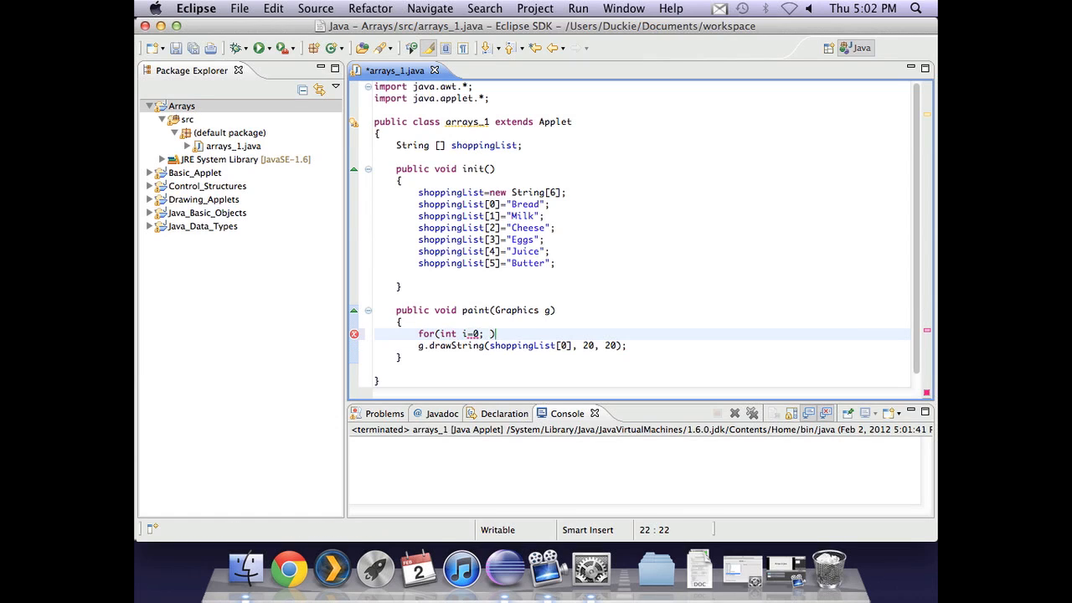
text(i)
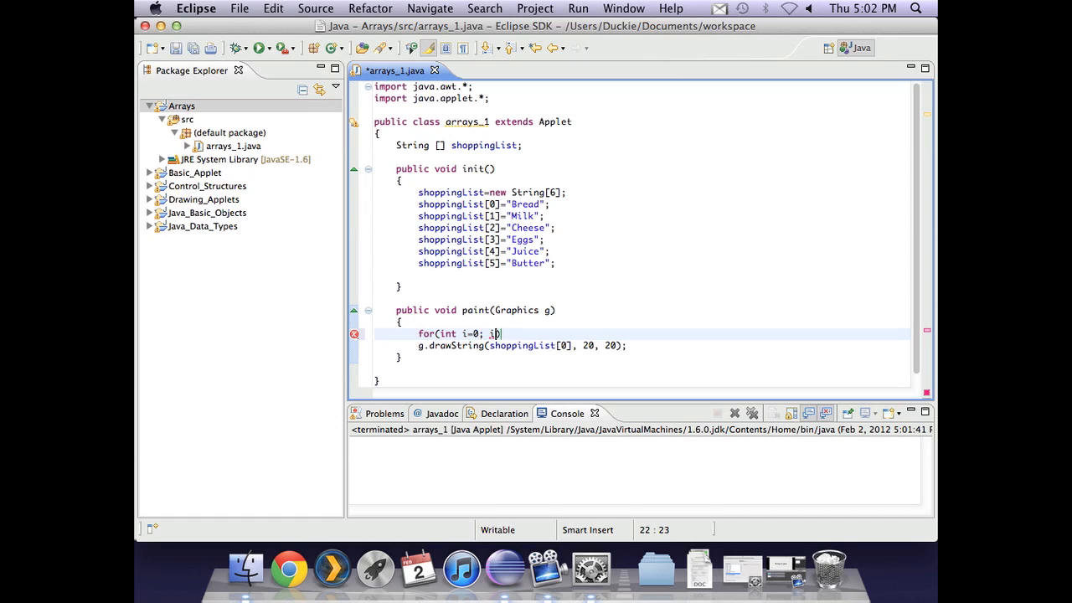
text(<shopp)
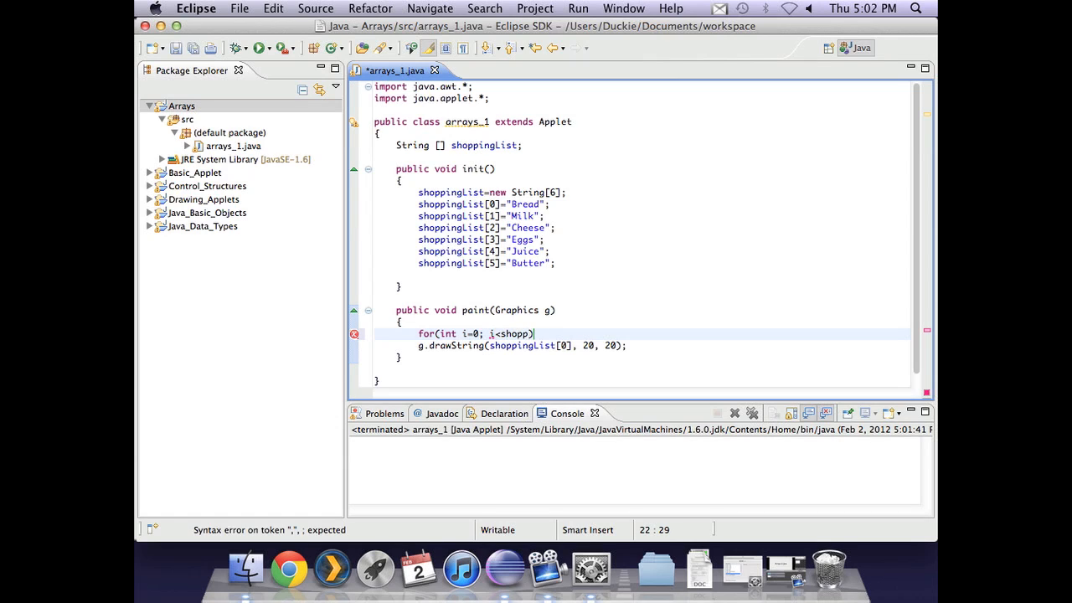
text(ingList)
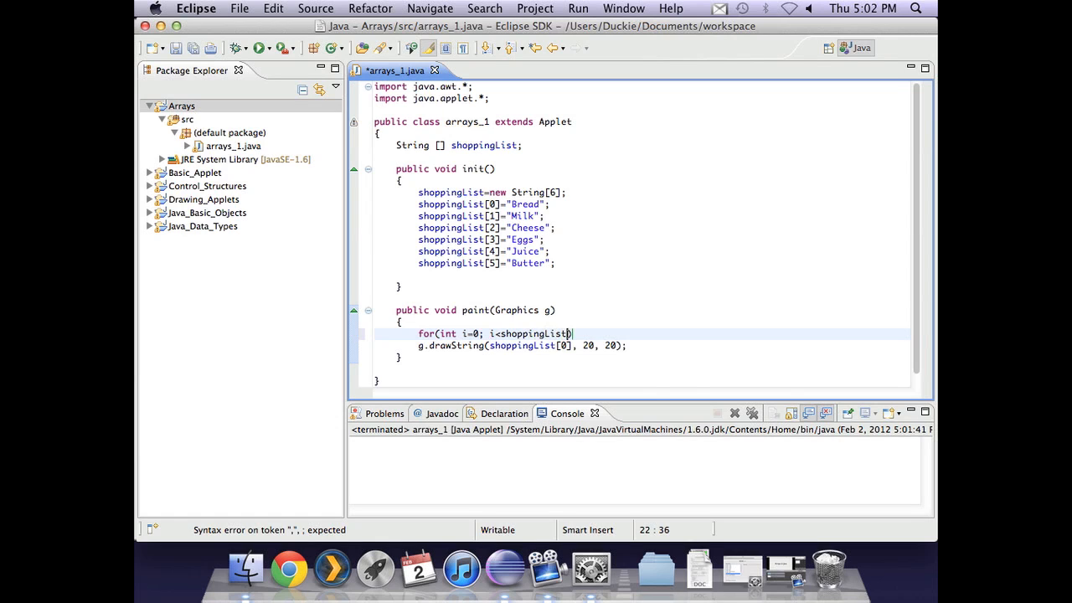
text(.l)
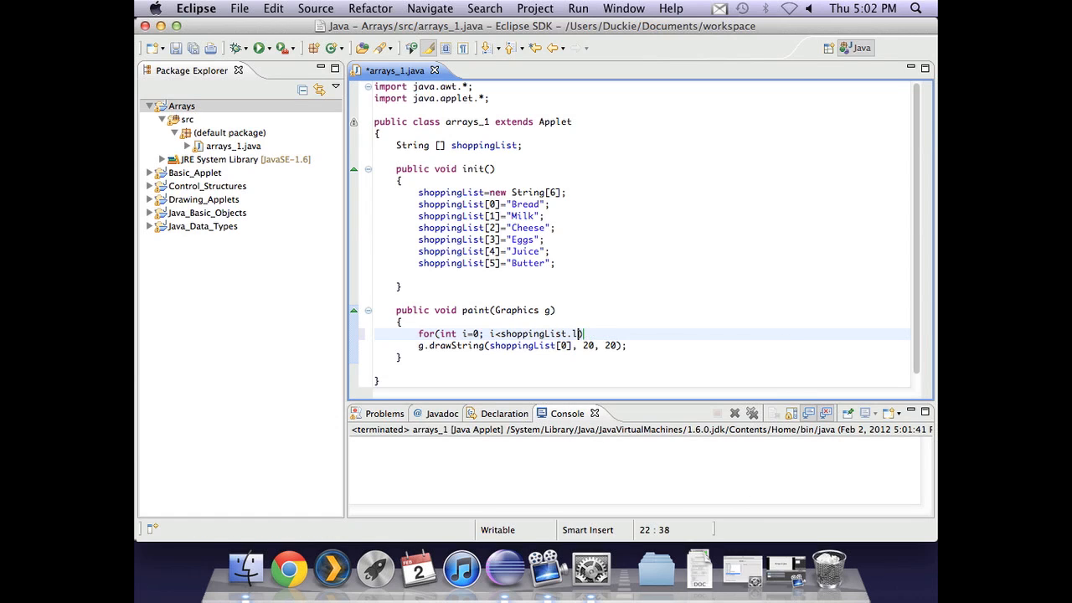
text(ength))
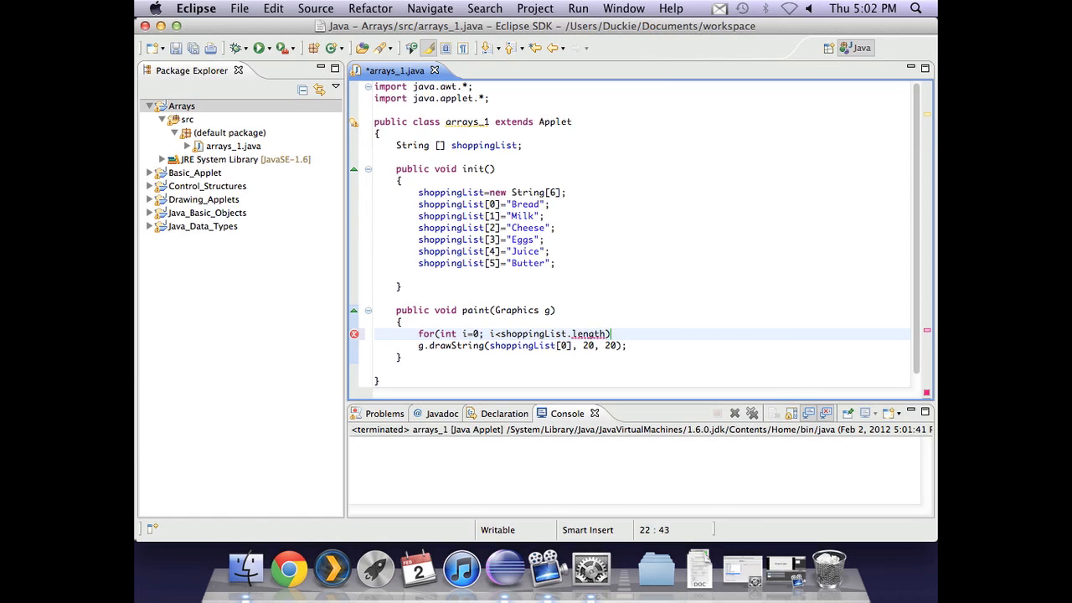
mouse_move(605, 322)
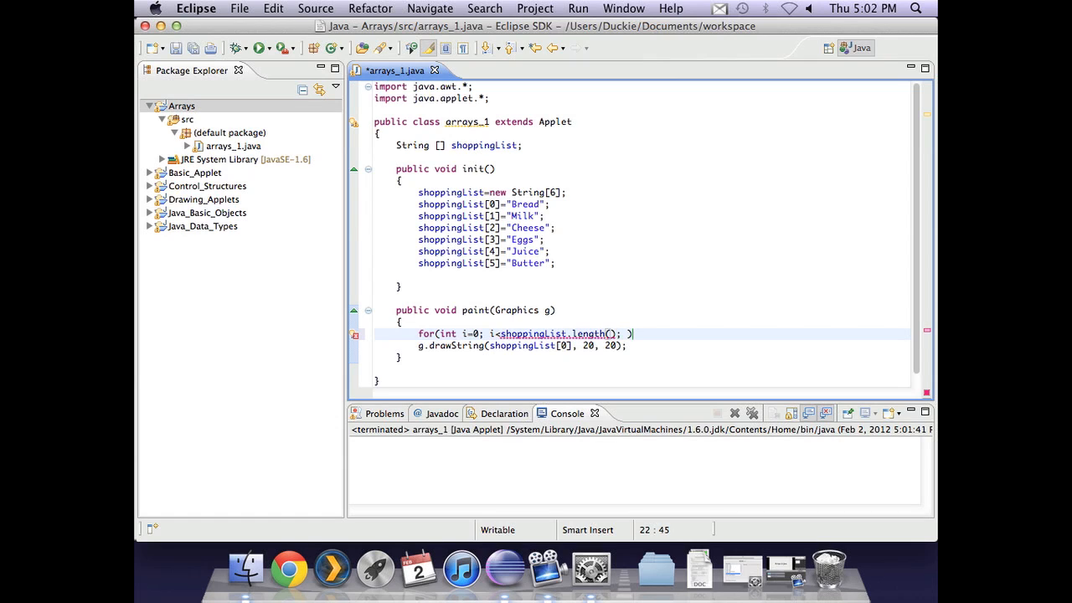
- Complete the loop header with i++ and draw shoppingList[i] instead of [0]
key(BackSpace)
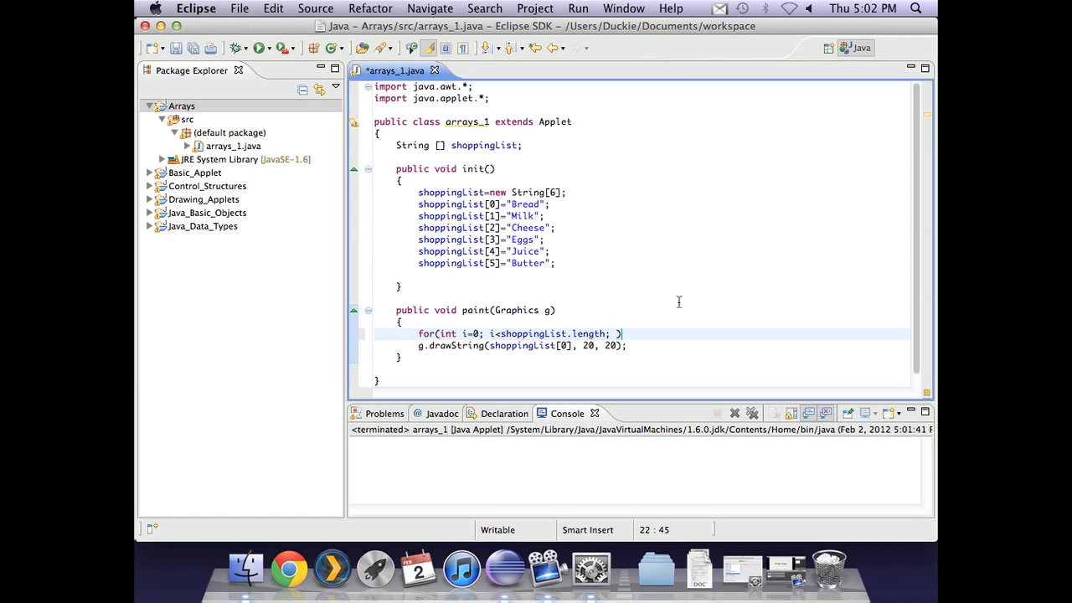
text(i)
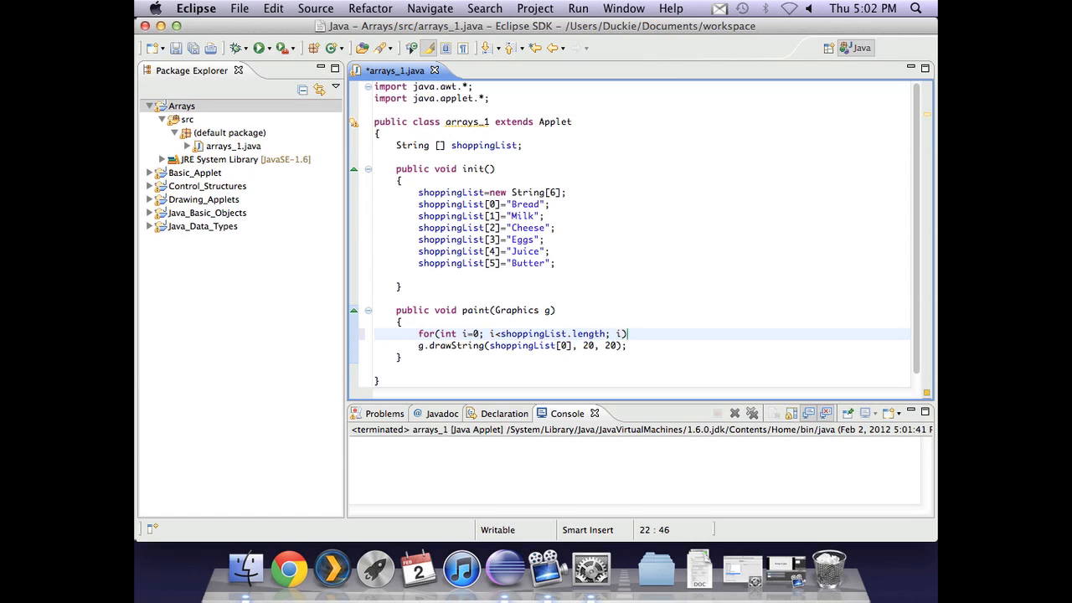
text(++)
text({)
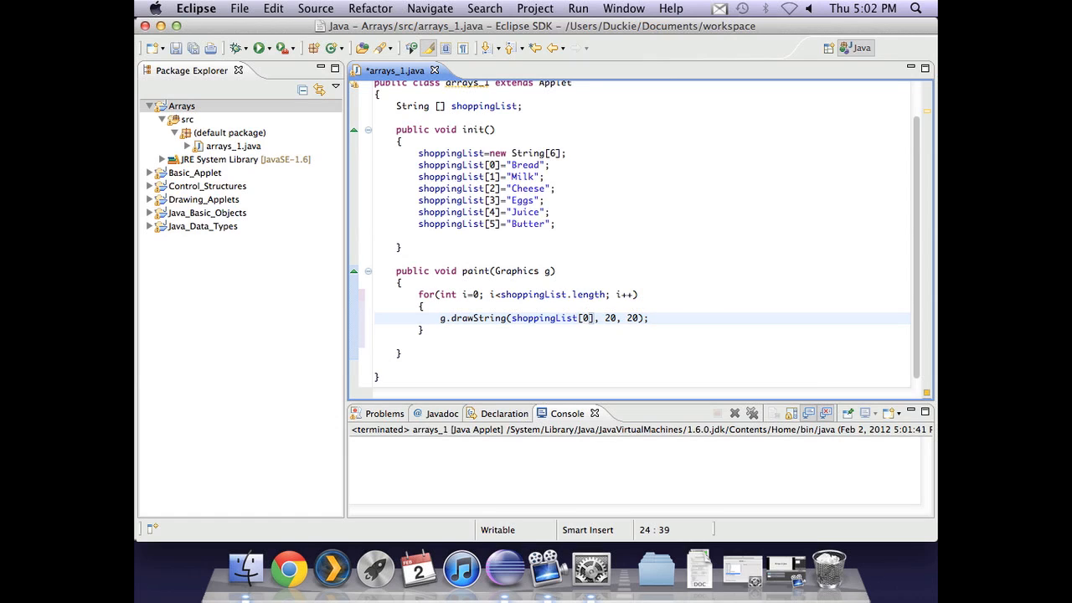
text(i)
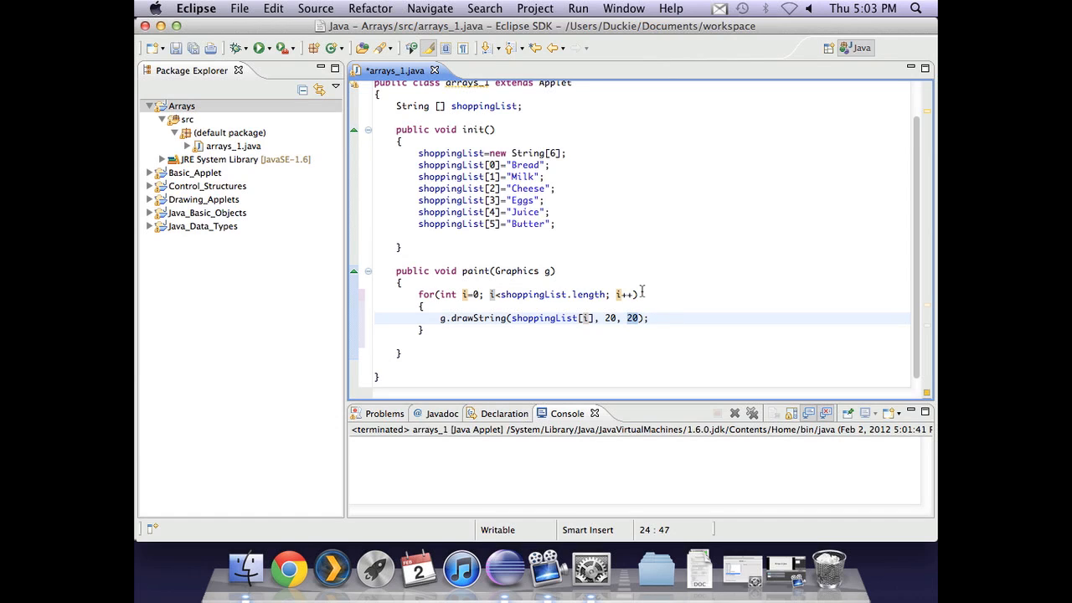
- Declare yPos=20, draw at y yPos, and add 20 to yPos each pass
text(yPos)
text(int yPo)
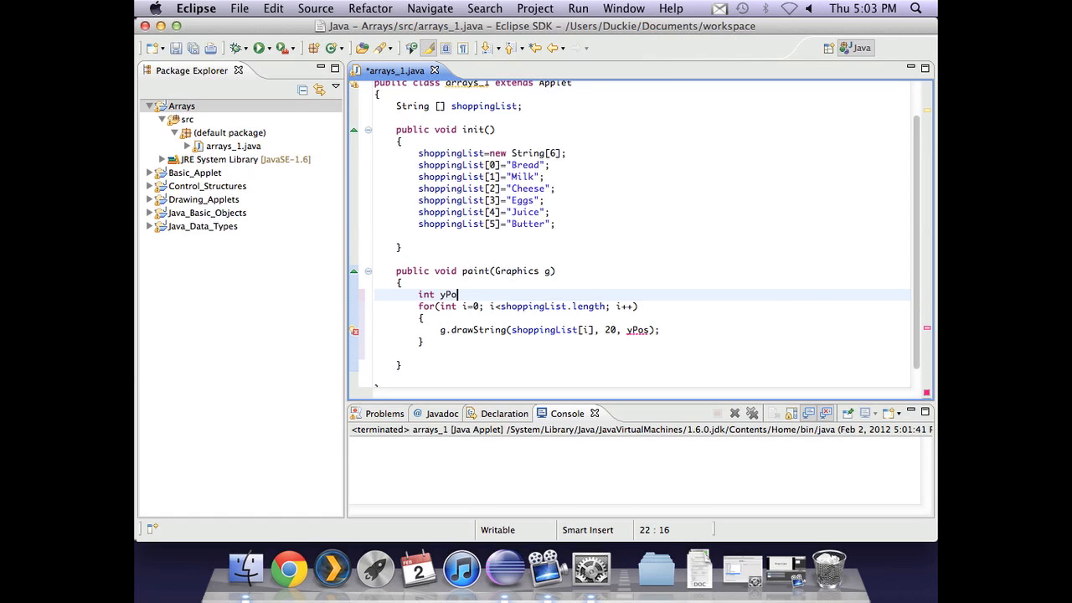
text(s=20;)
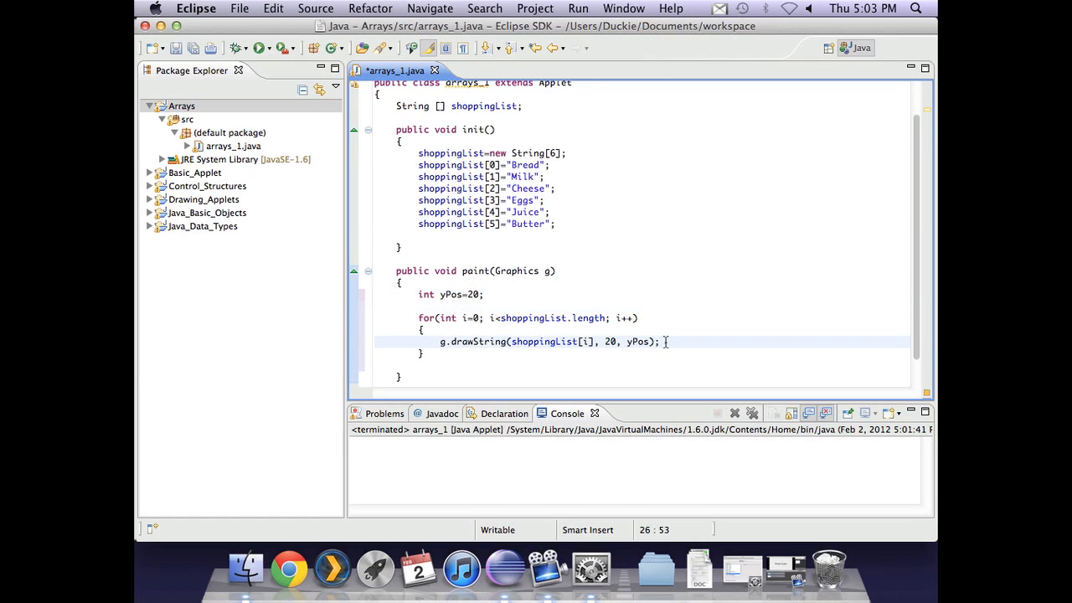
text(yPos=)
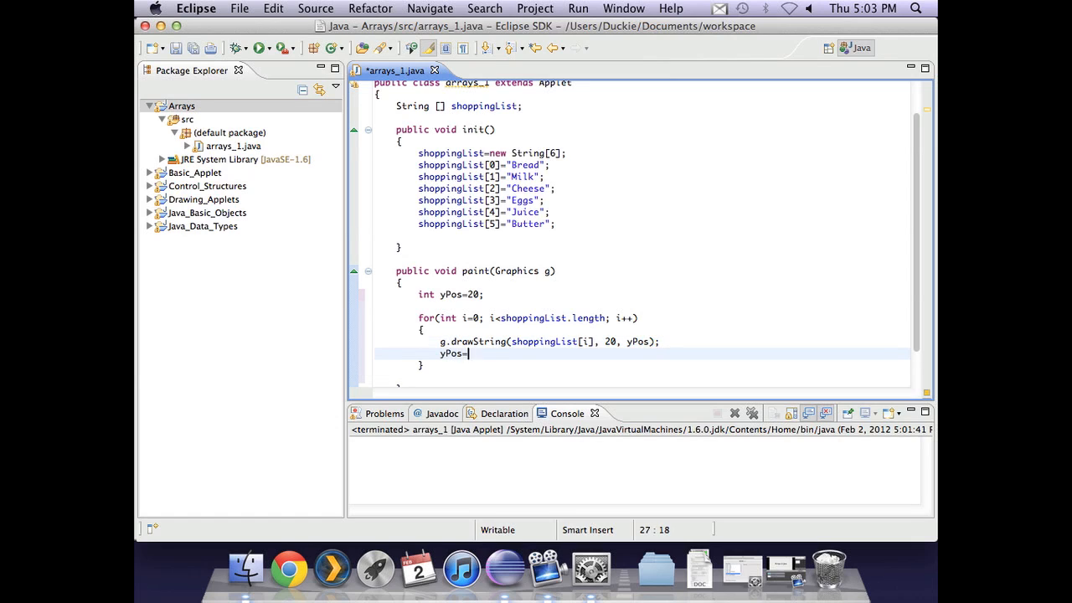
text(yPos+20;)
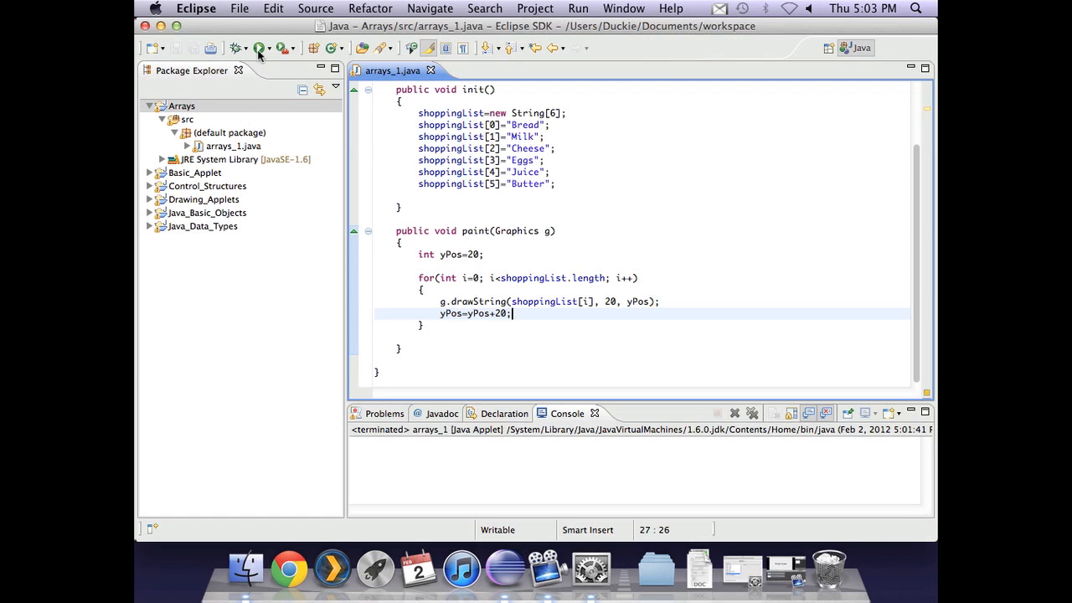
click(261, 47)
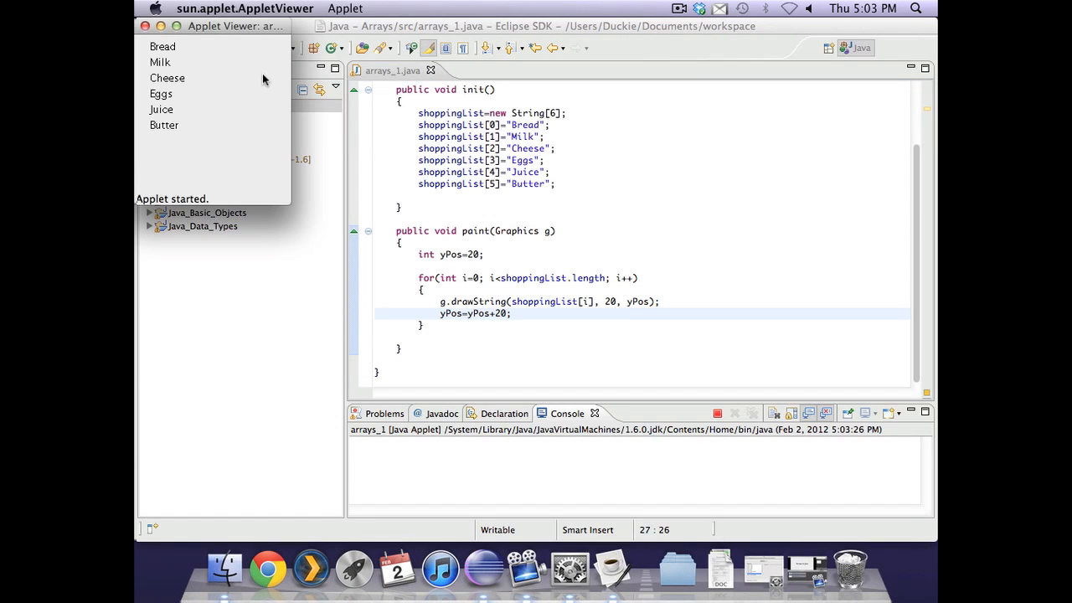
drag(235, 25, 716, 82)
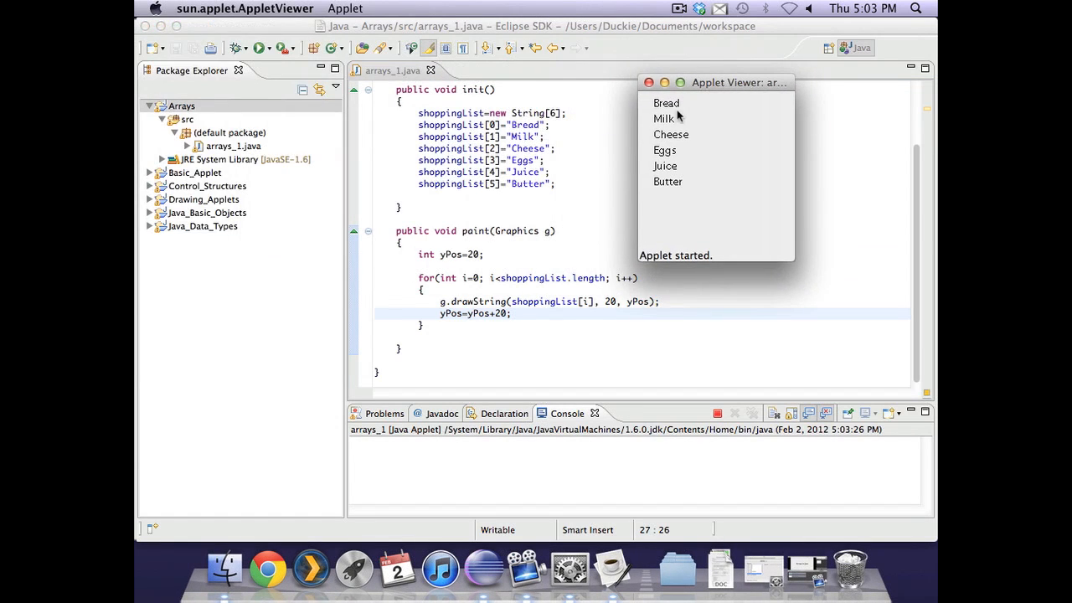
mouse_move(673, 172)
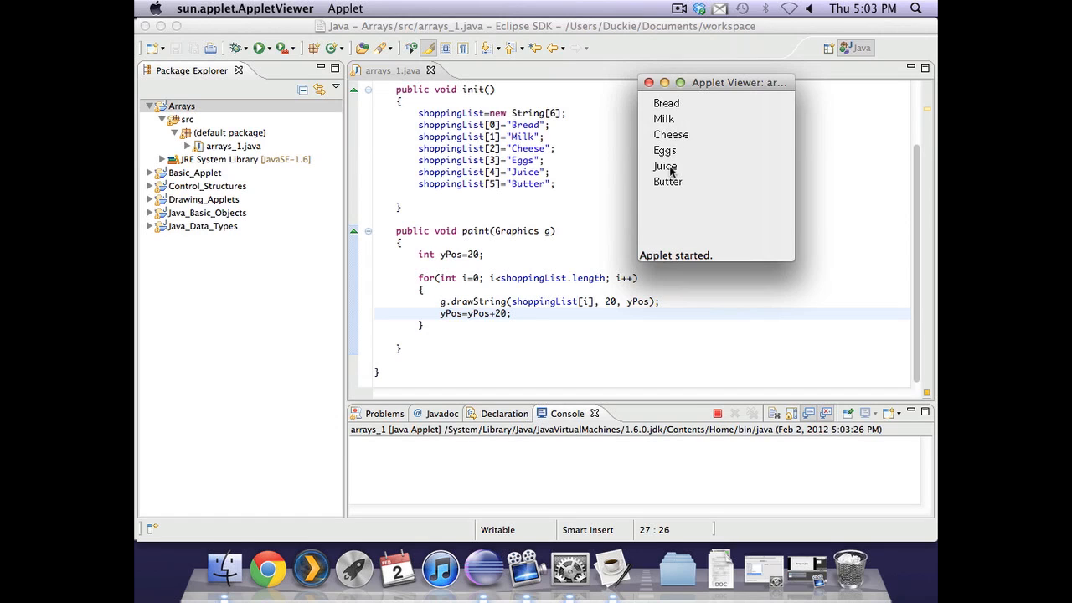
mouse_move(668, 191)
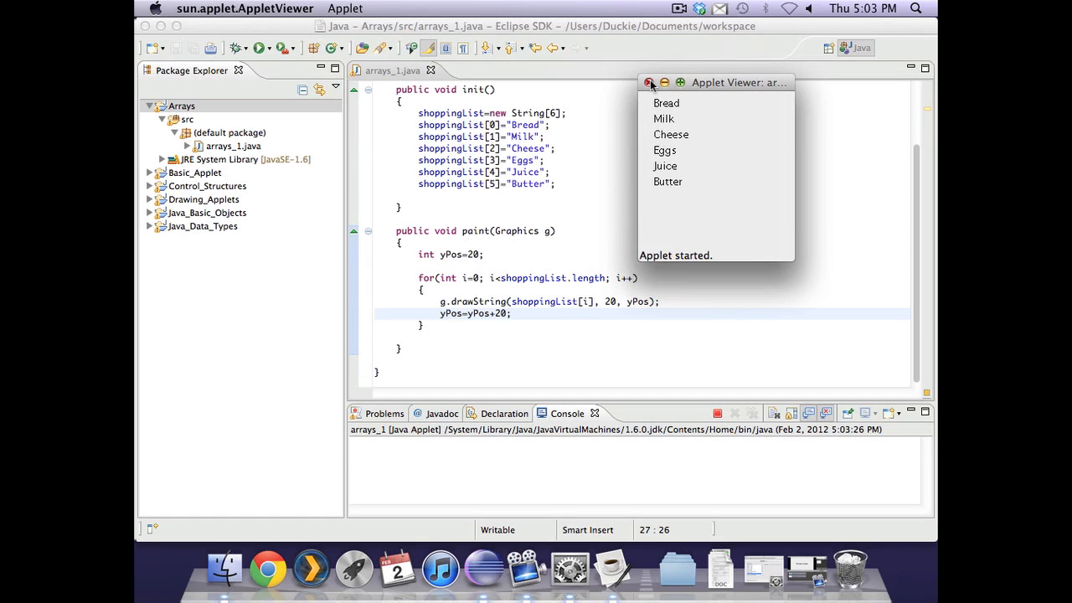
click(651, 82)
text(i )
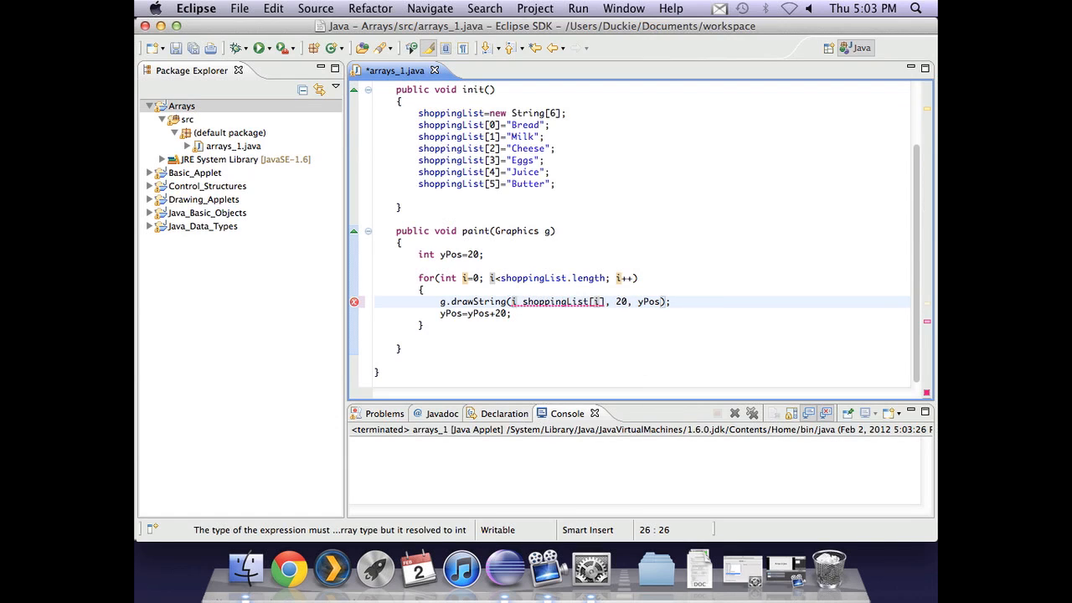
- Change the drawString text to ""+i+" "+shoppingList[i]
text(""+i+")
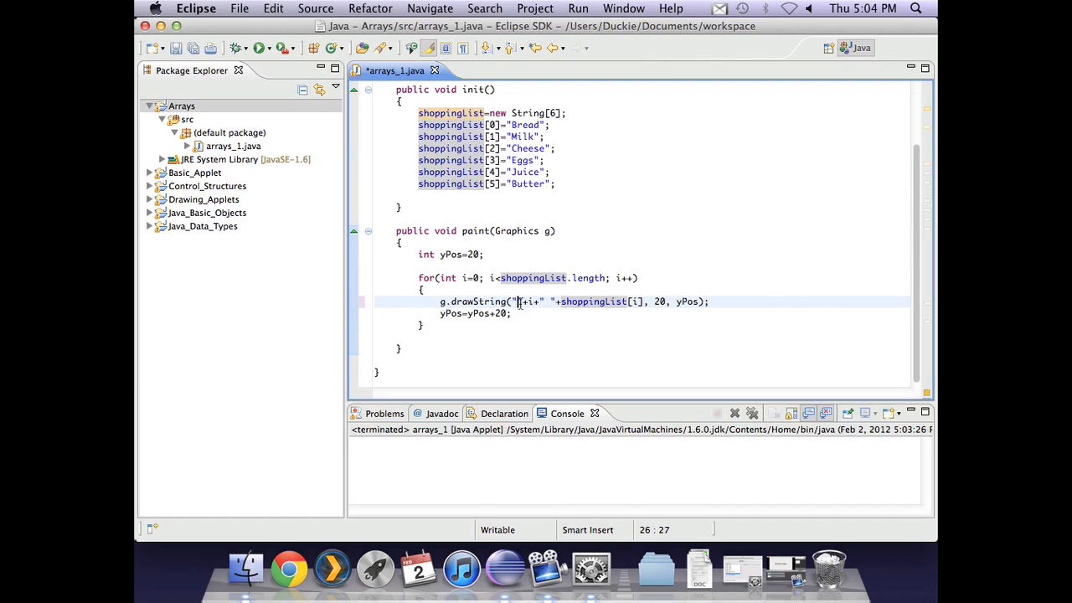
mouse_move(518, 298)
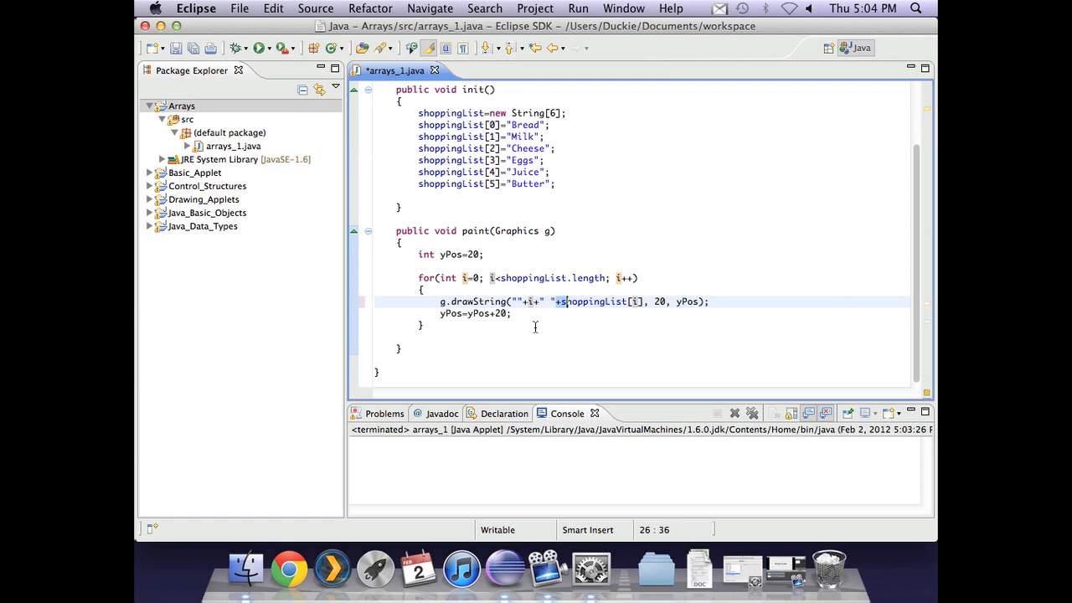
- Run arrays_1 with Save and Launch, then switch to the new arrays_2 applet
click(260, 48)
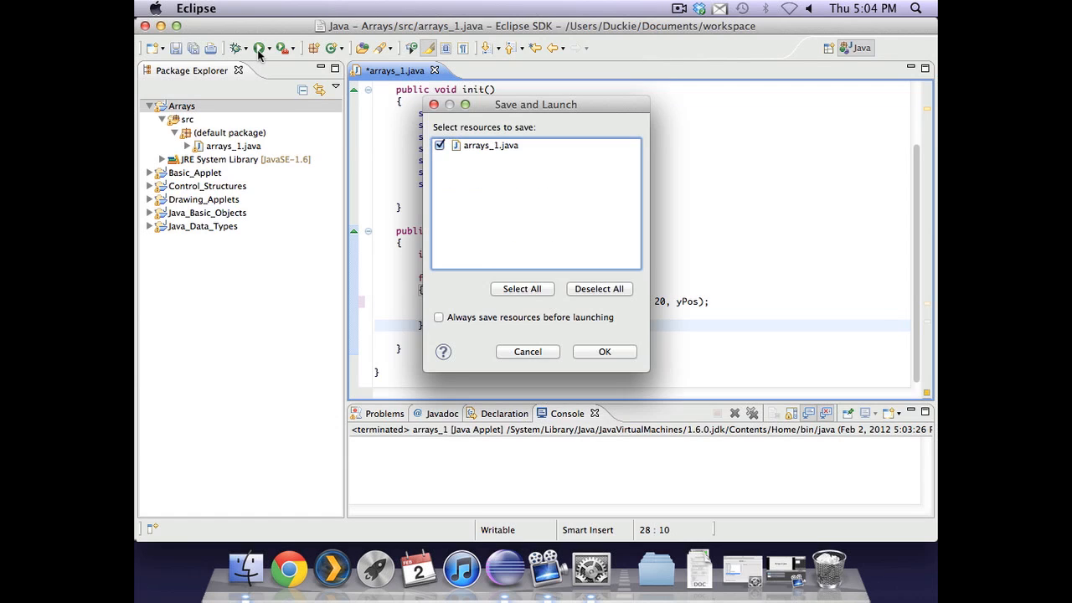
click(604, 352)
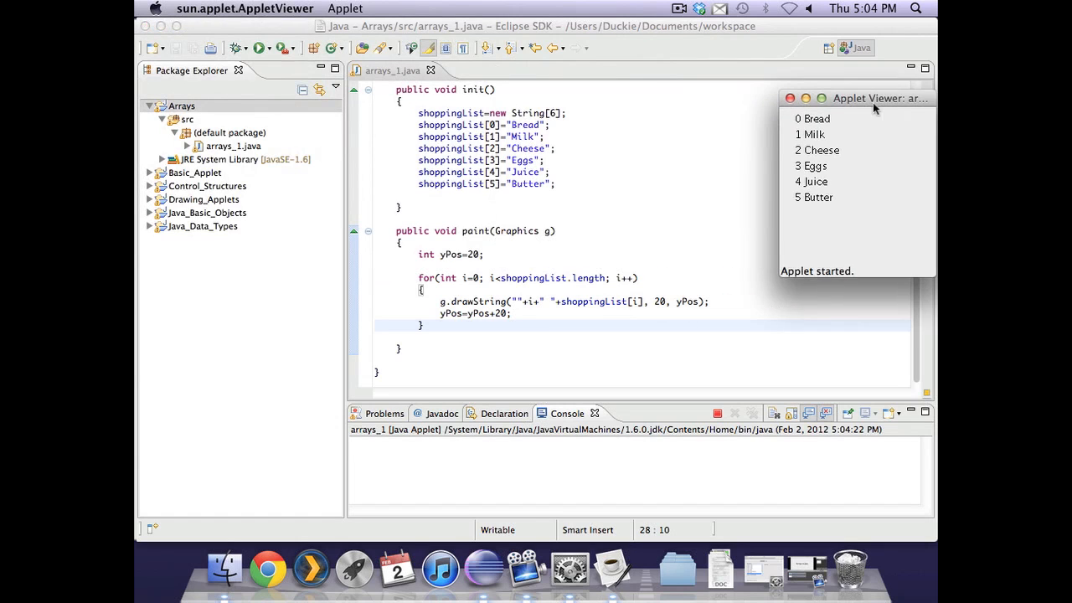
drag(879, 98, 826, 92)
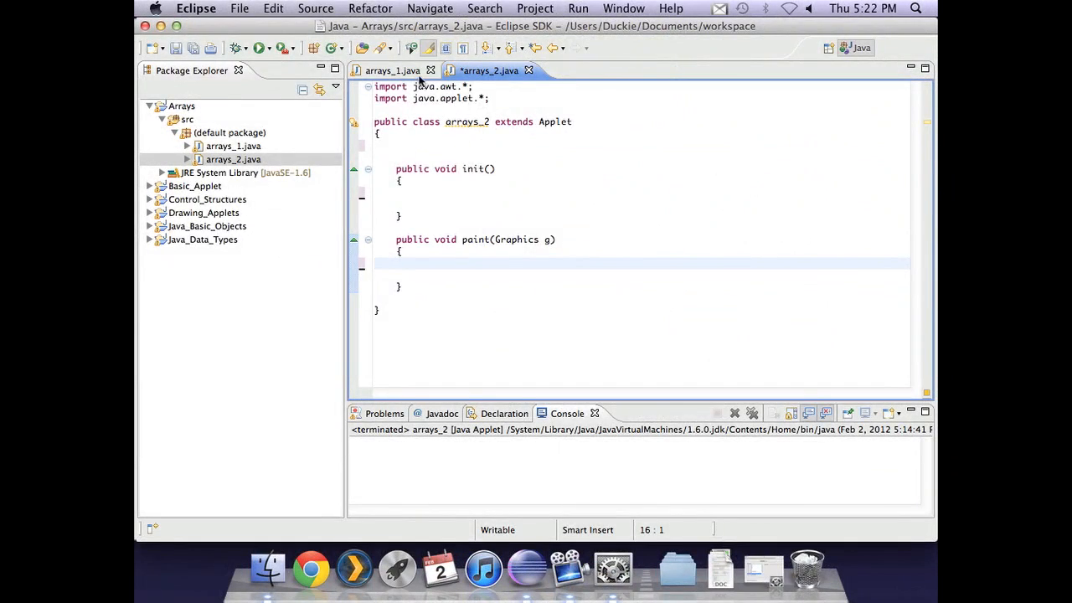
- Declare the field int[] sixTimes in the arrays_2 class body
click(388, 70)
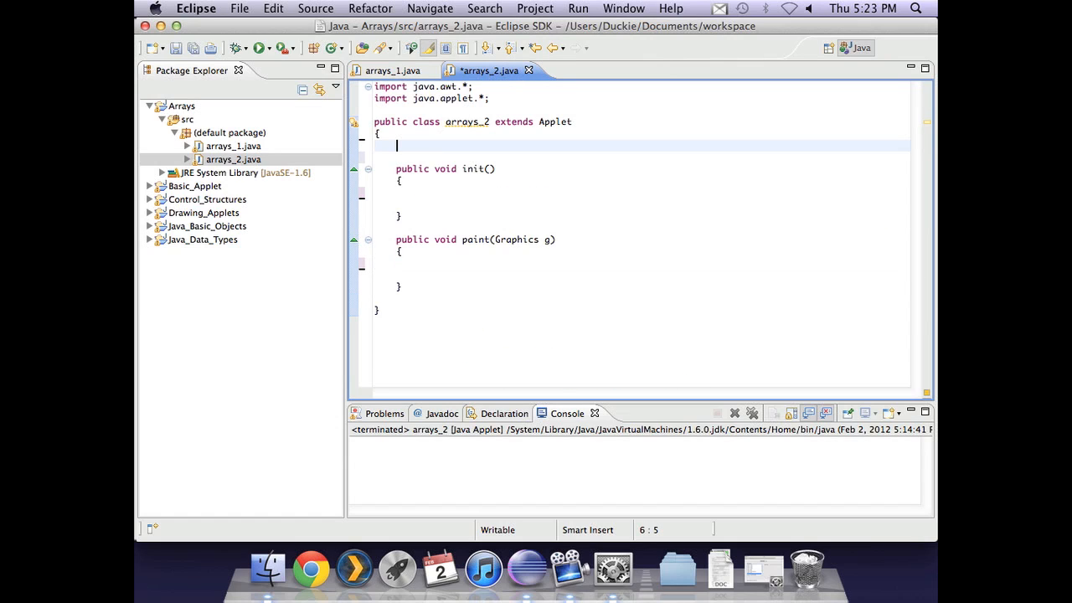
text(int)
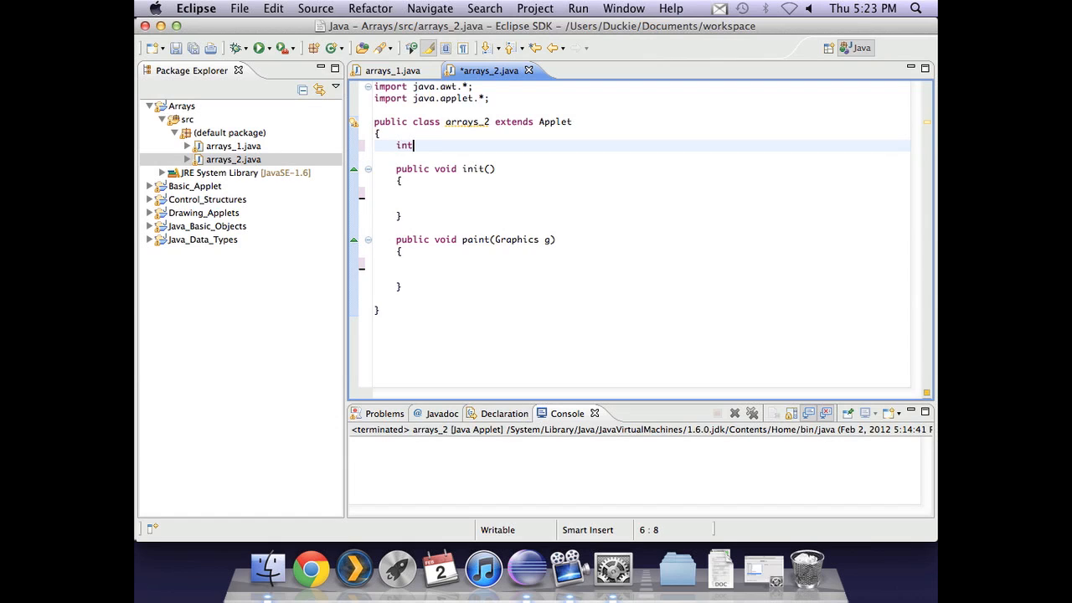
text([])
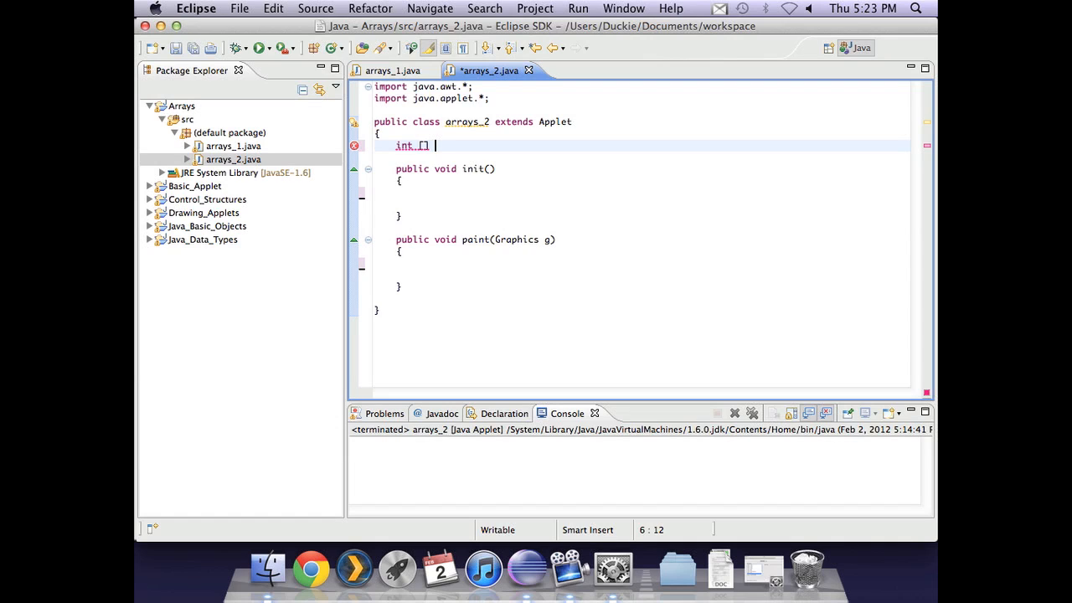
text(sixTim)
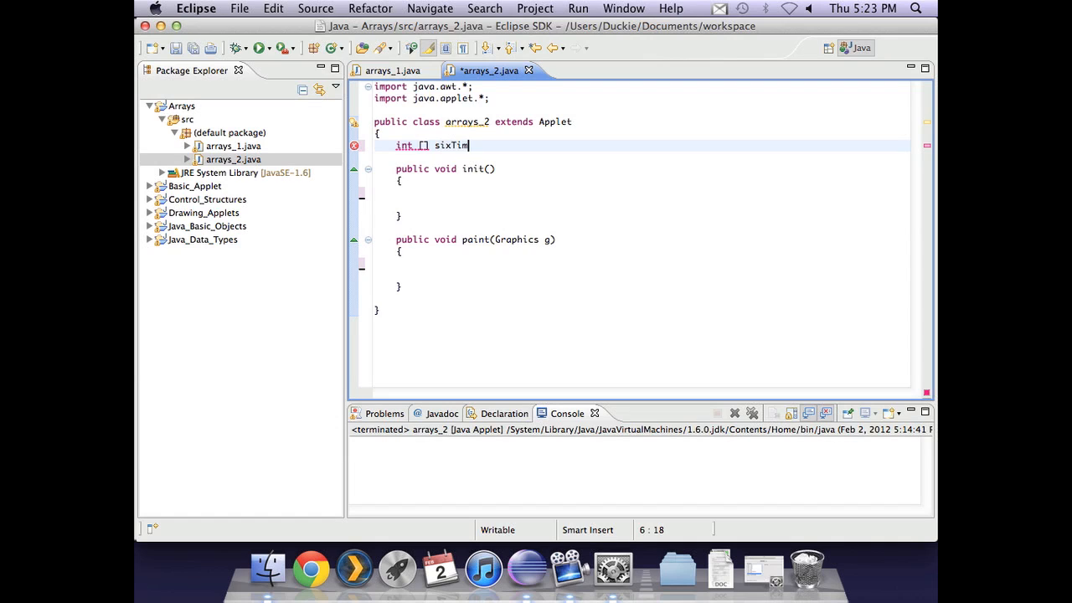
text(es;)
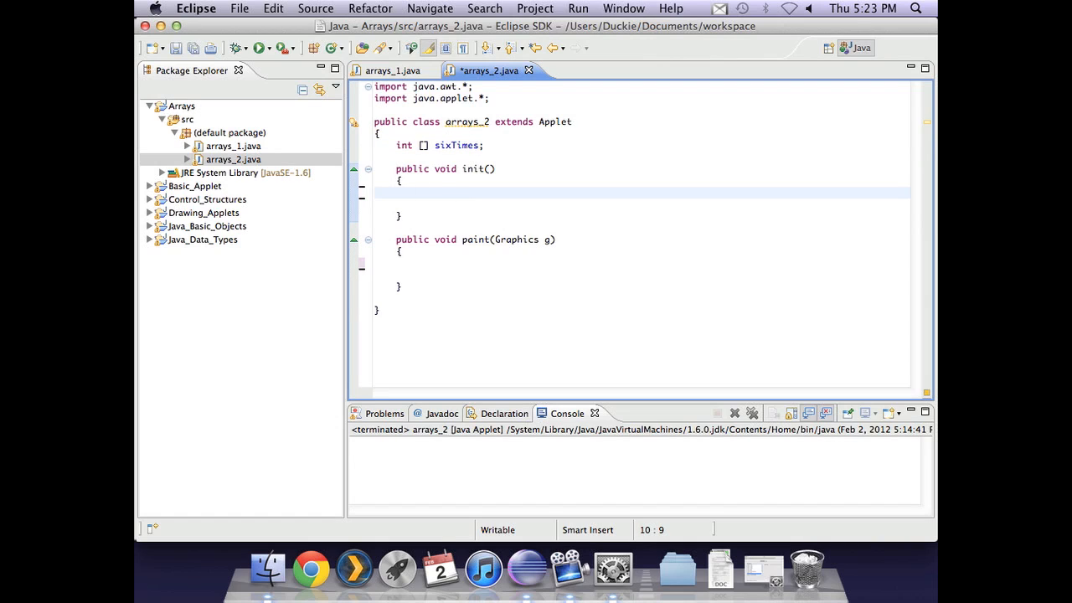
- In init, create sixTimes as new int[12]
text(sixTimes)
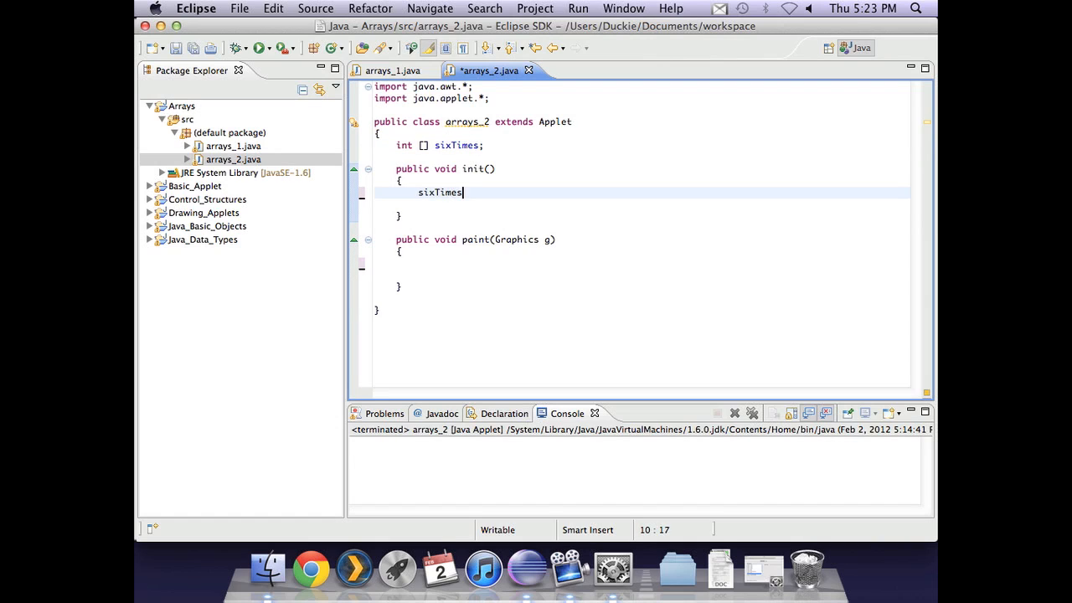
text(=new i)
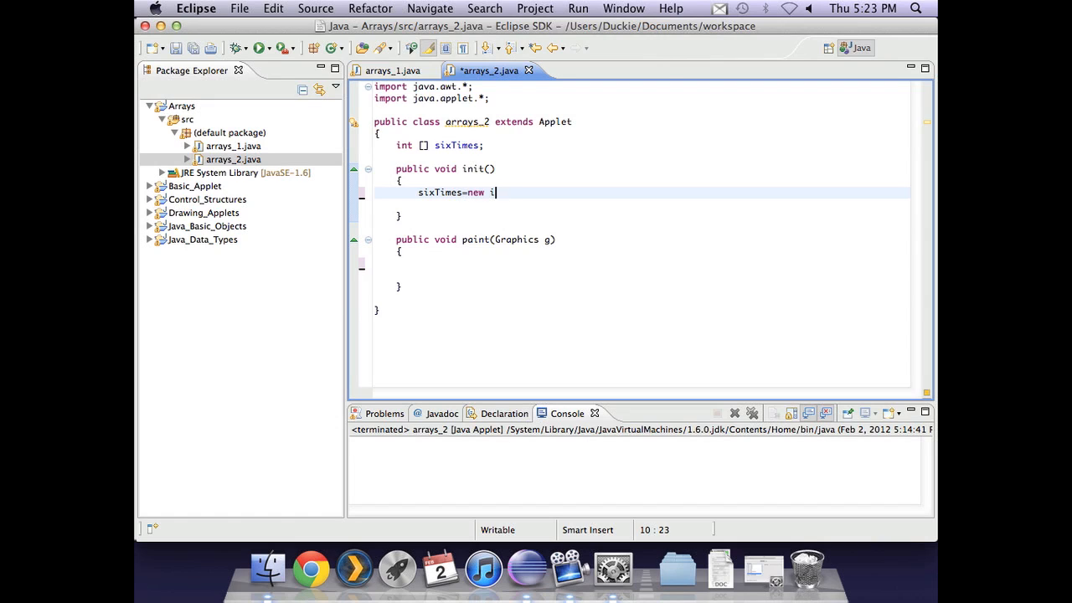
text(nt[])
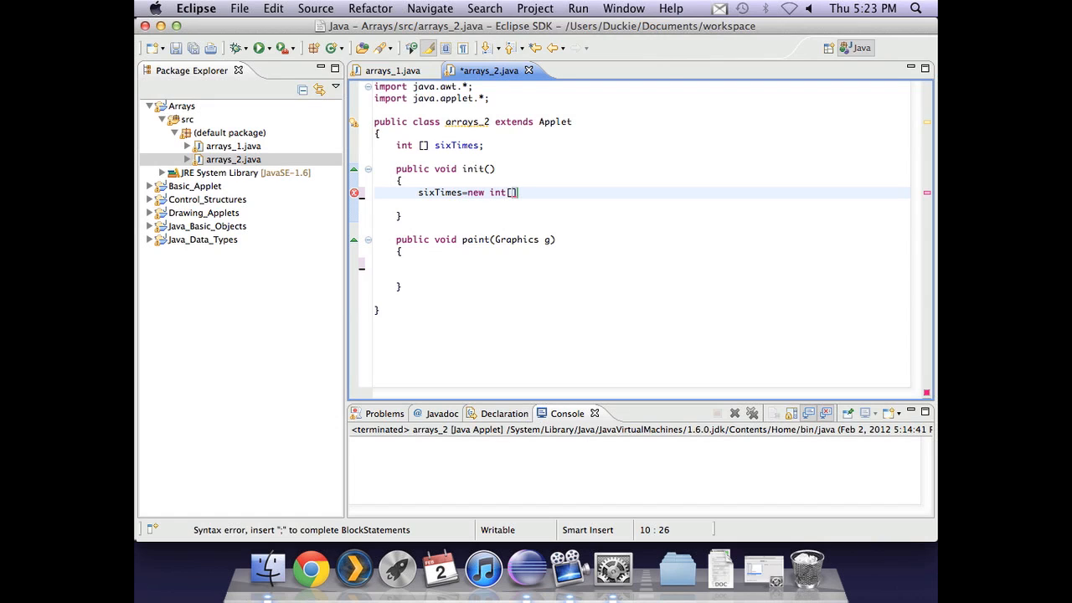
text(12)
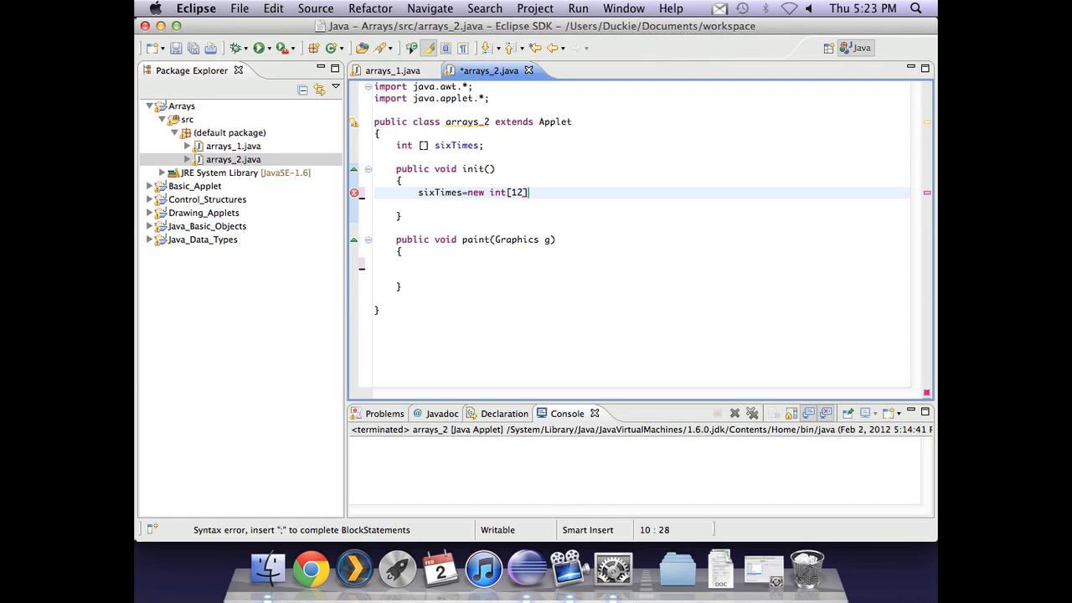
text(;)
key(Return)
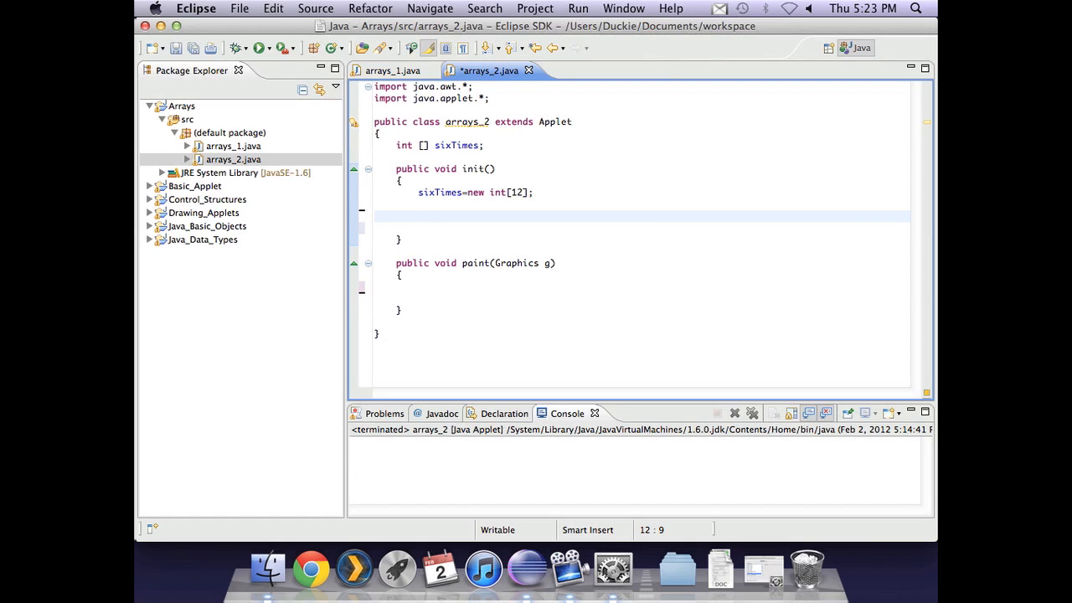
click(419, 216)
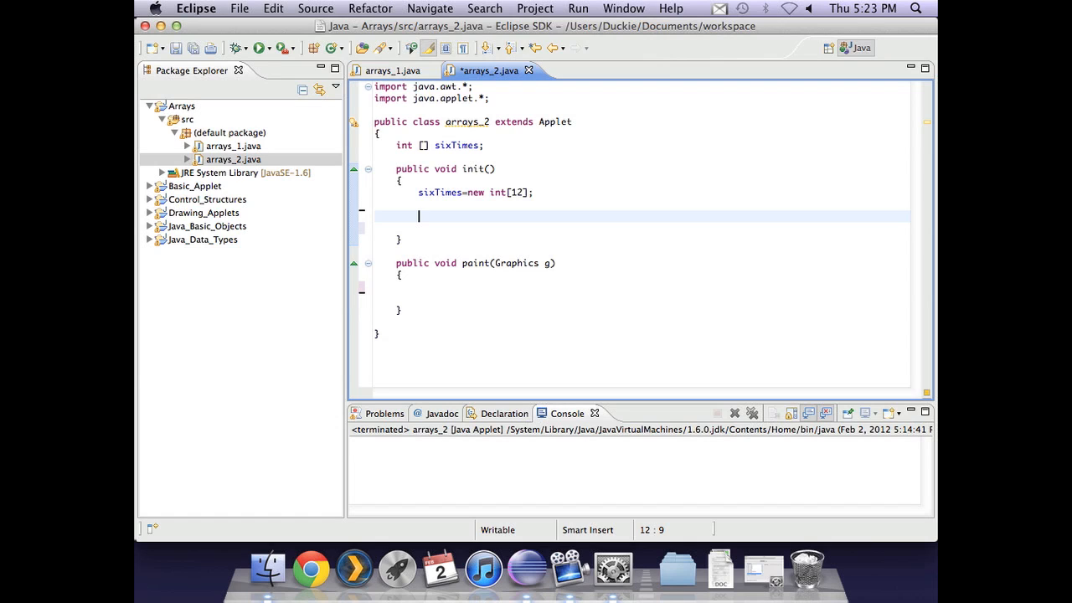
click(388, 71)
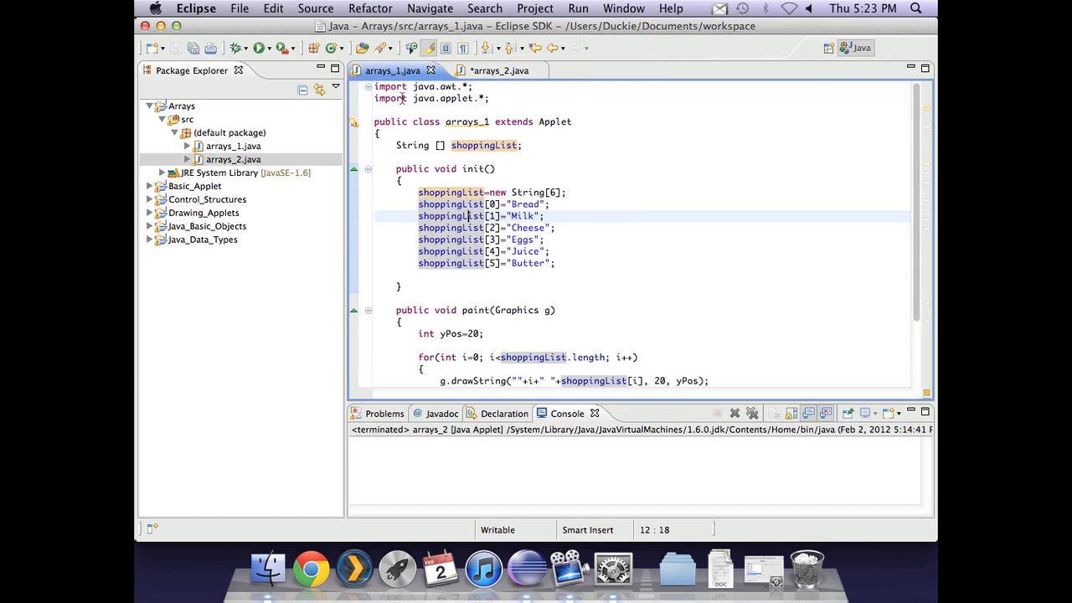
scroll(down, 3)
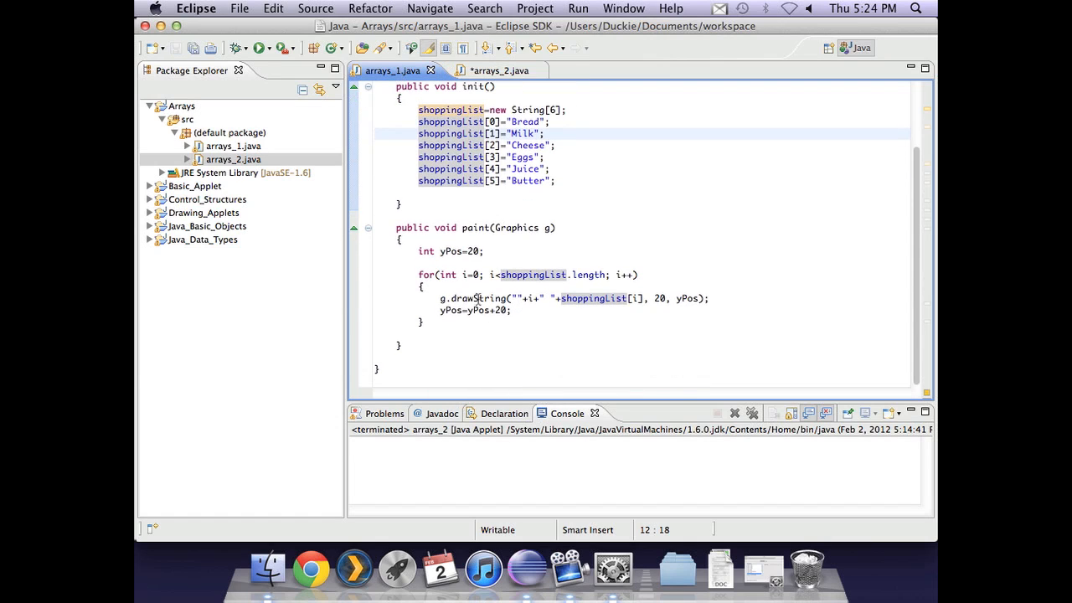
click(636, 298)
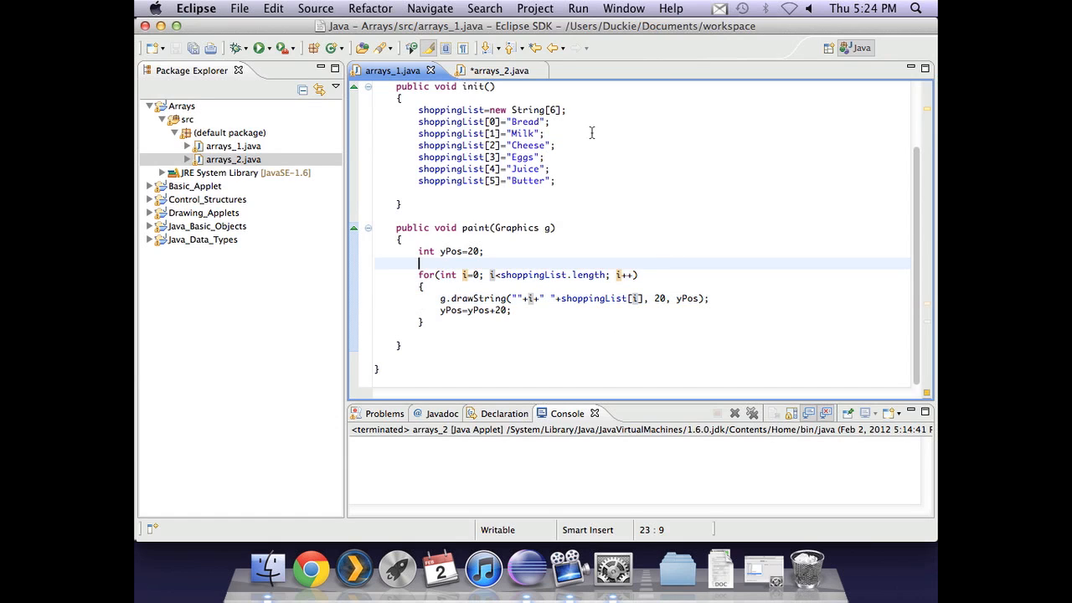
click(485, 70)
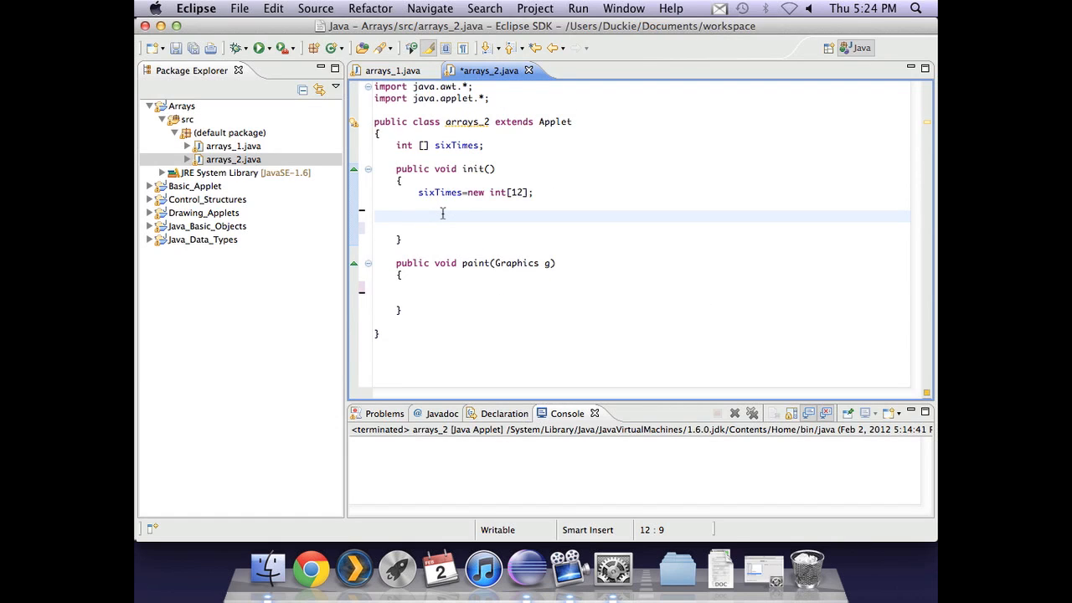
- Write for(int i=0; i<sixTimes.length; i++) with empty braces in init
text(for(int i =0; i<)
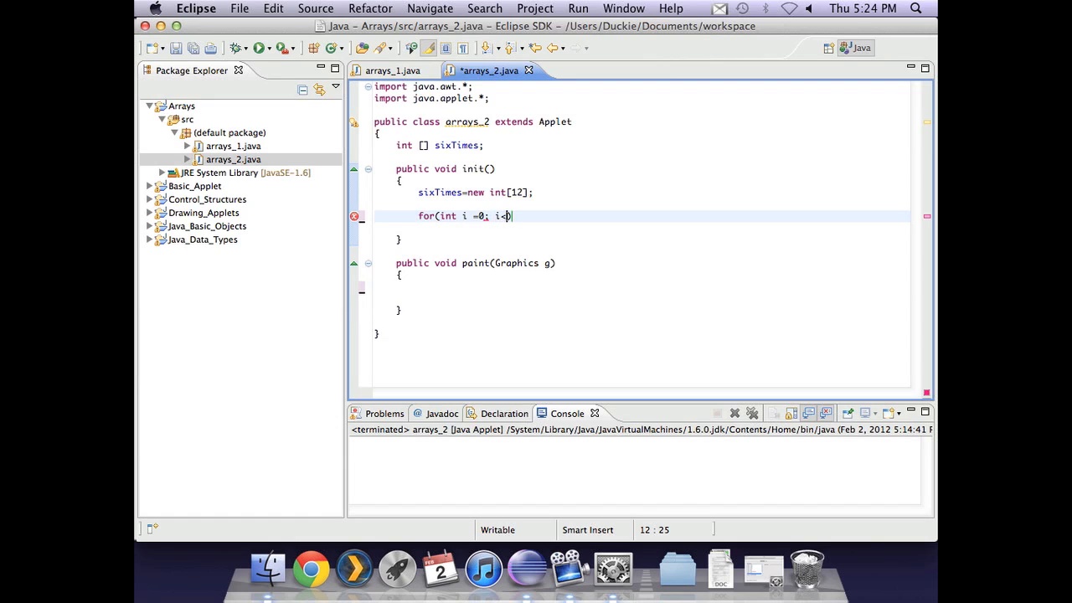
text(six)
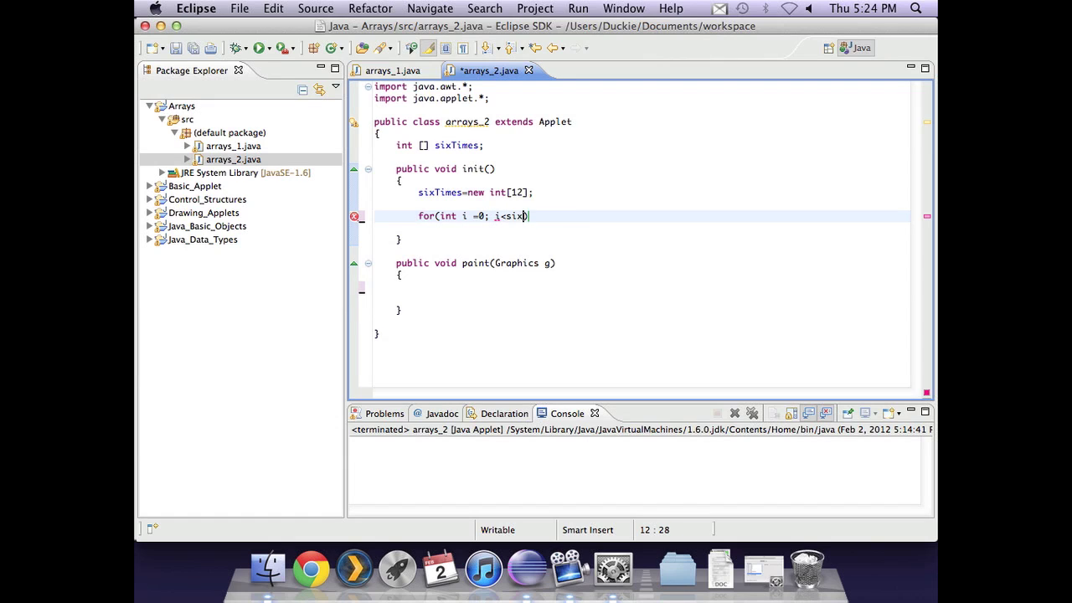
text(sixTimes.)
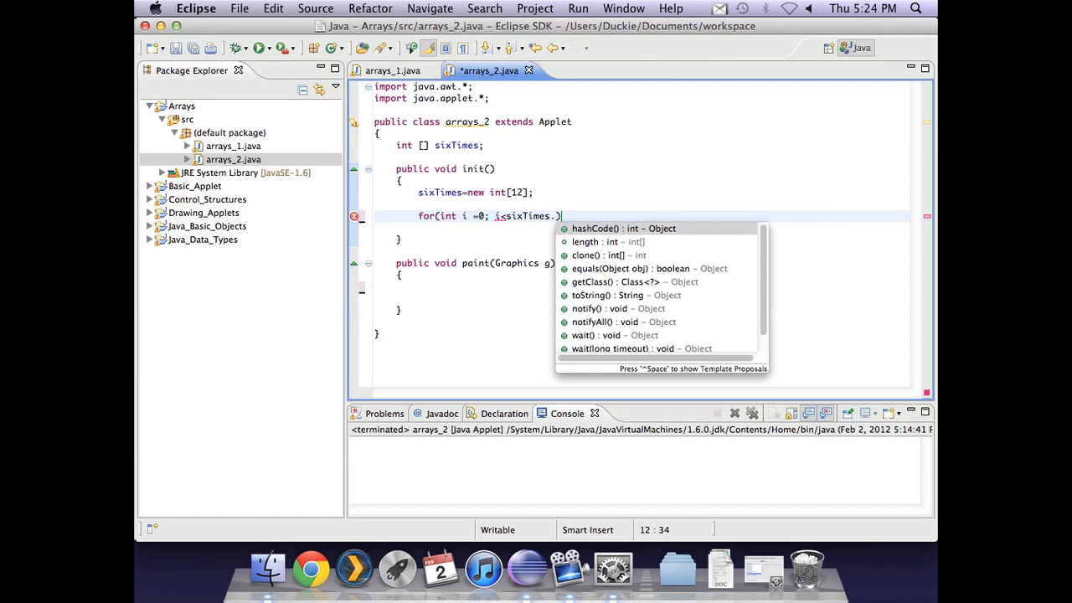
text(length;)
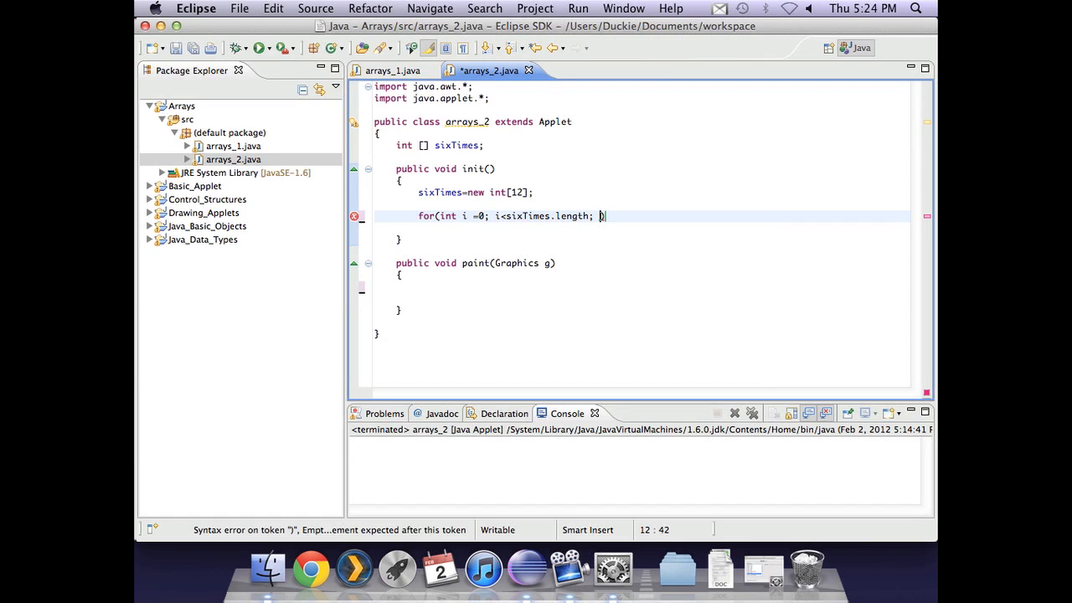
text(i++)
text({)
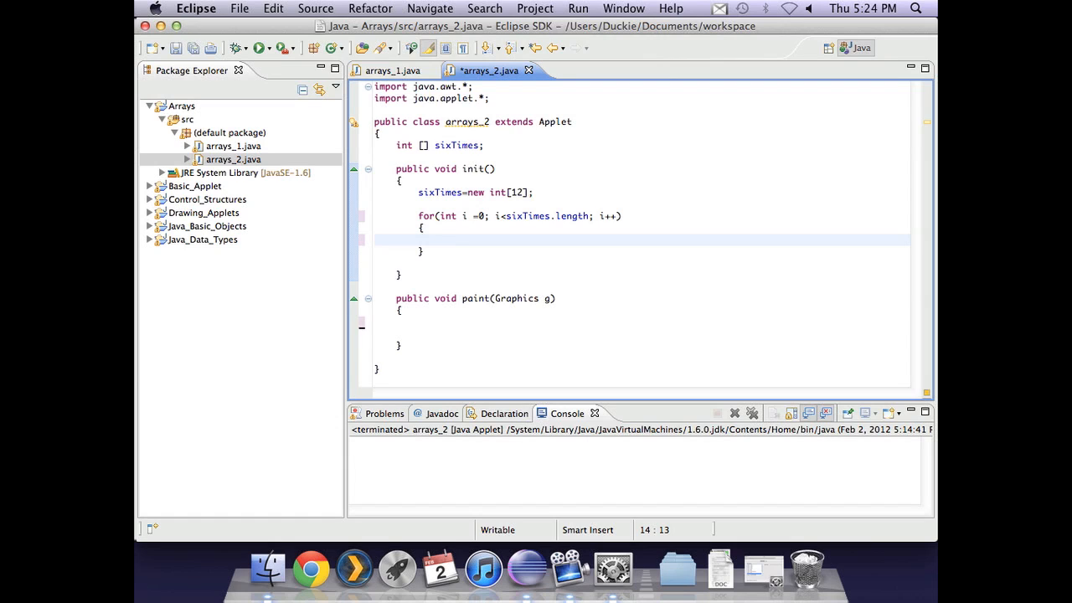
- Write the loop body assignment sixTimes[i]=(i+1)*6; so each element holds its six-times value
text(si)
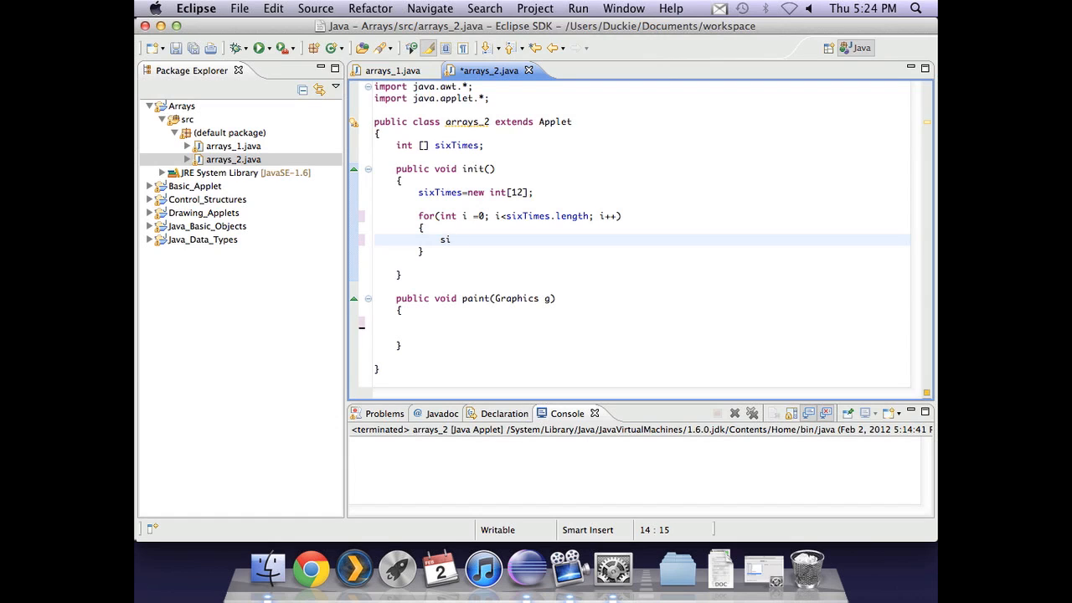
text(xTimes)
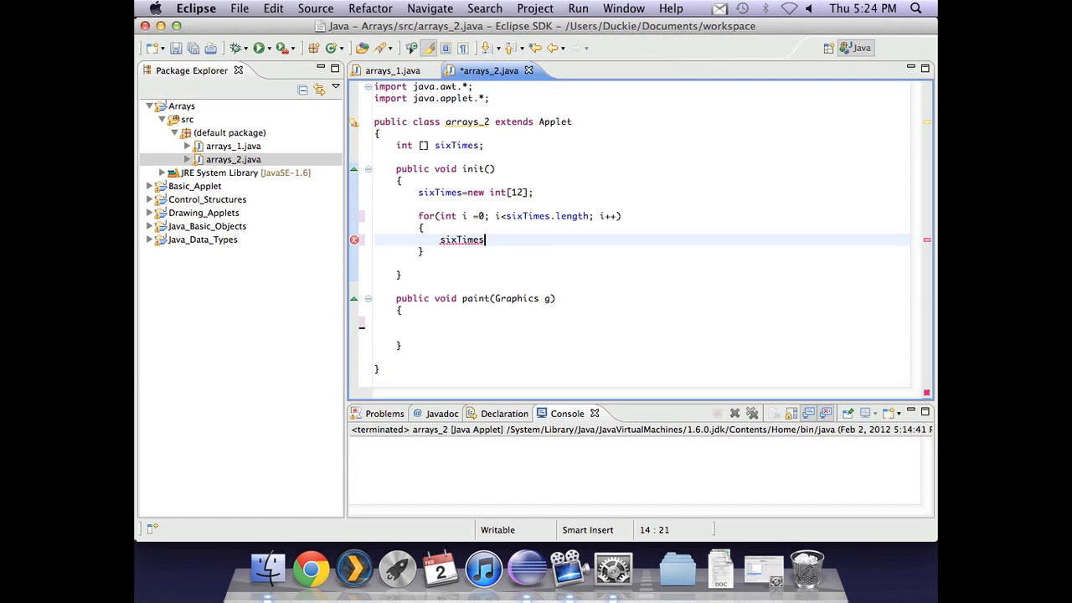
text([])
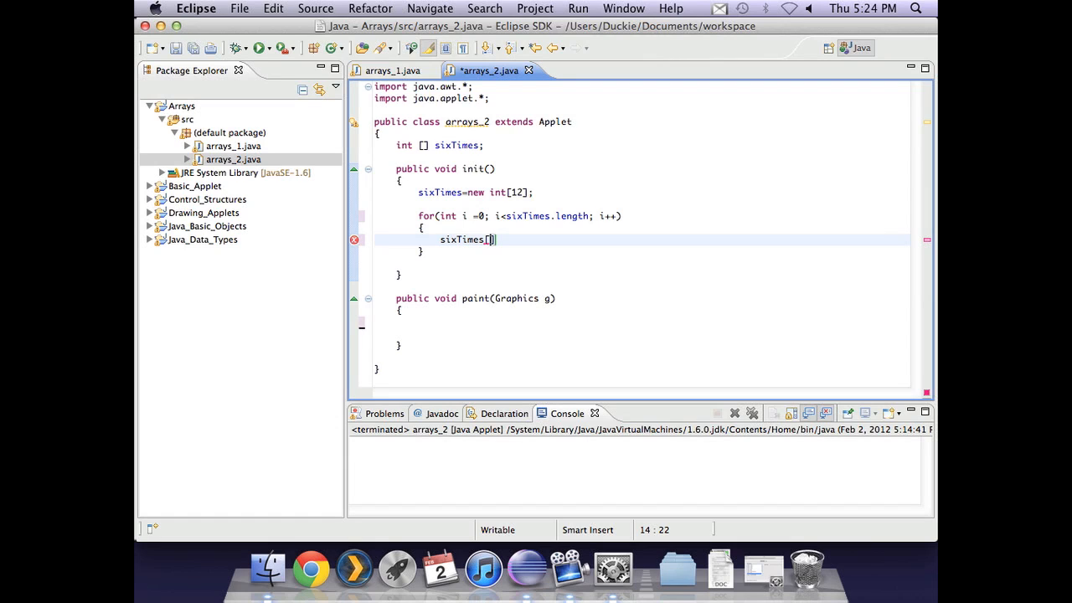
text(i)
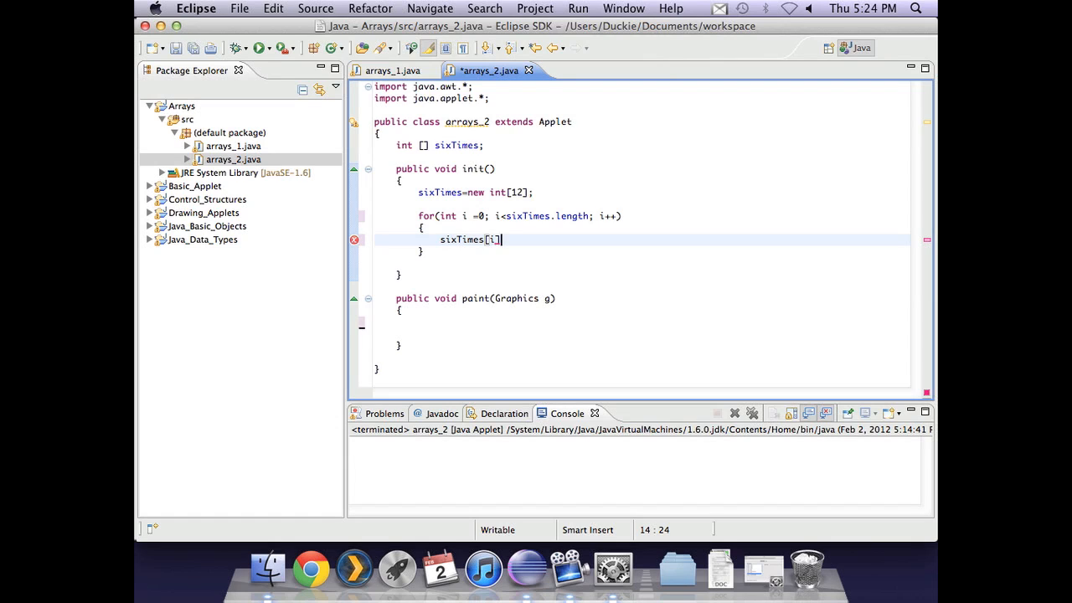
text(=)
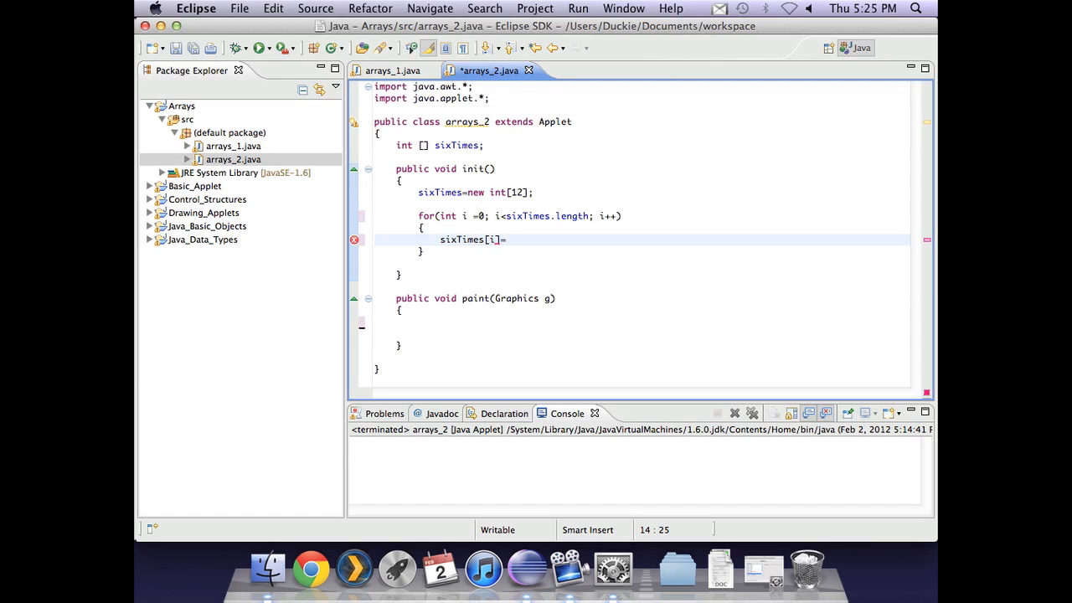
text(*)
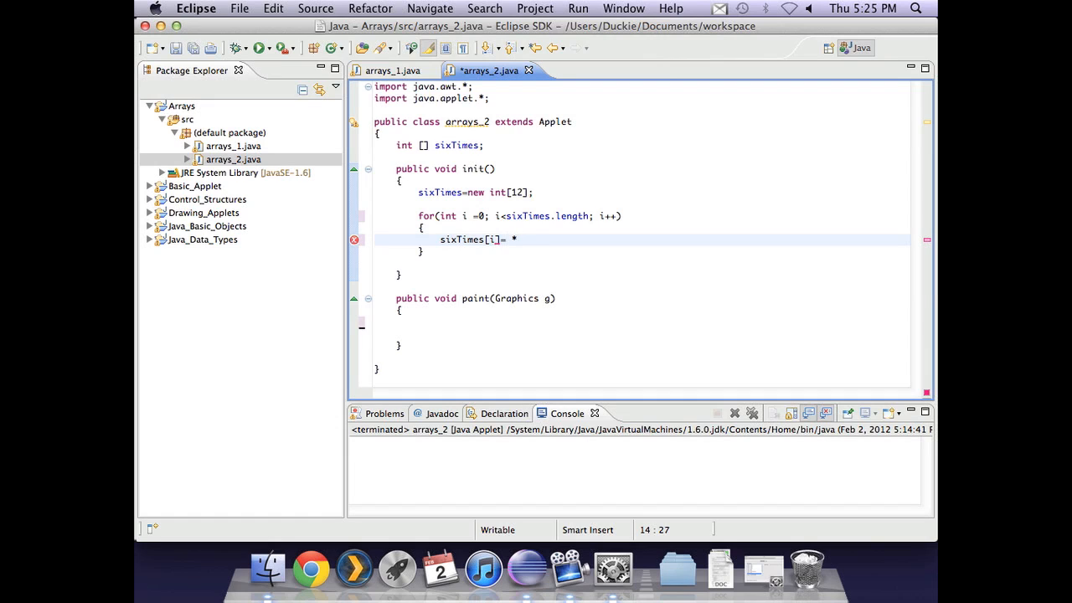
text(6;)
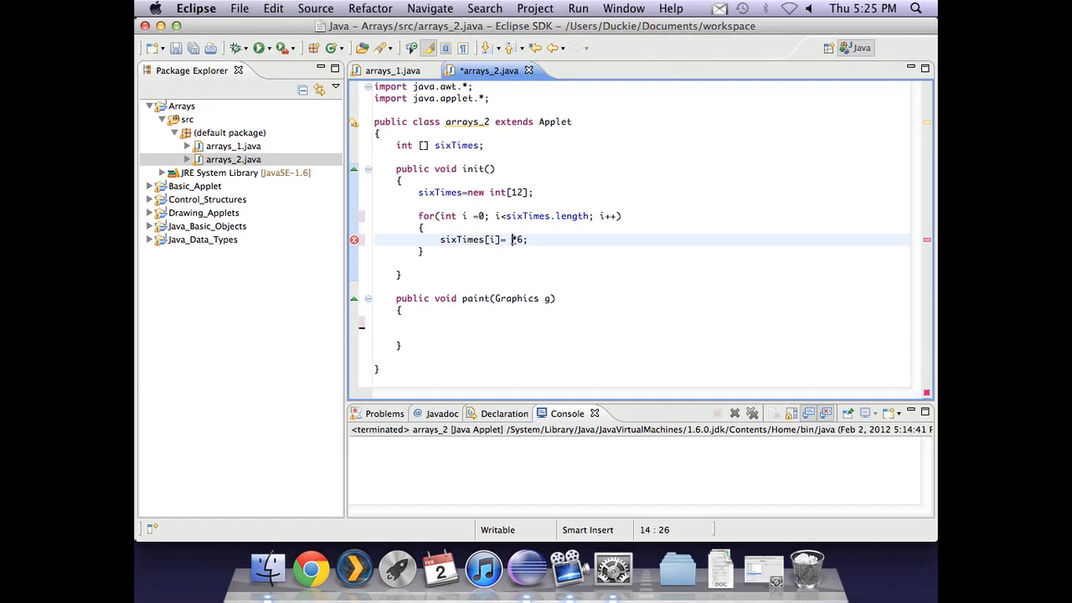
text(i)
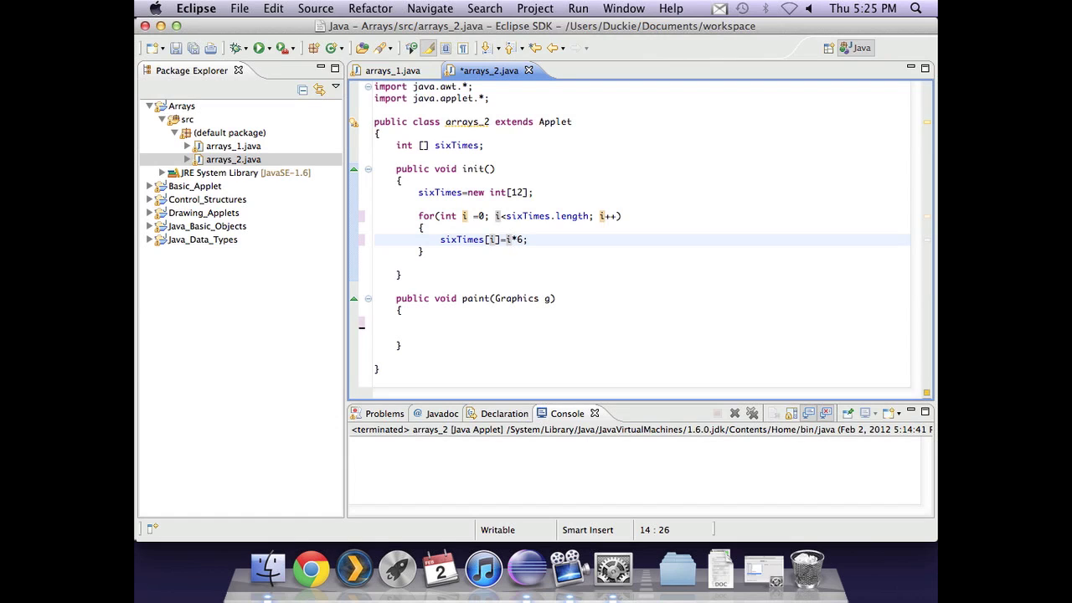
text(+1))
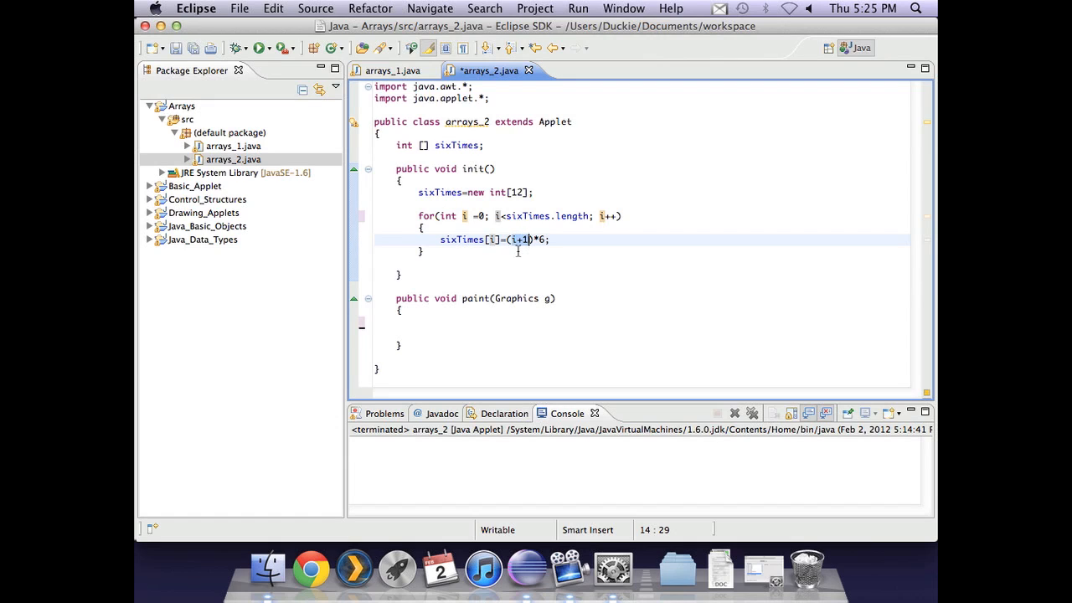
mouse_move(519, 251)
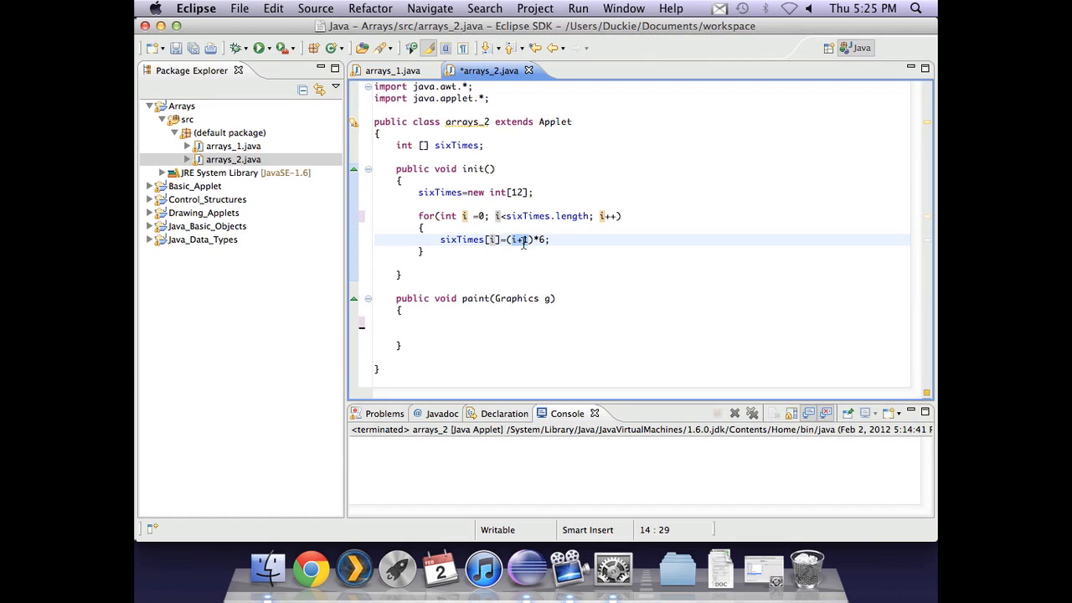
text(1)
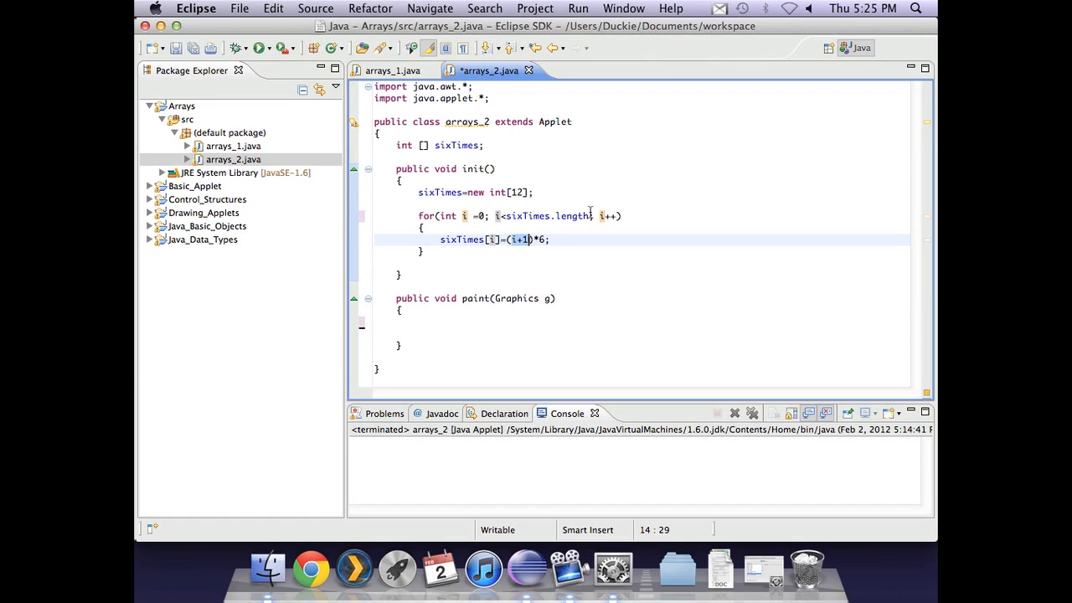
mouse_move(595, 254)
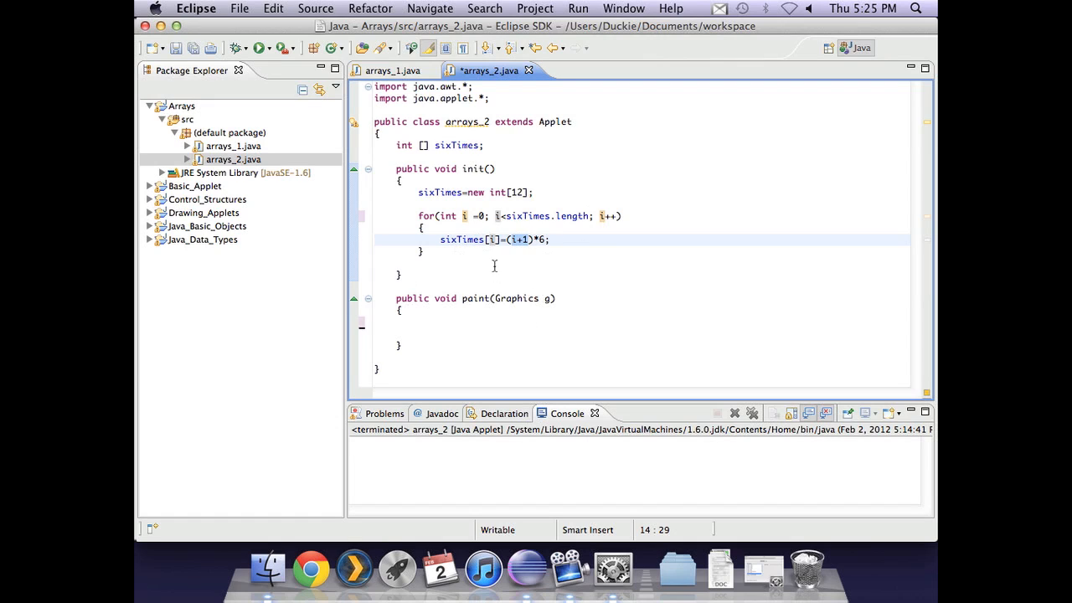
- Copy the for loop into paint and draw each sixTimes[i] with g.drawString at x 20
click(496, 251)
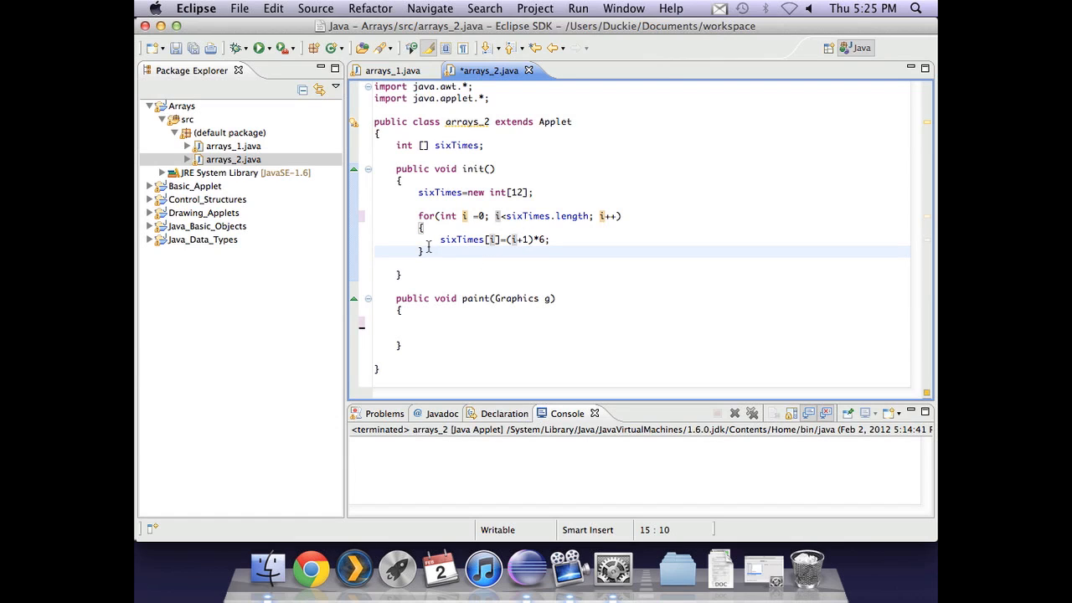
drag(419, 216, 423, 250)
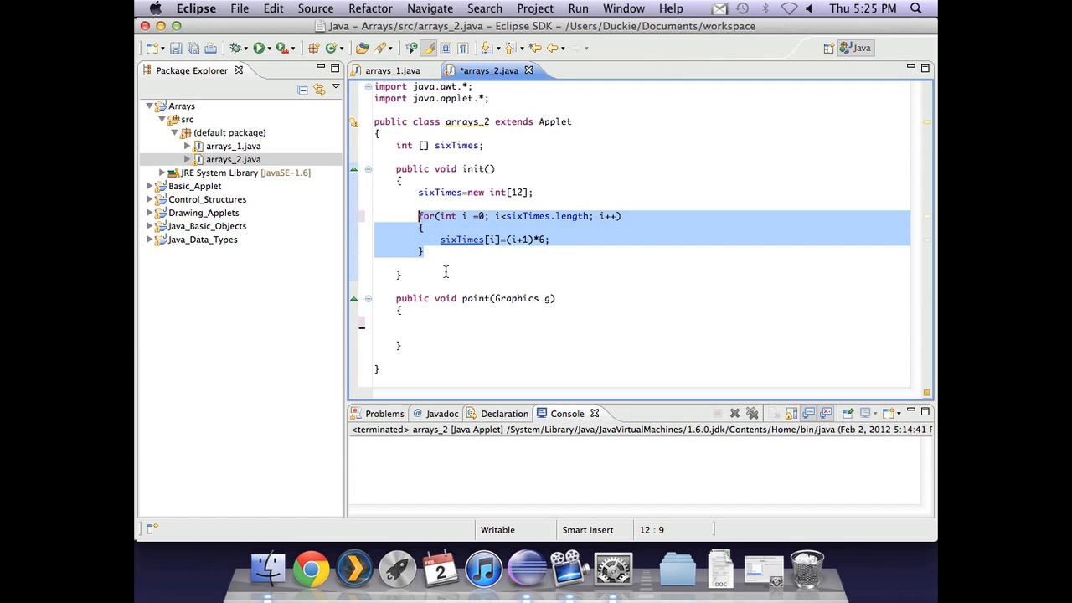
click(420, 321)
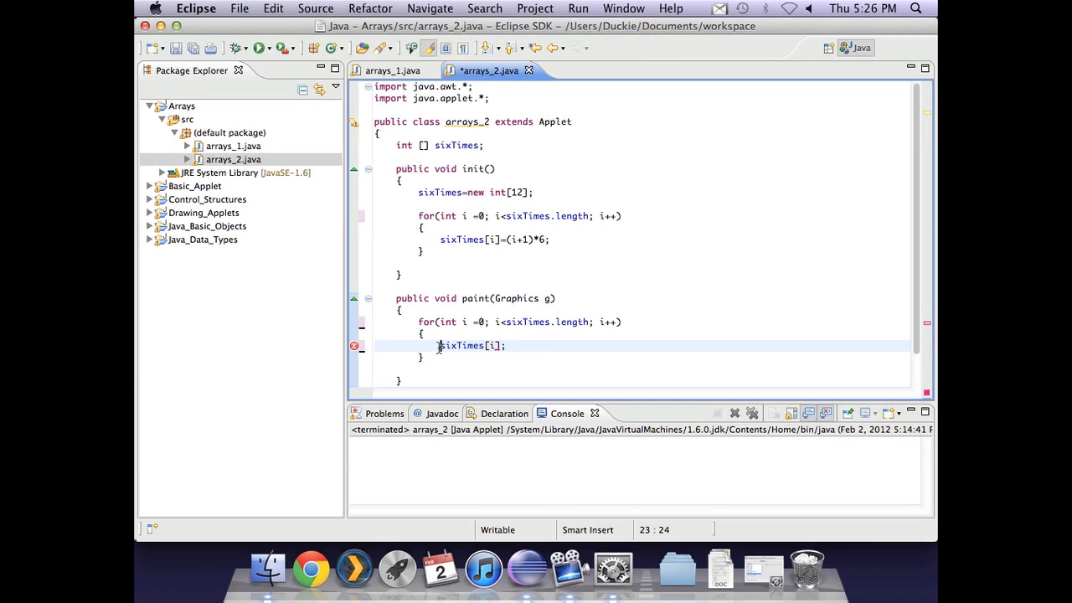
text(g.drawString()
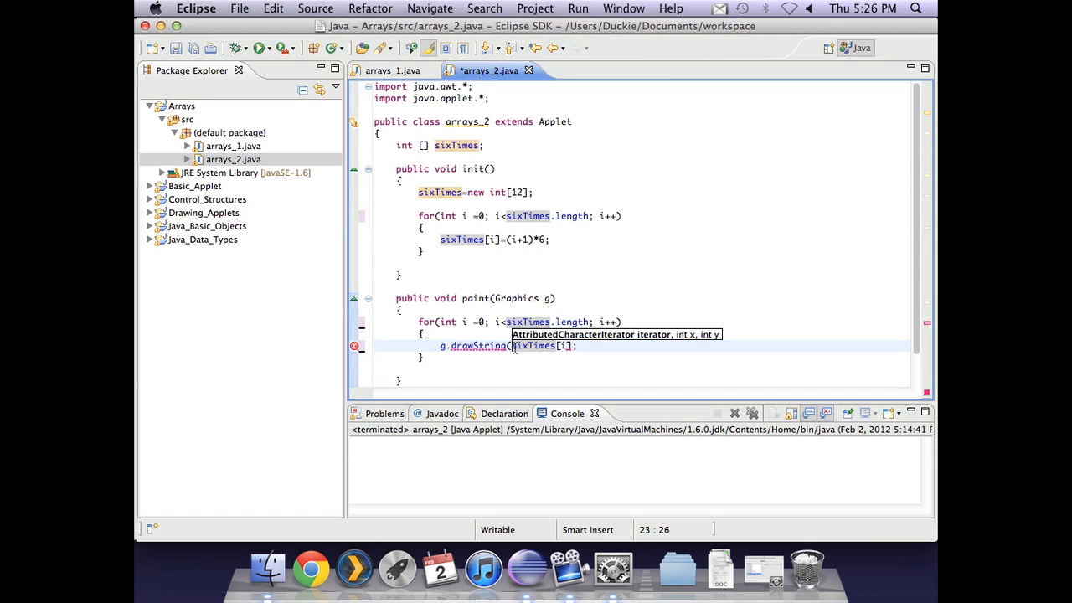
text("")
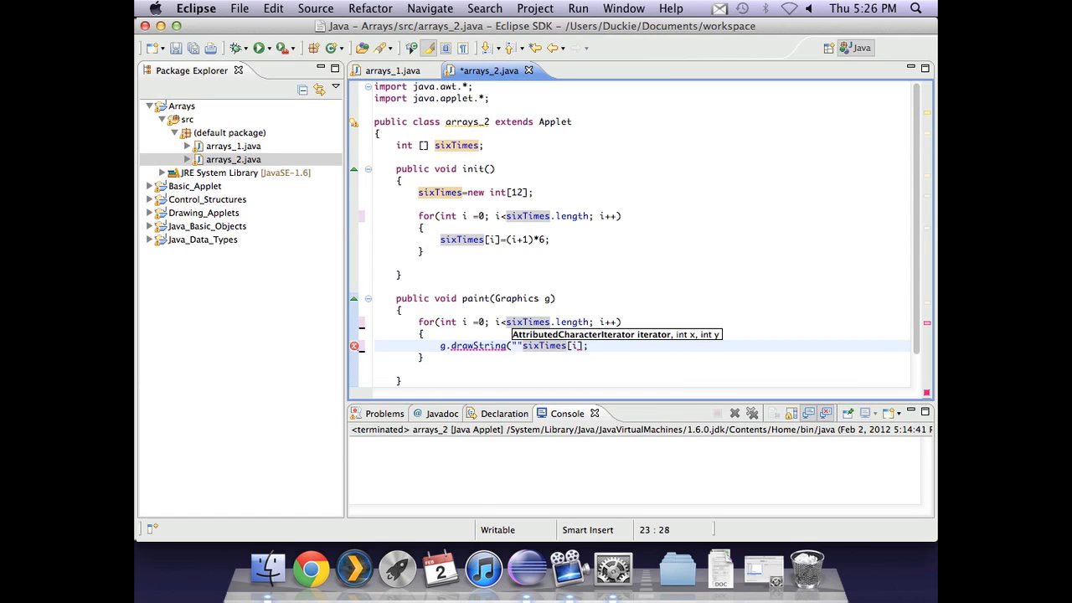
text(+sixTimes[i])
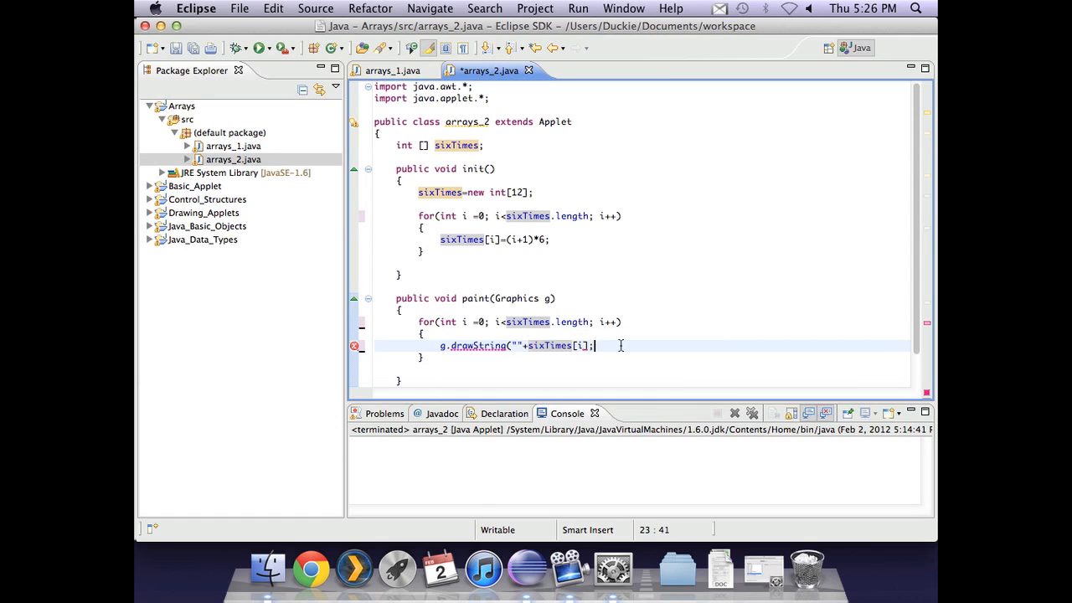
text(, 20, yPos)
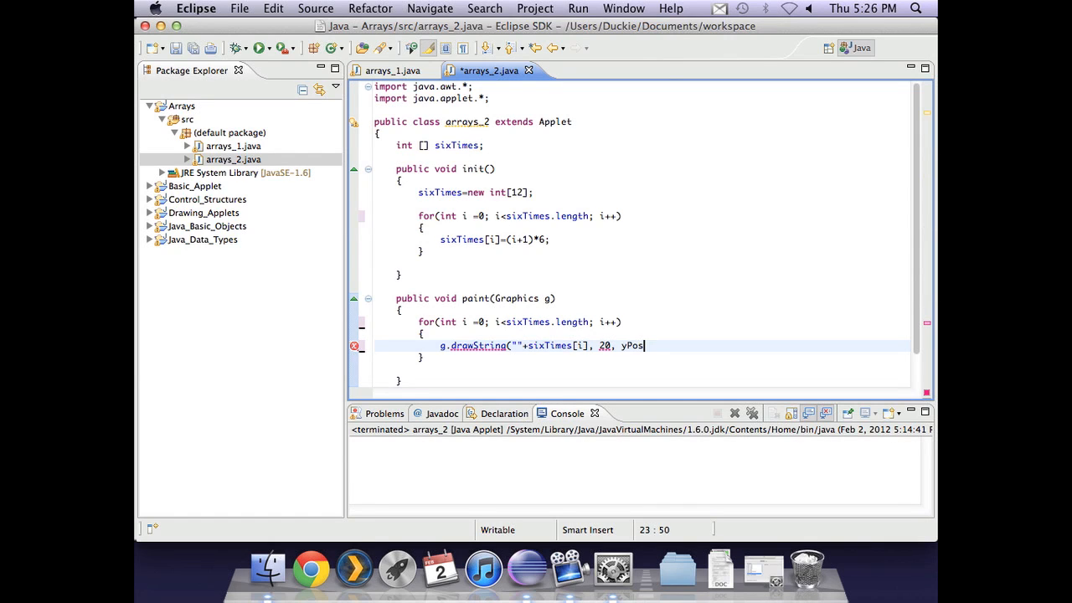
text();)
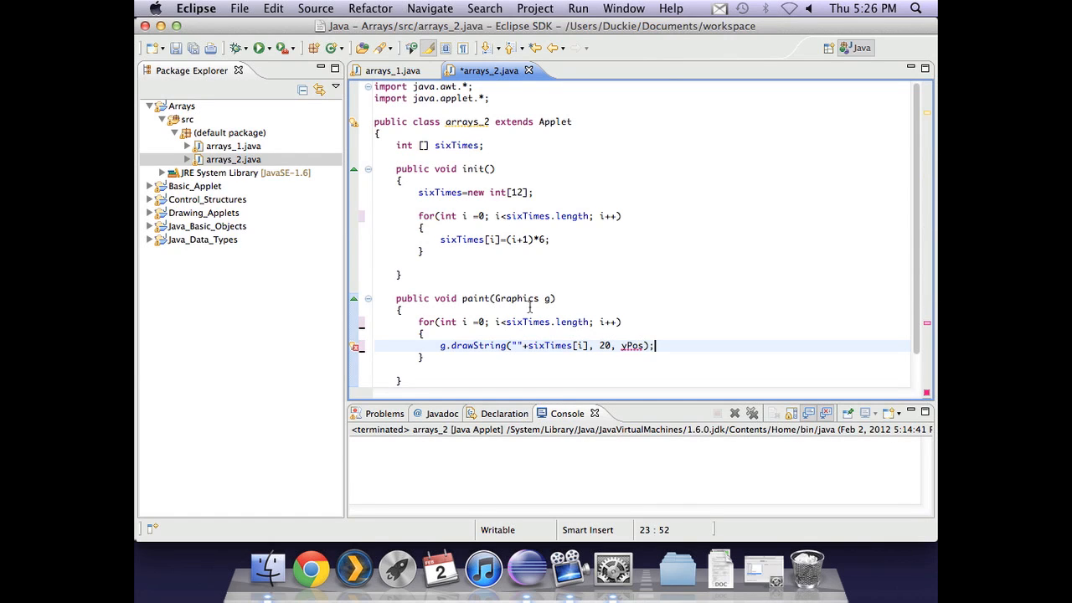
- Declare int yPos=20 and add yPos=yPos+20; inside the drawing loop
text(int)
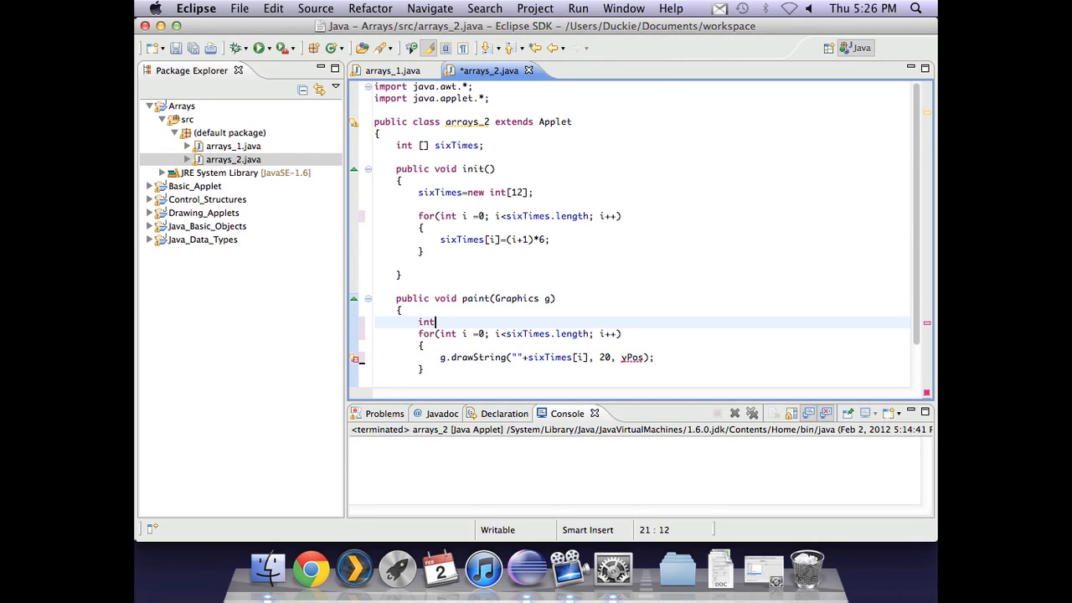
text(yPos=20;)
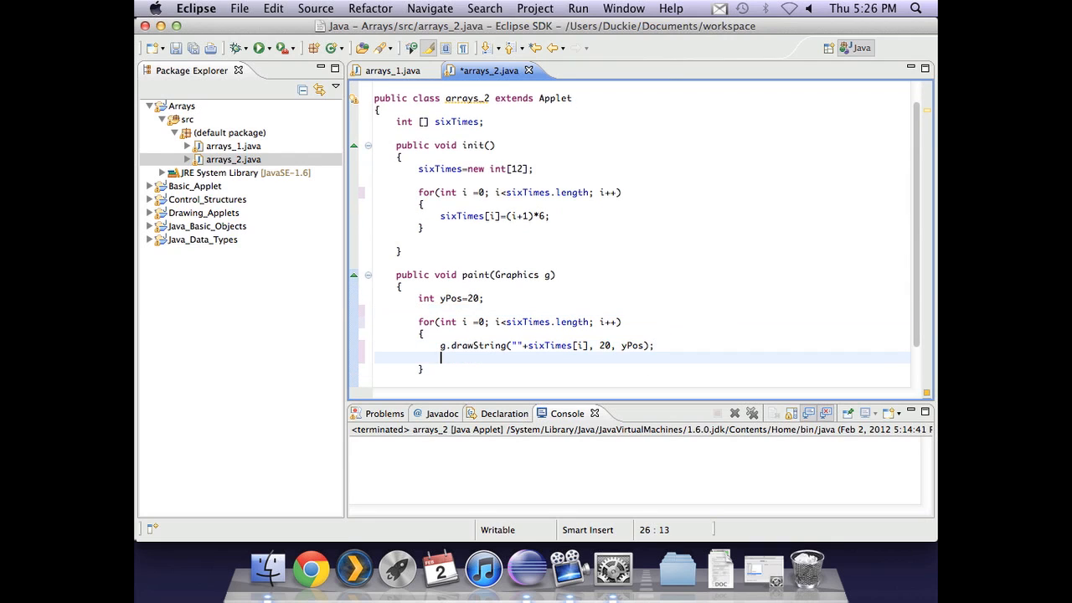
text(yPos=)
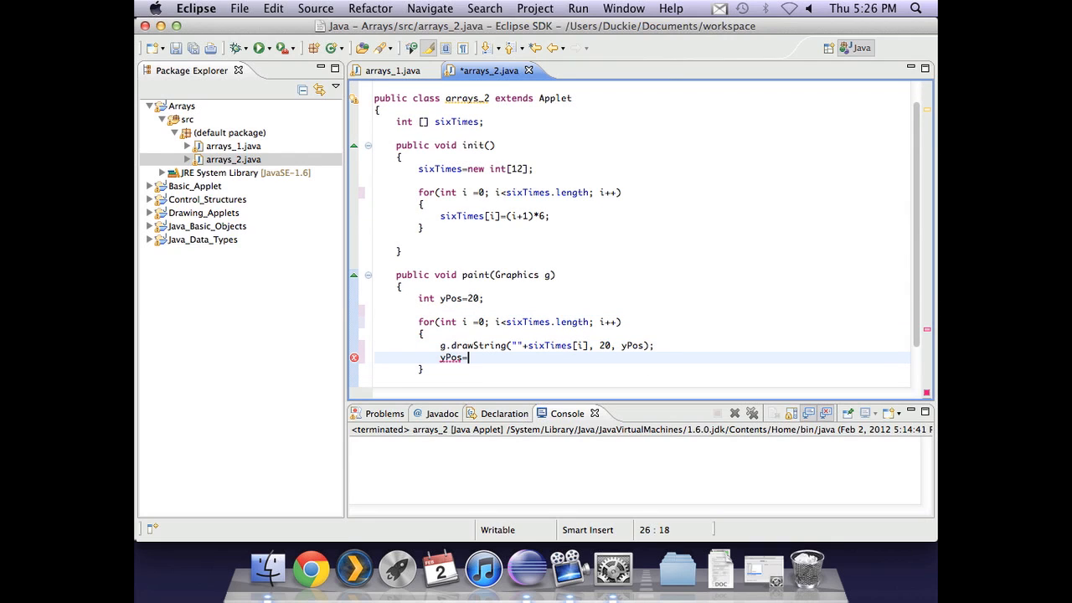
text(yPo)
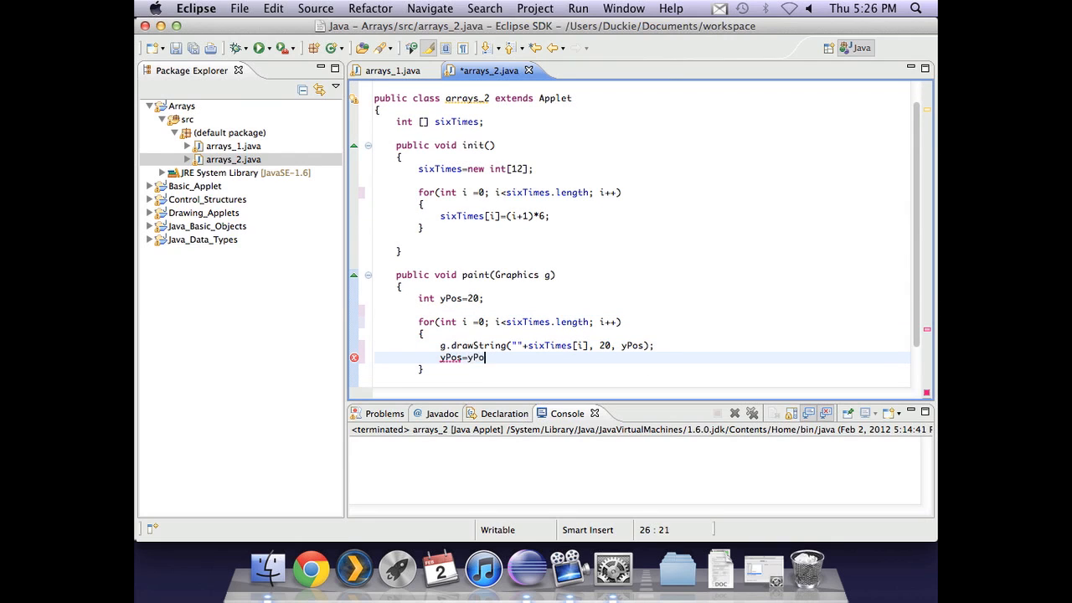
text(s+20;)
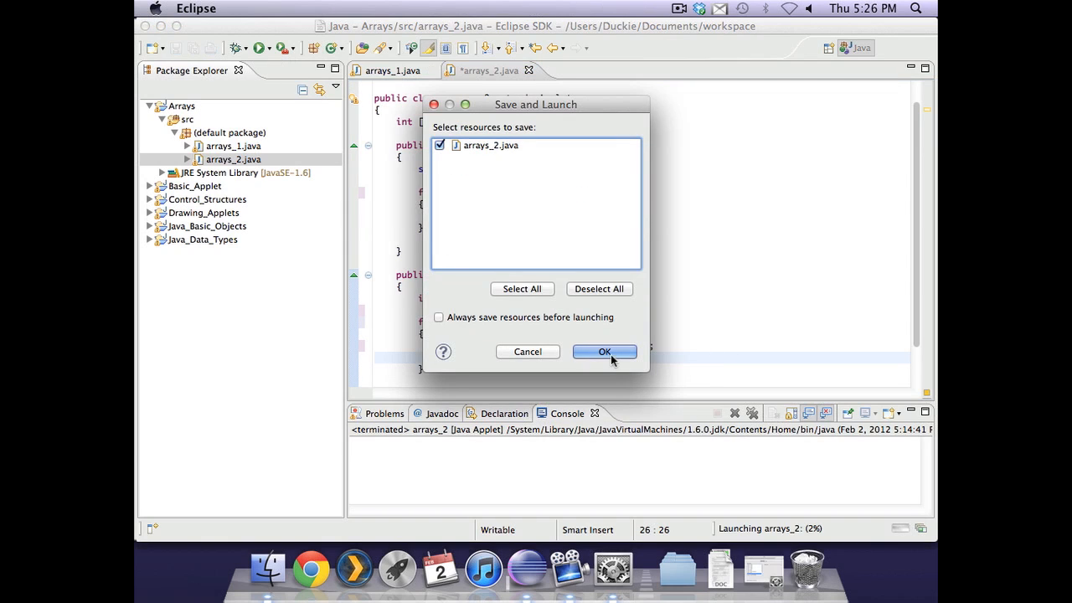
- Save arrays_2 and run the applet listing 6 through 72, then close its window
click(604, 351)
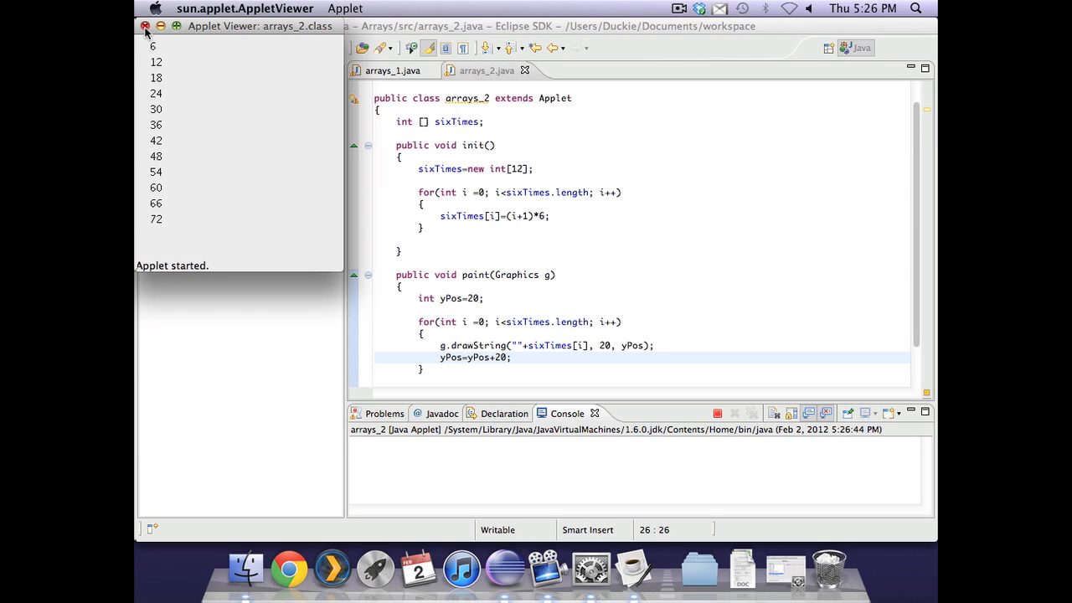
click(150, 25)
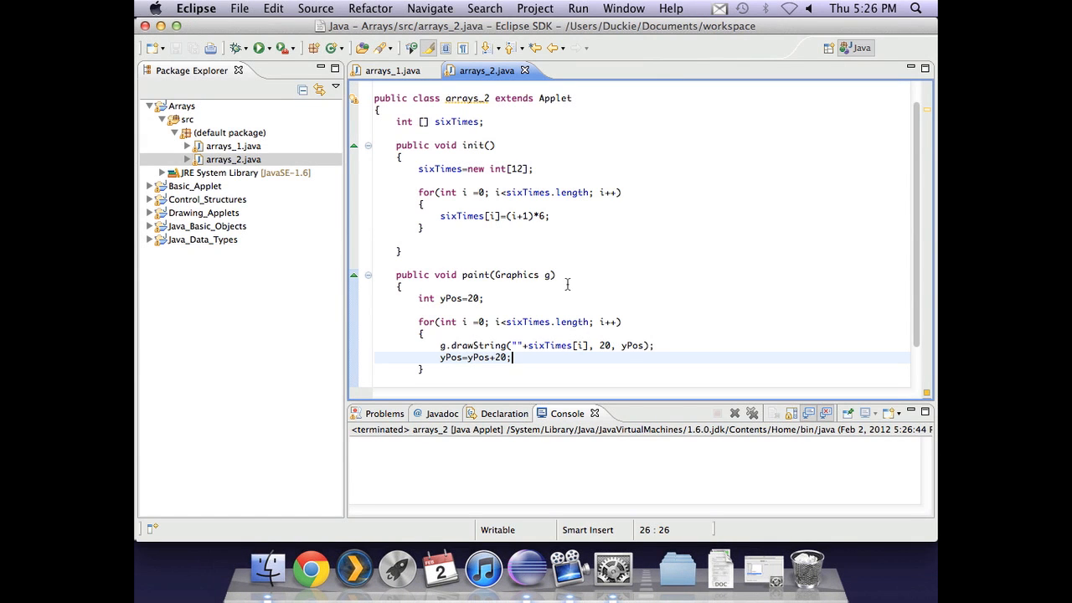
mouse_move(566, 302)
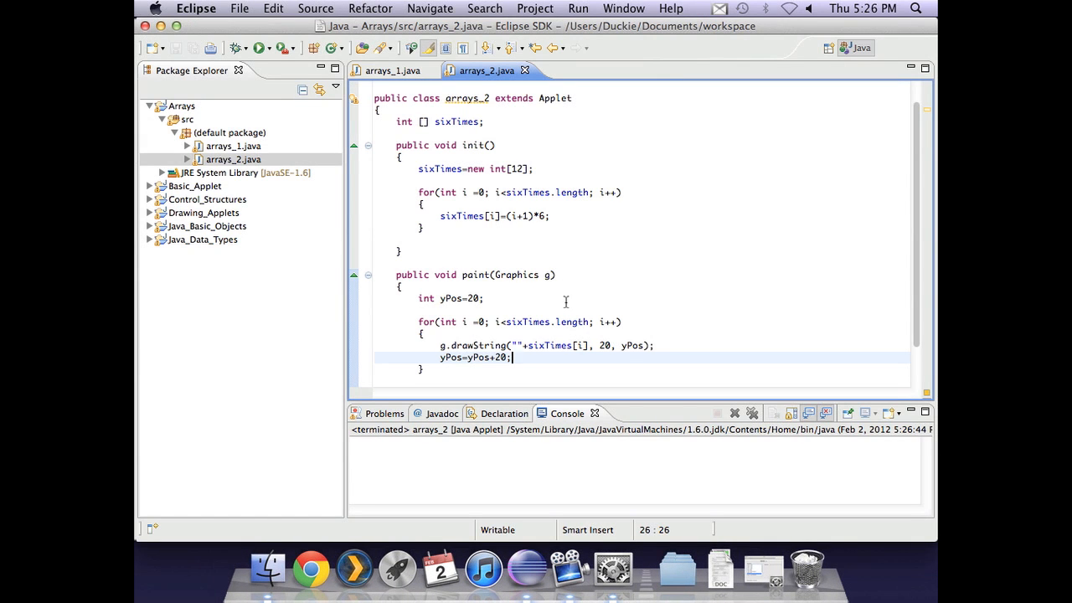
mouse_move(565, 315)
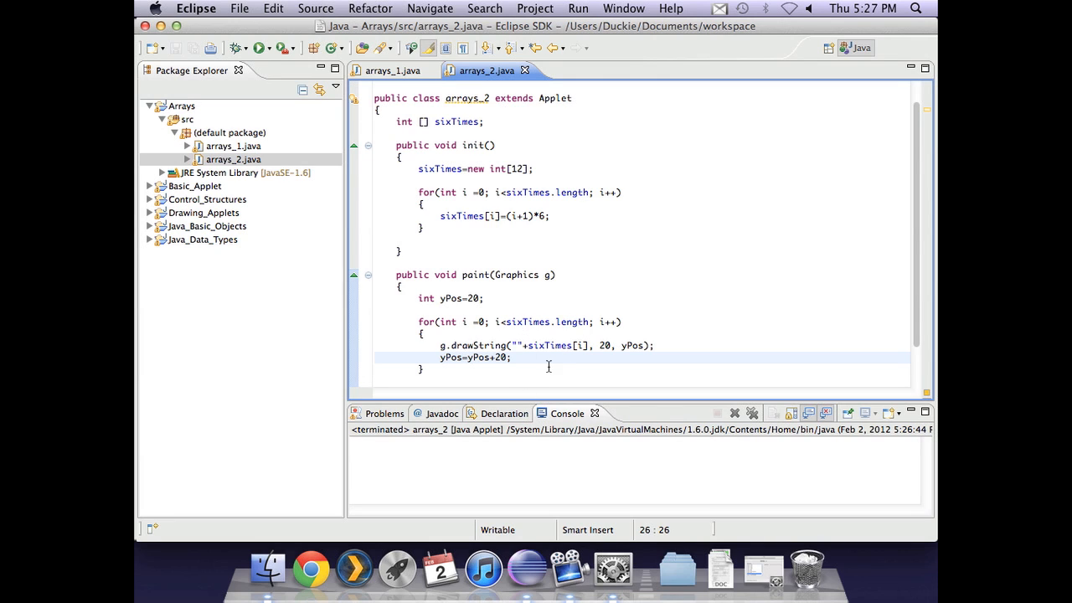
- Change the drawString text to ""+(i+1)+"*6="+sixTimes[i]
click(521, 346)
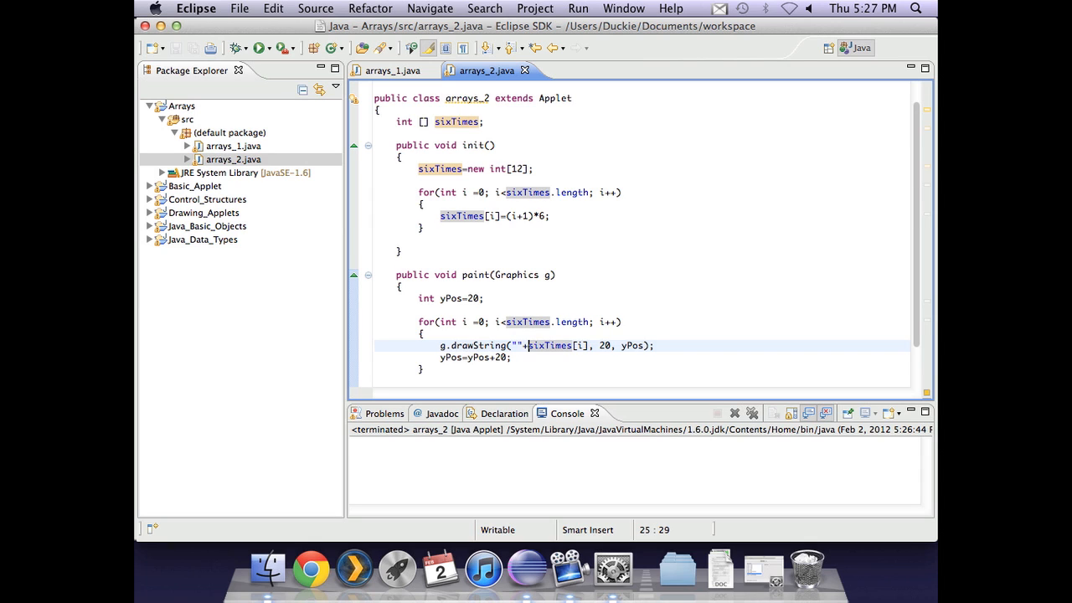
text((i+1)+"*6)
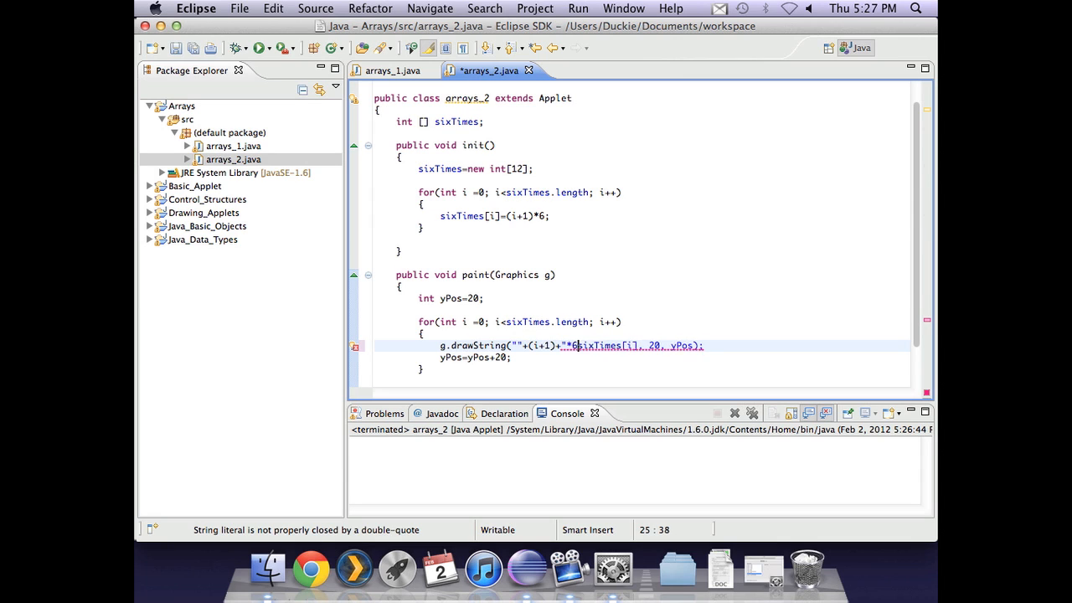
text("+)
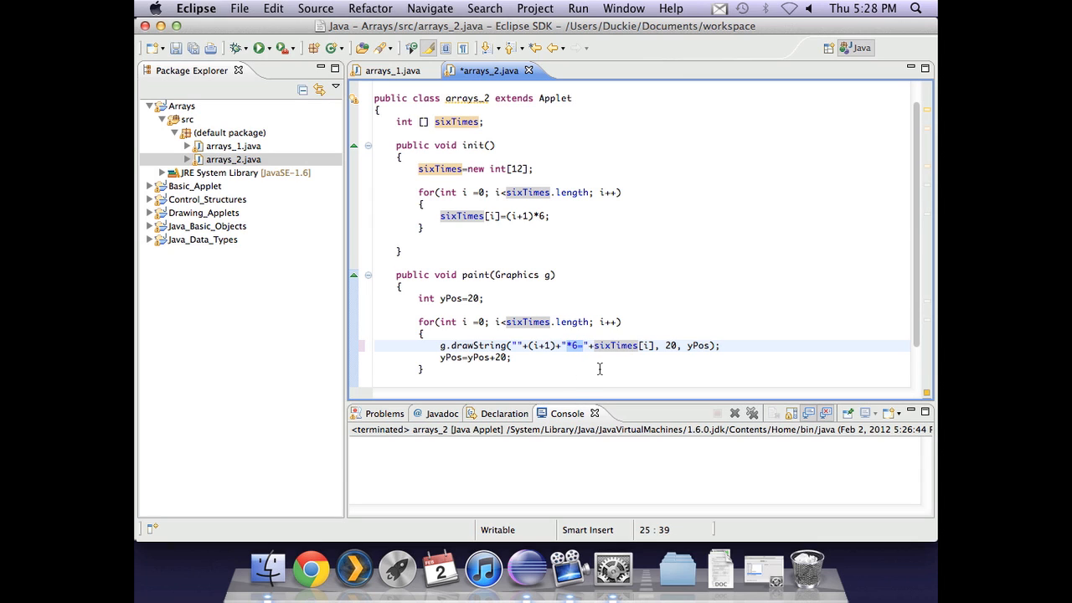
click(645, 346)
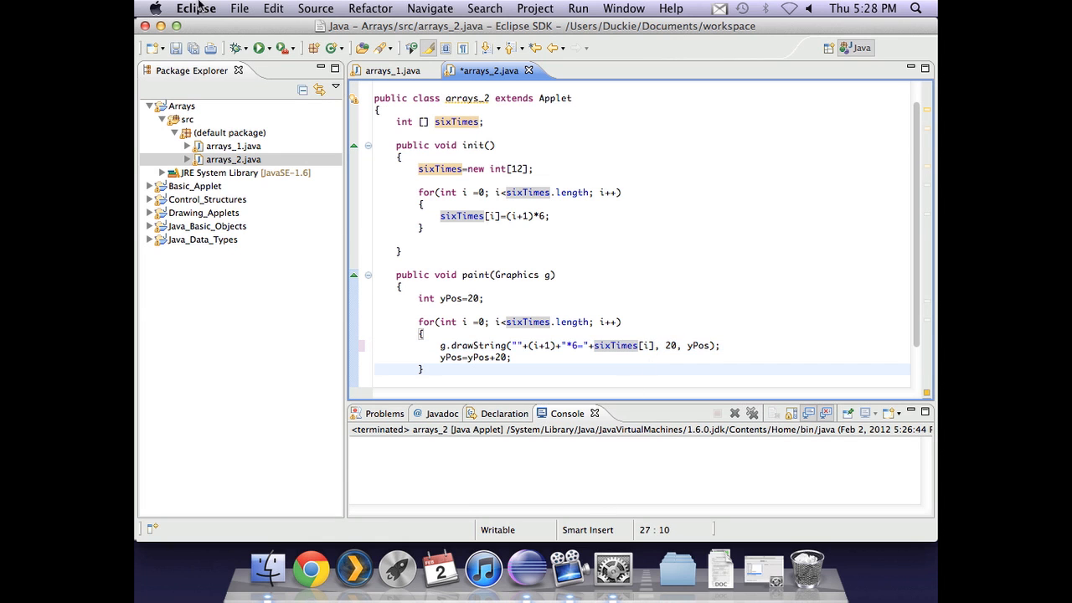
- Save and rerun the applet, moving its window to see 1*6=6 through 12*6=72
click(259, 46)
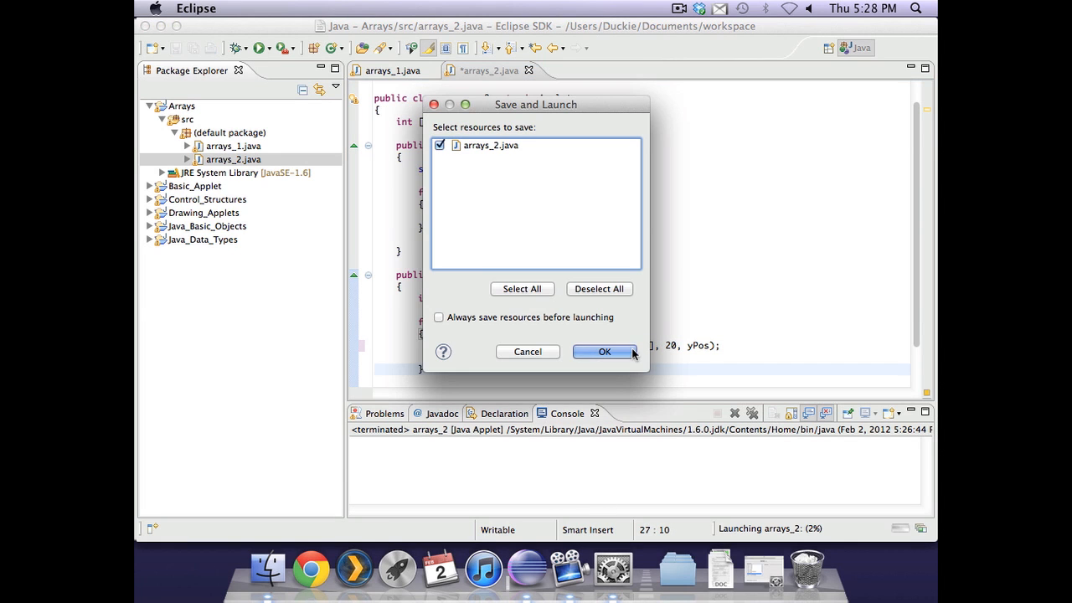
click(604, 352)
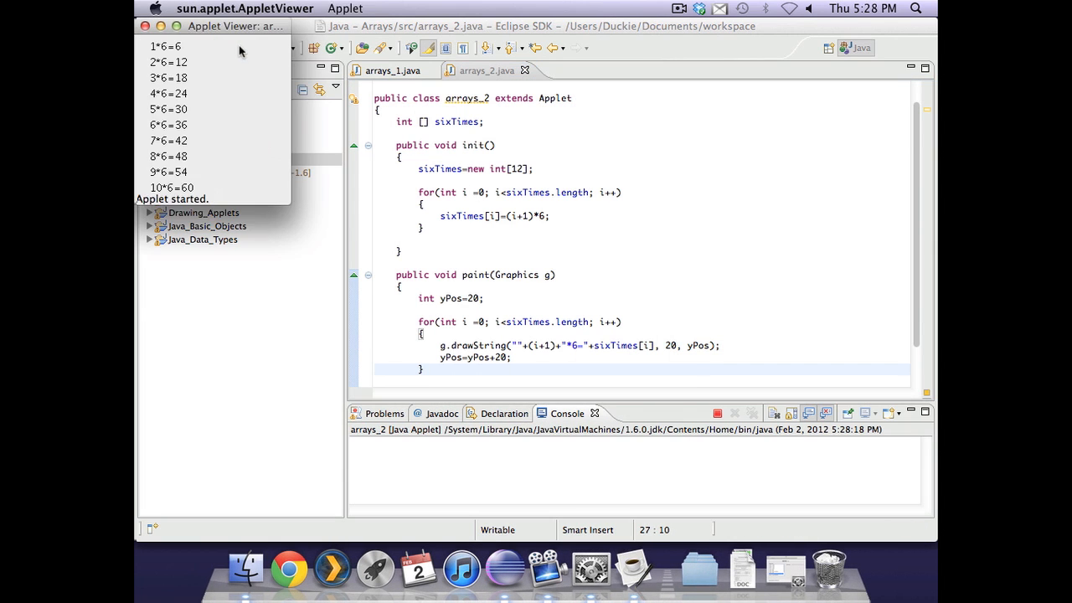
drag(235, 26, 637, 97)
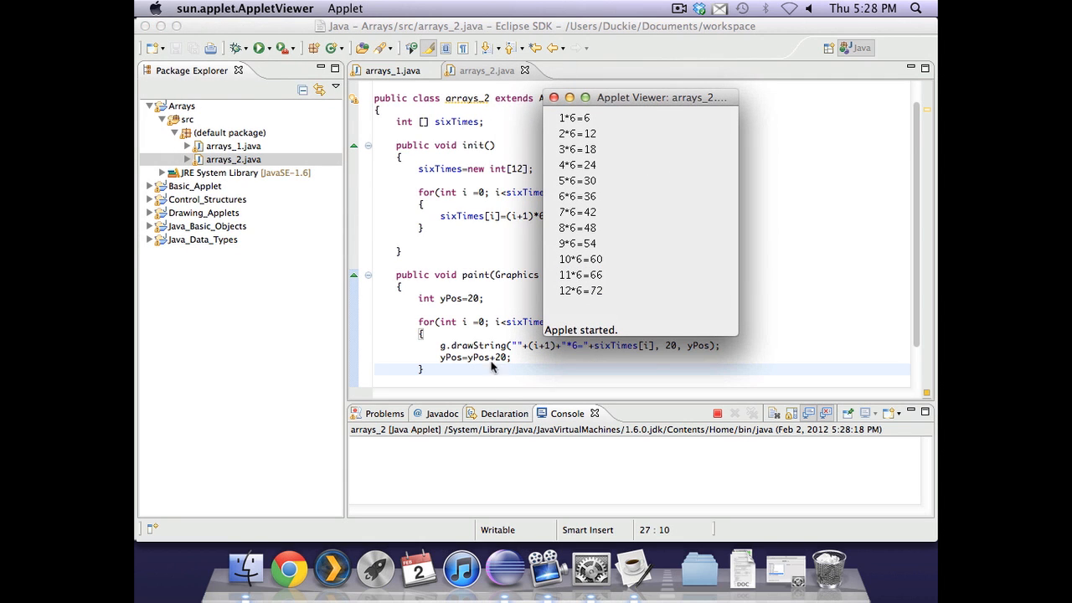
mouse_move(508, 378)
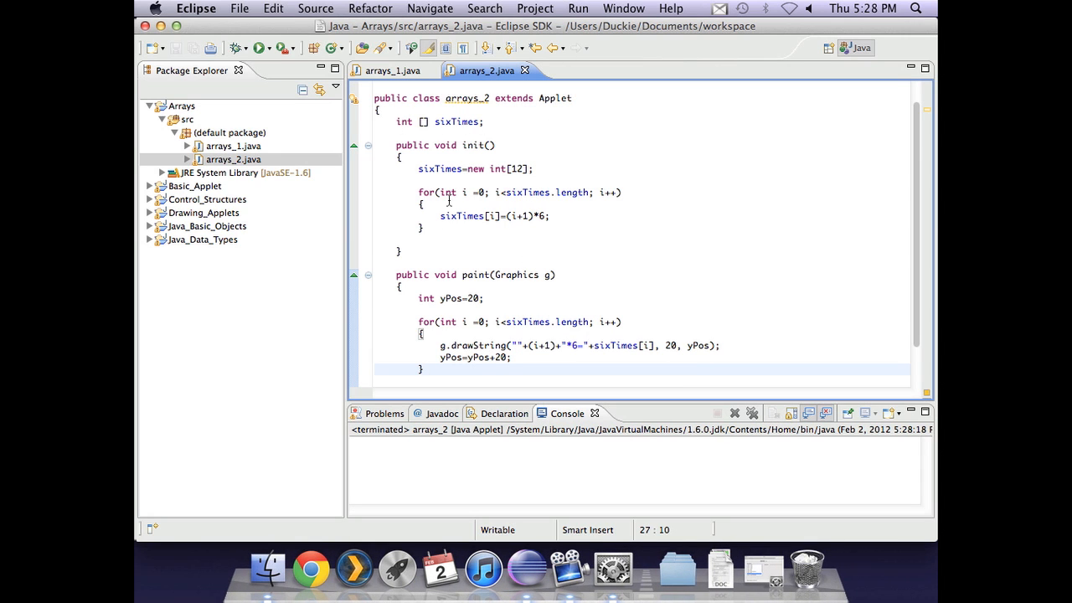
- Scroll through the arrays_1.java shoppingList array and yPos drawing loop
scroll(down, 3)
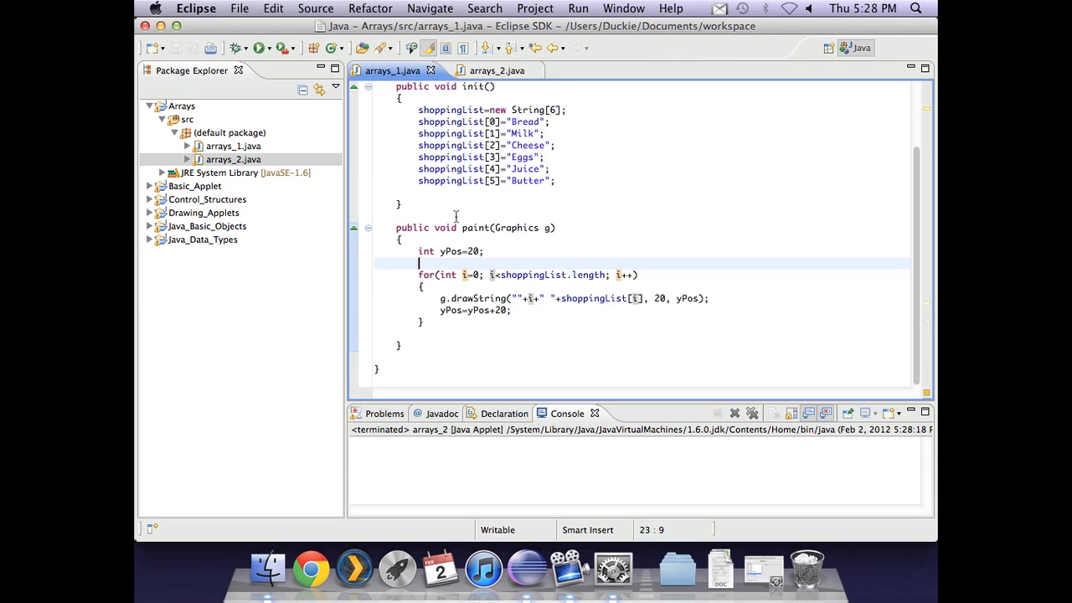
mouse_move(510, 337)
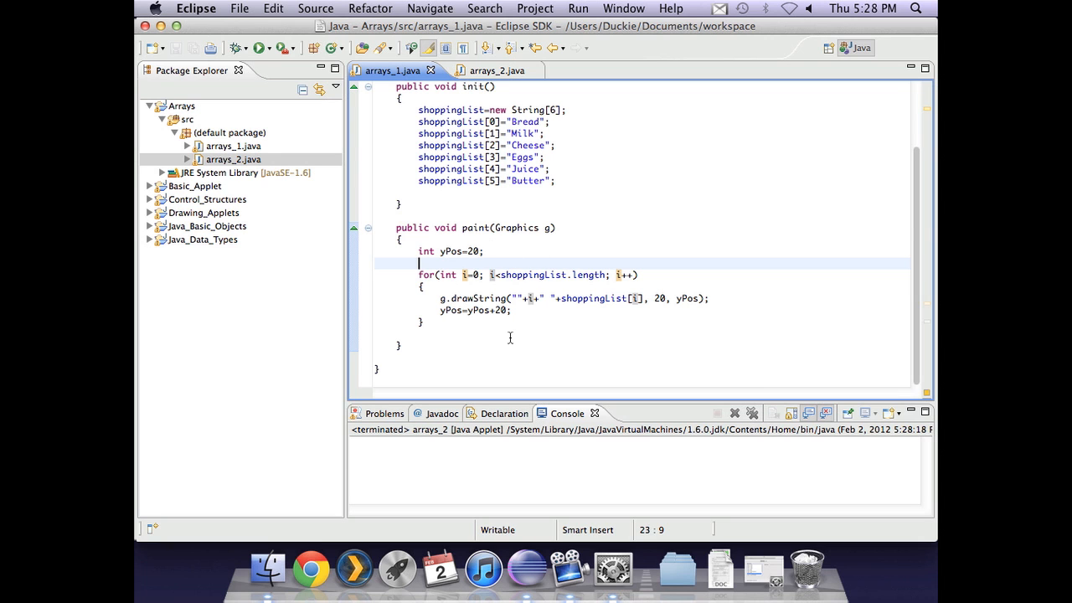